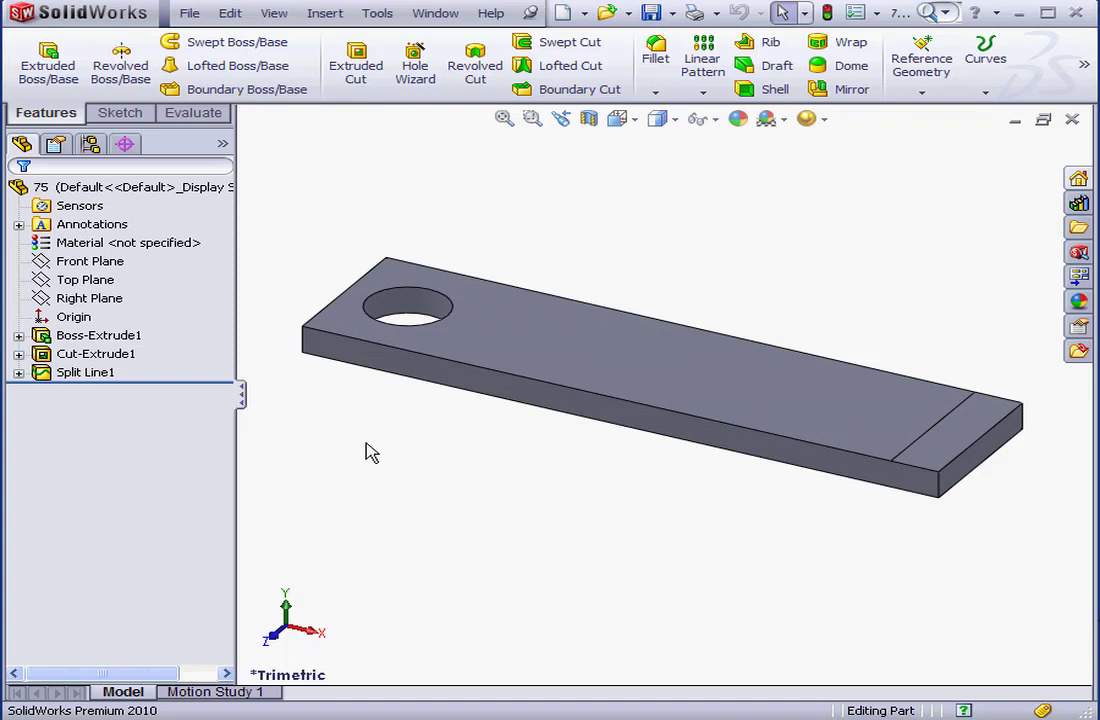
pyautogui.moveTo(361, 450)
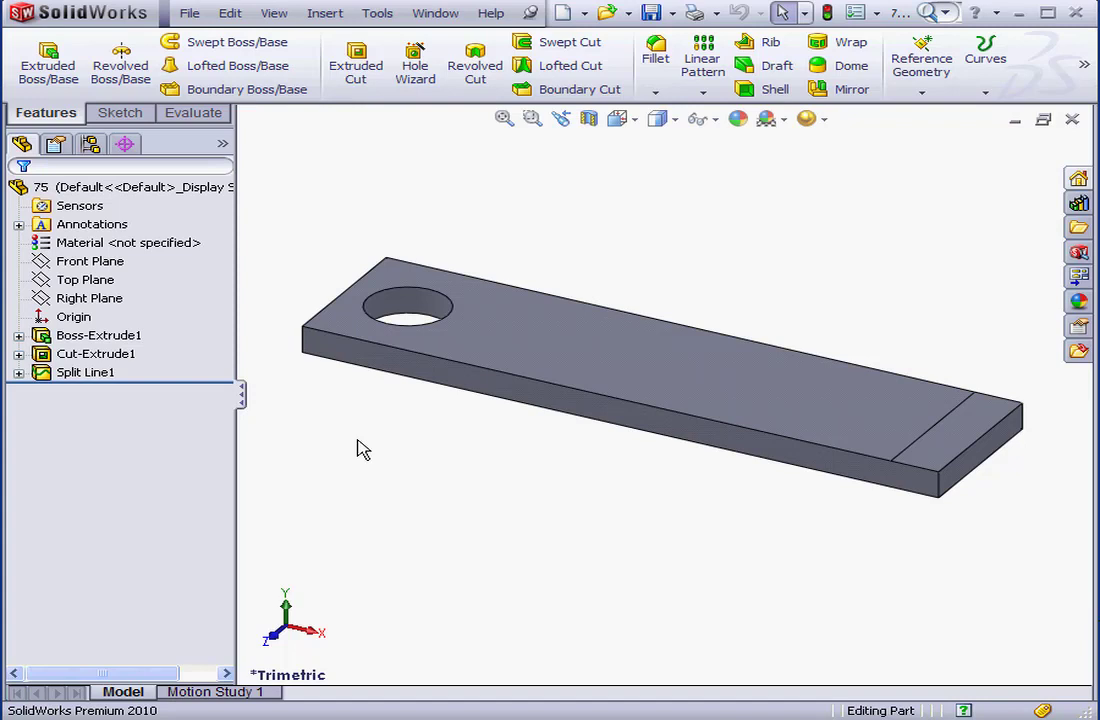
pyautogui.moveTo(368, 423)
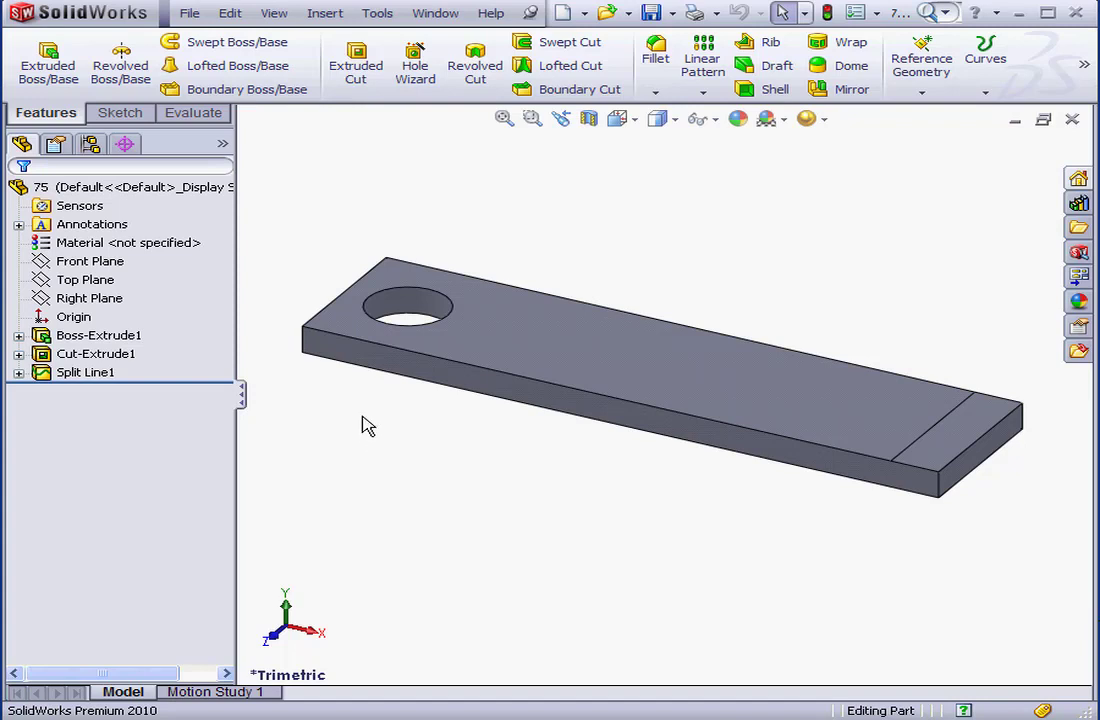
pyautogui.moveTo(373, 407)
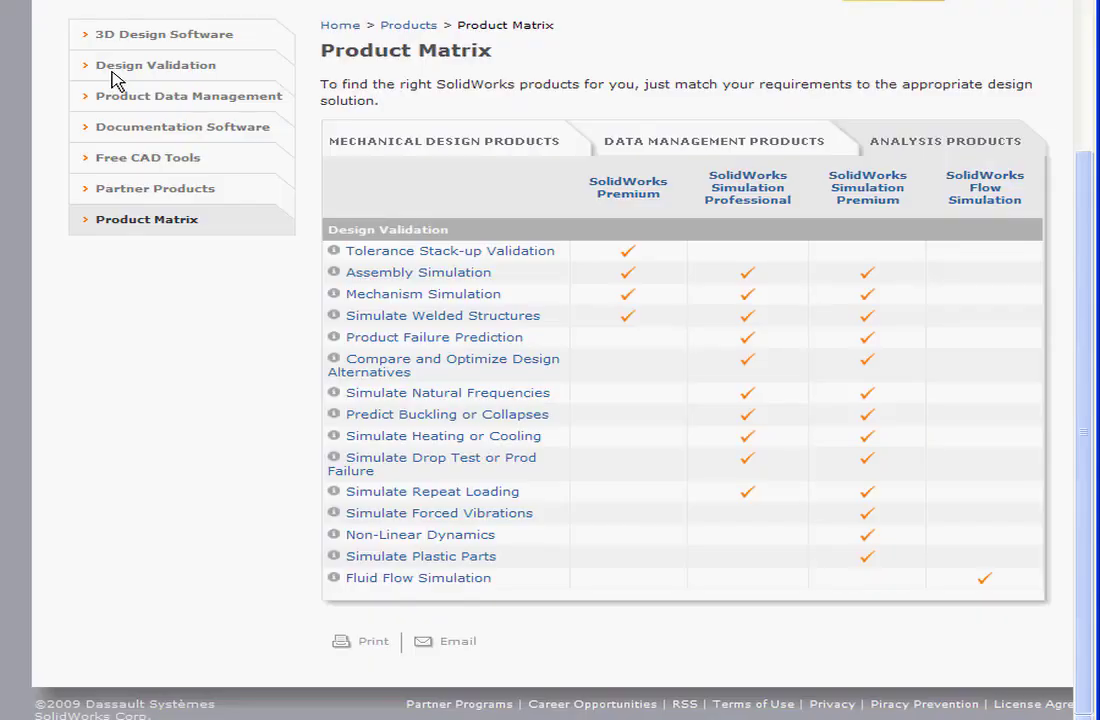
pyautogui.moveTo(381, 412)
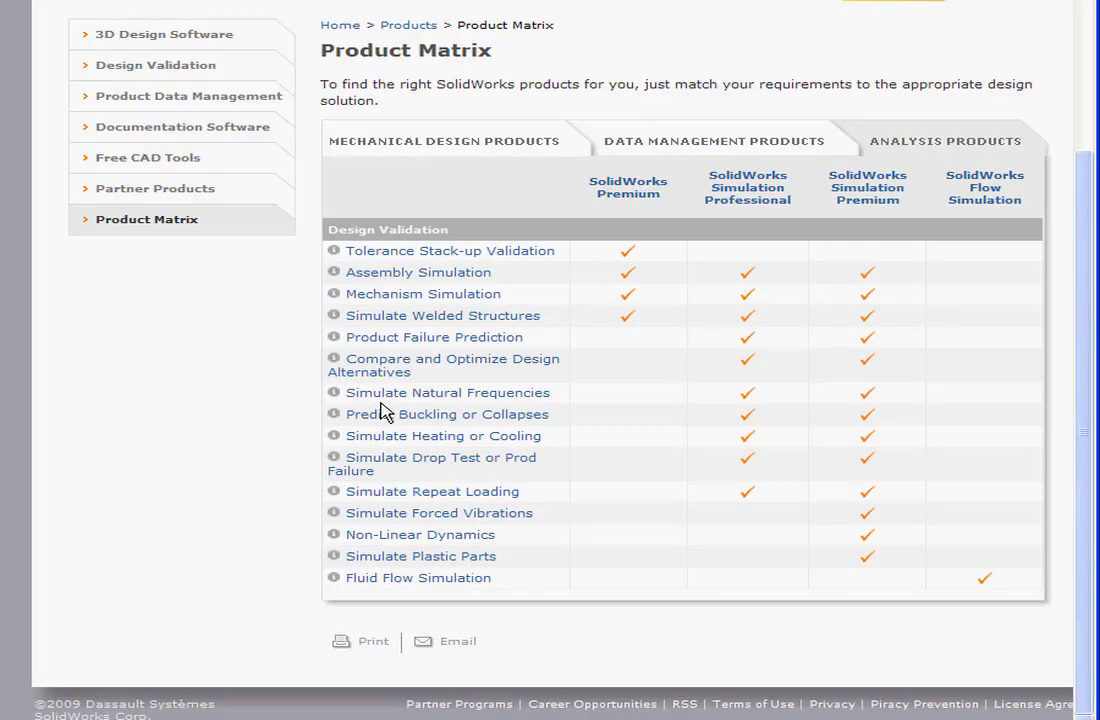
pyautogui.moveTo(615, 425)
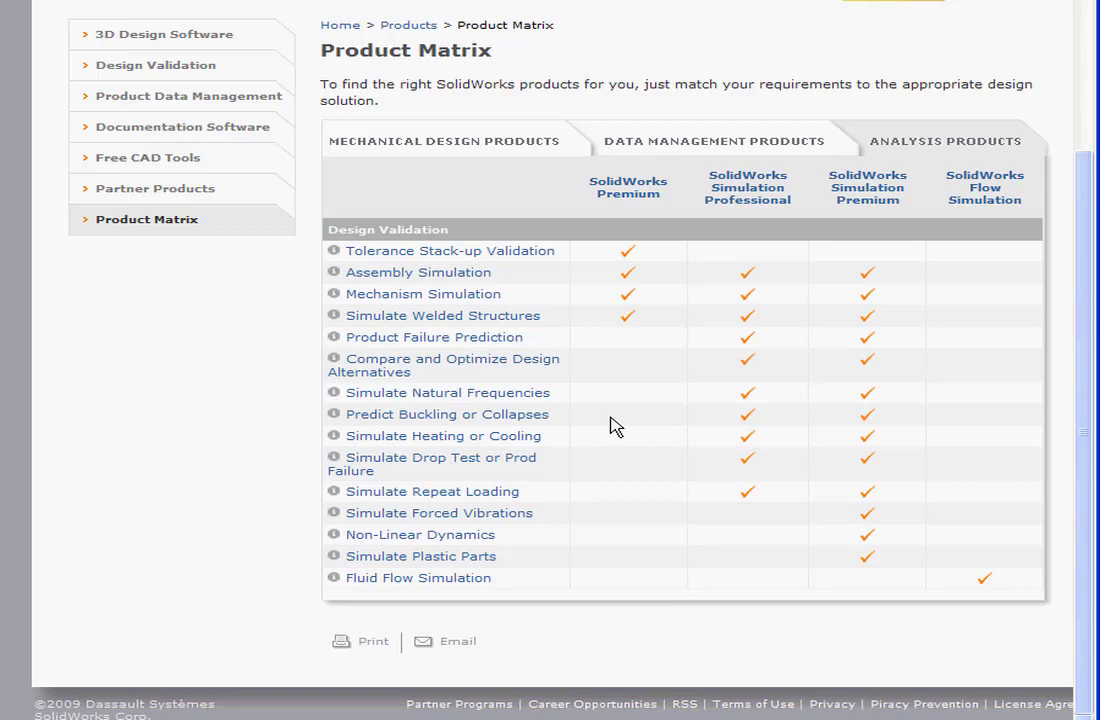
pyautogui.moveTo(630, 414)
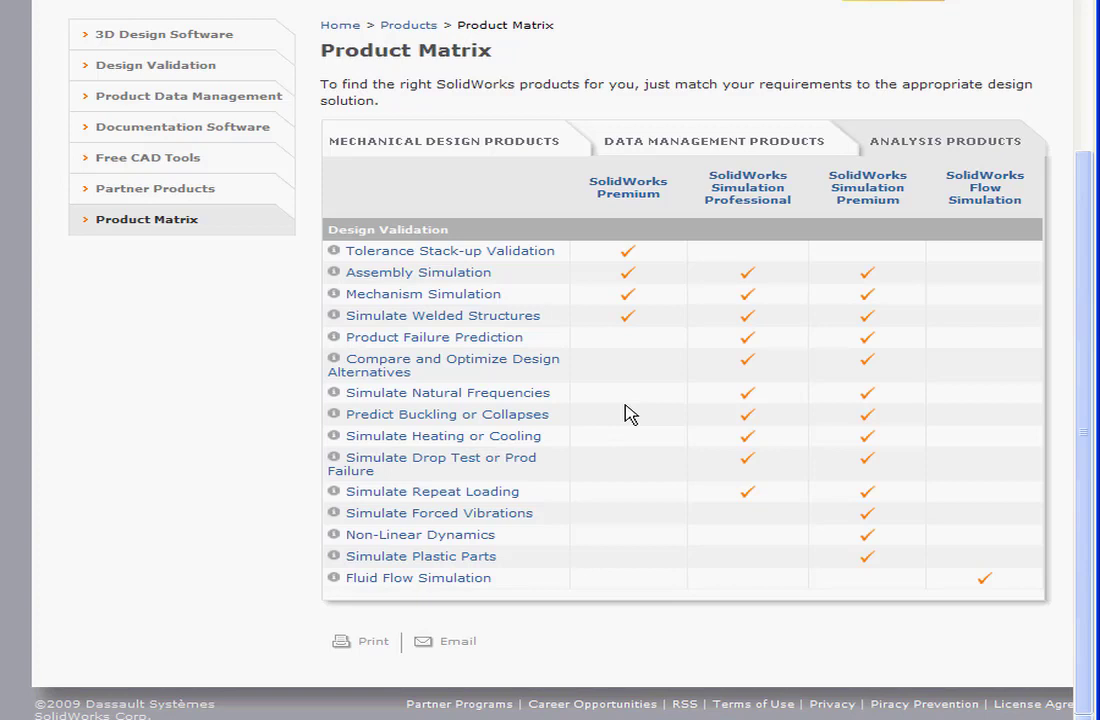
pyautogui.moveTo(620, 418)
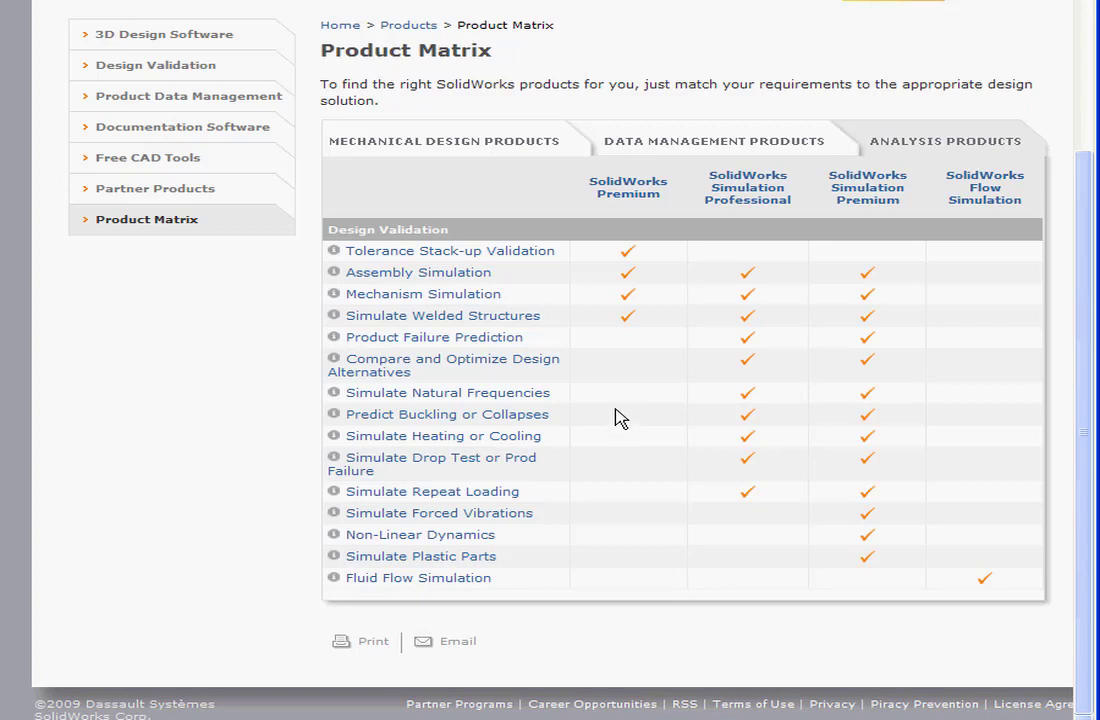
pyautogui.moveTo(618, 408)
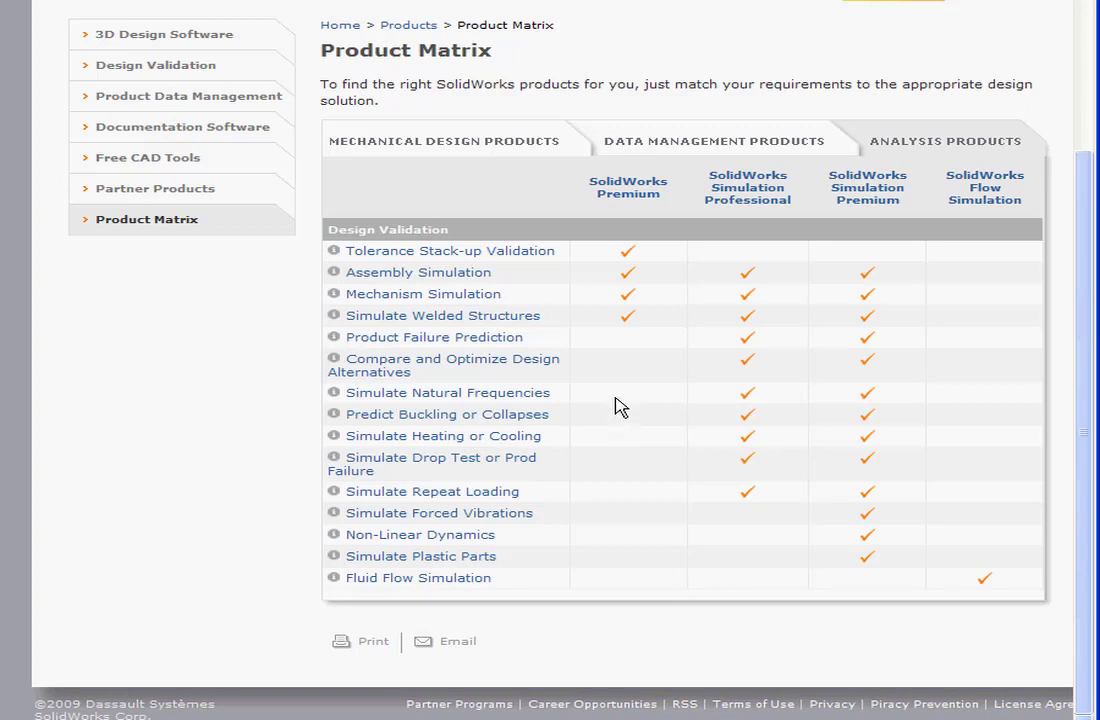
pyautogui.moveTo(620, 375)
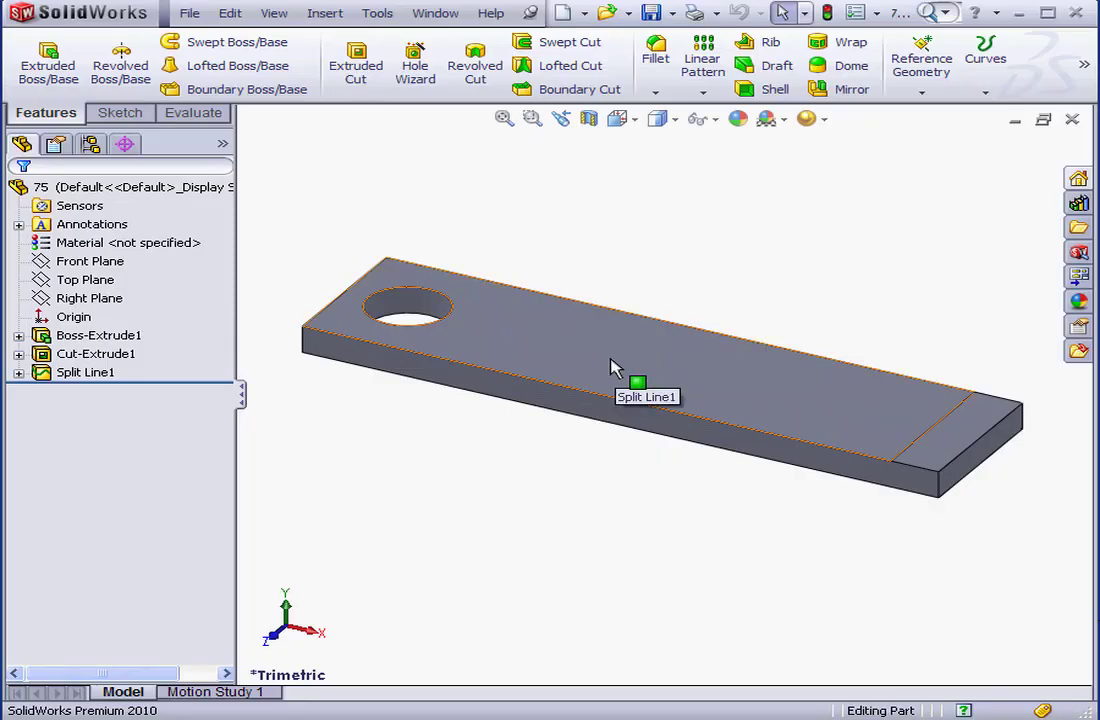
pyautogui.moveTo(600, 360)
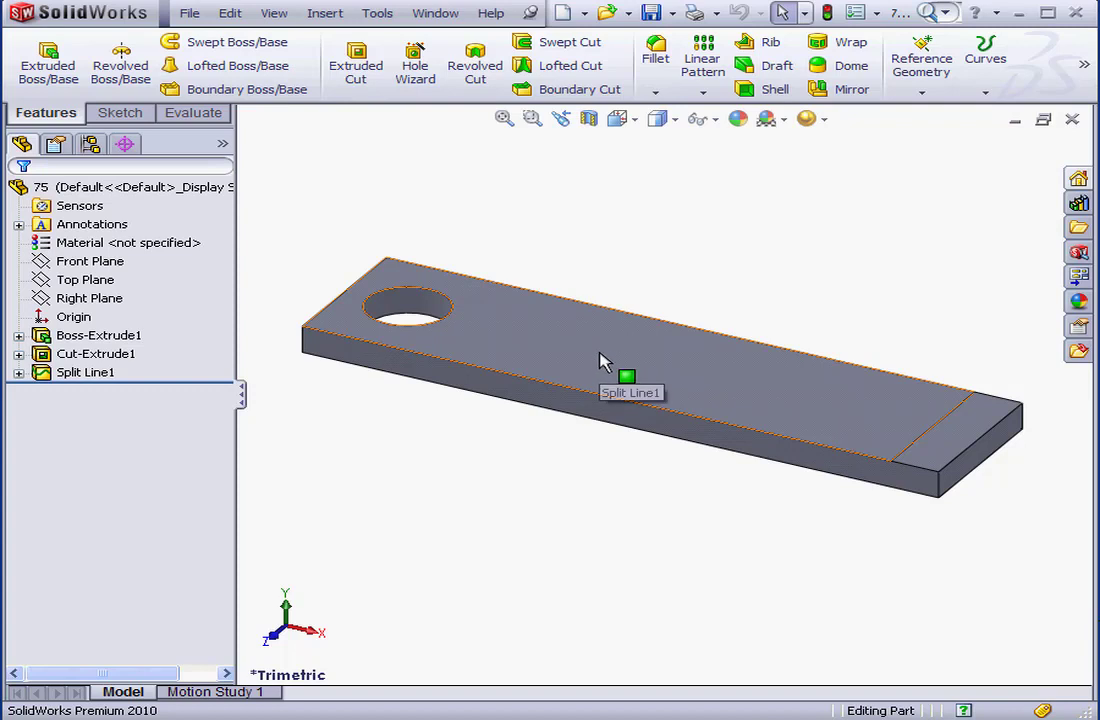
pyautogui.moveTo(610, 347)
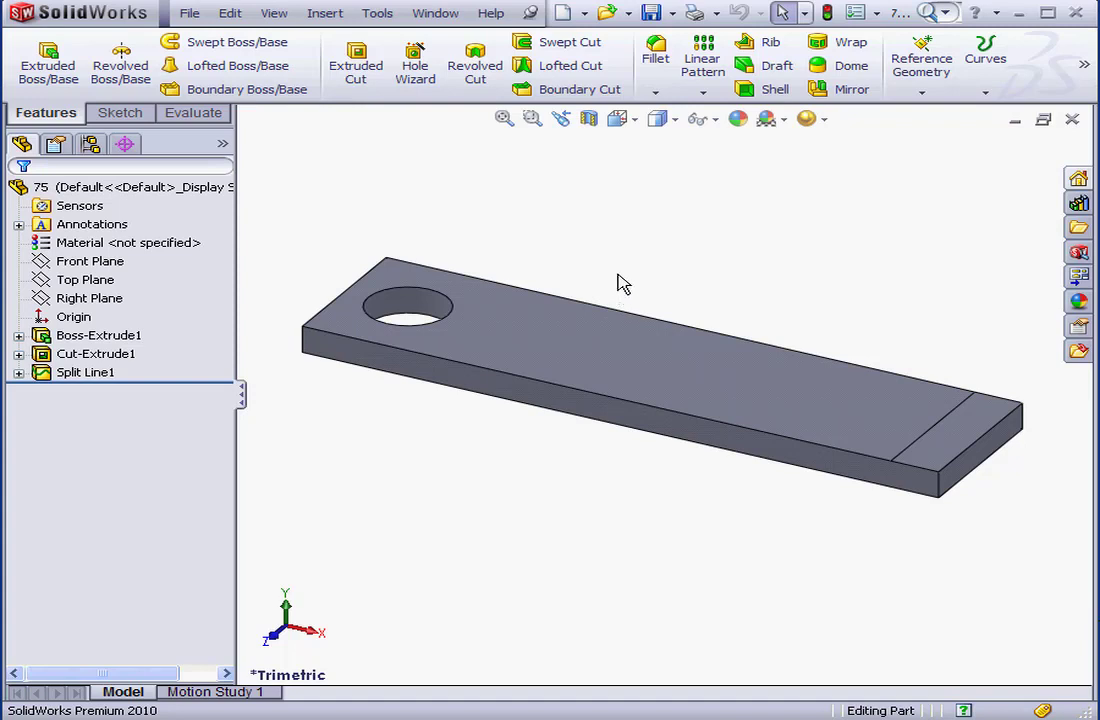
pyautogui.moveTo(600, 250)
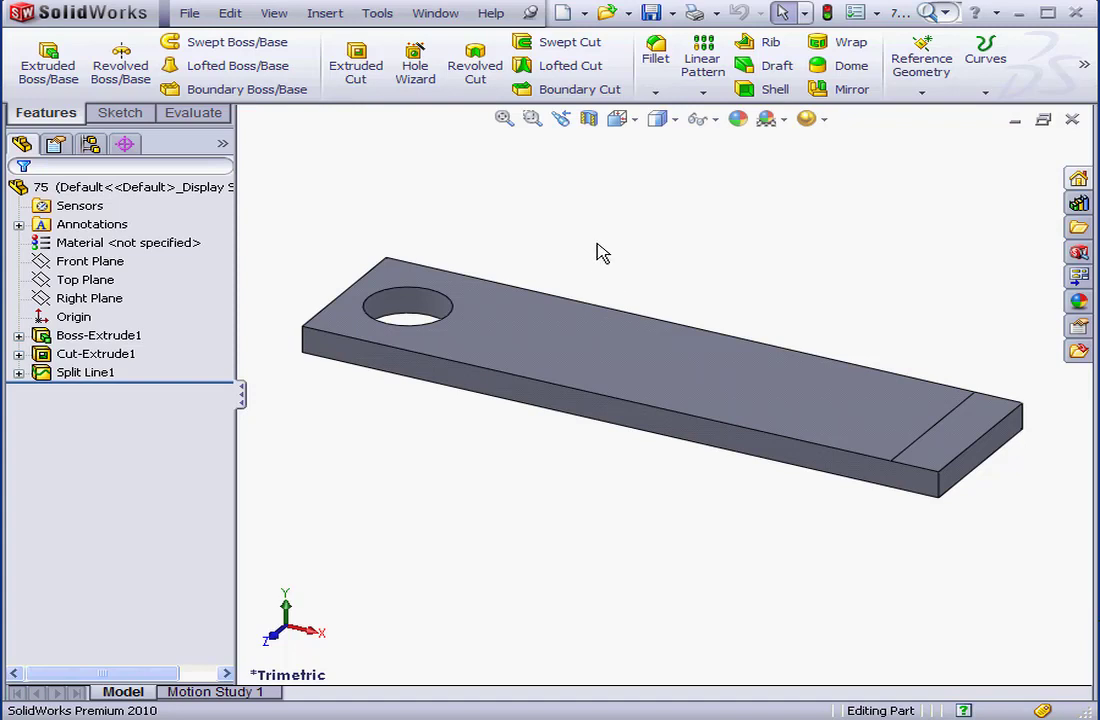
pyautogui.moveTo(610, 253)
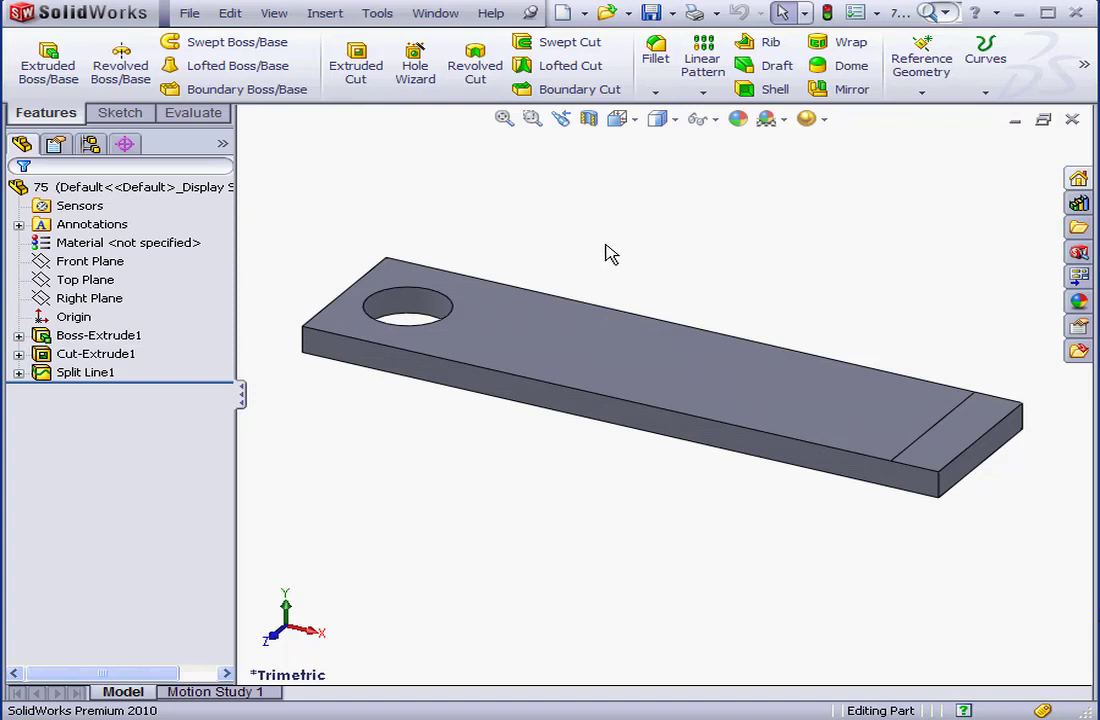
pyautogui.moveTo(605, 250)
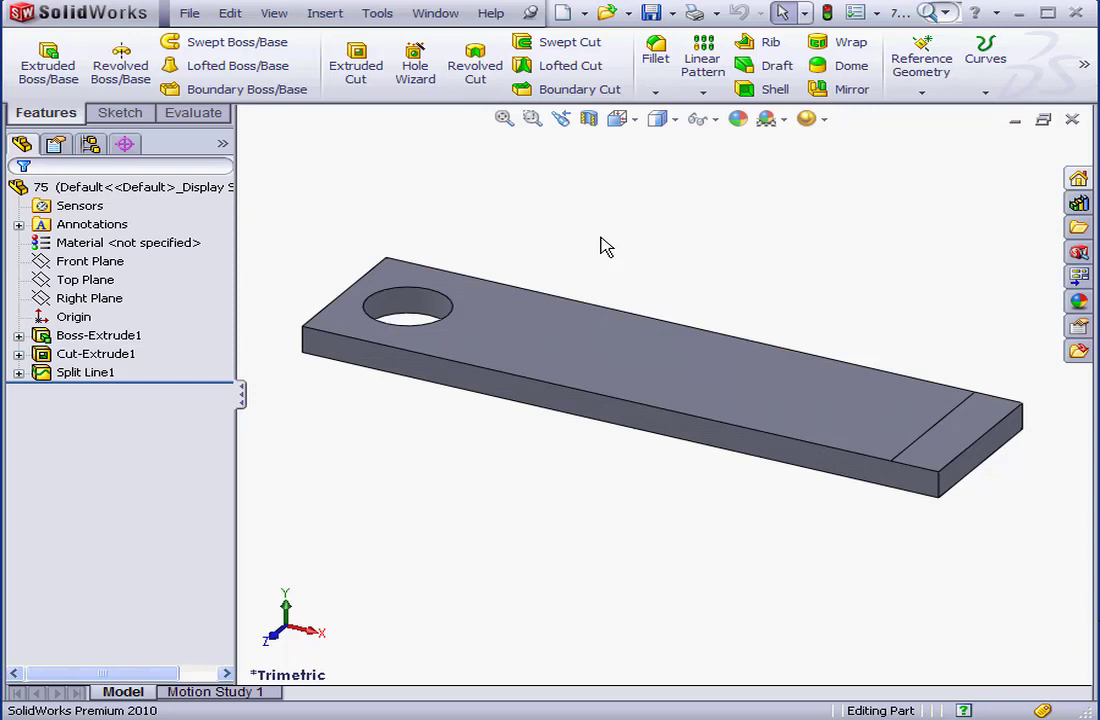
pyautogui.moveTo(583, 223)
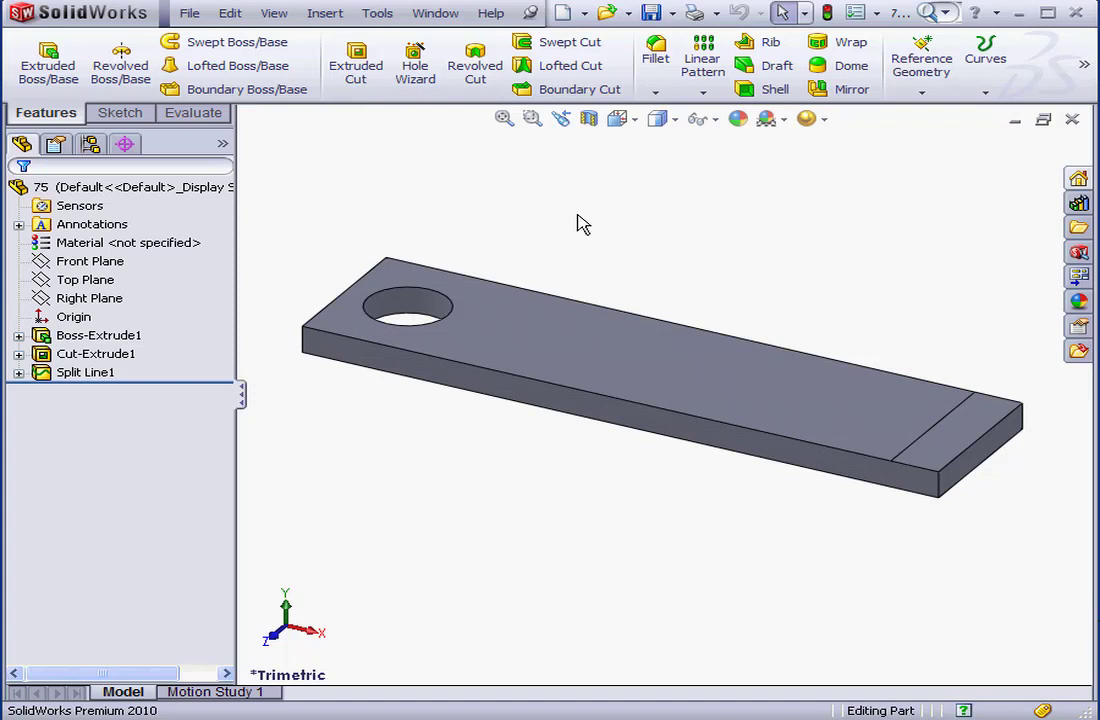
pyautogui.moveTo(567, 210)
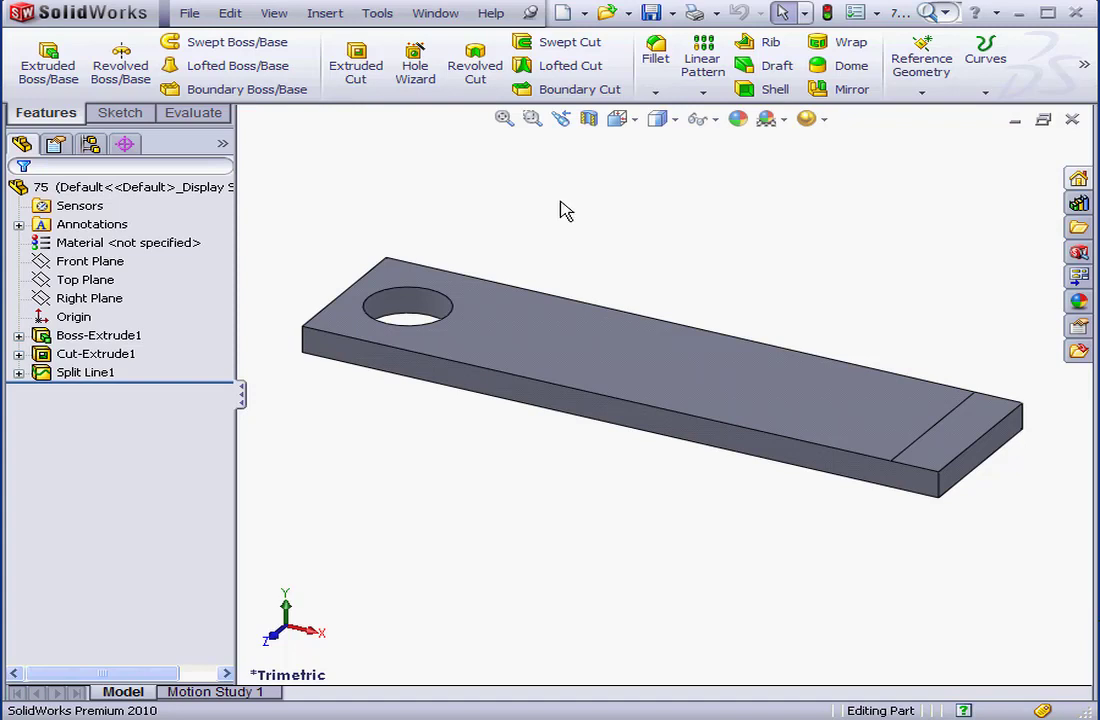
pyautogui.moveTo(569, 219)
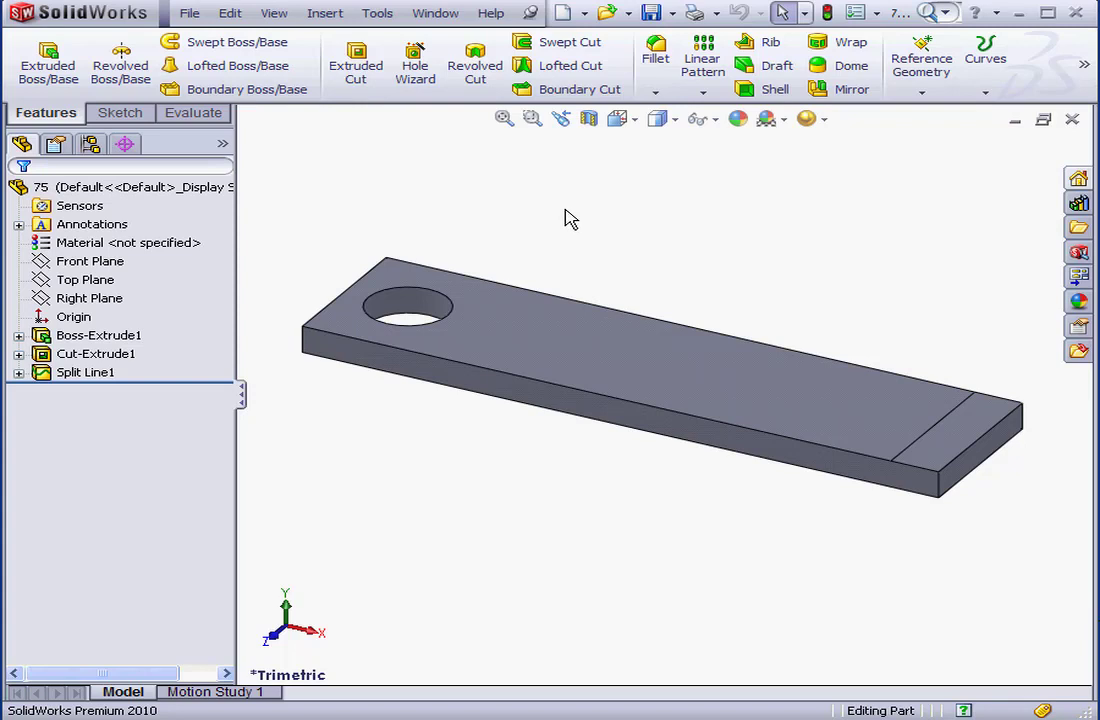
pyautogui.moveTo(520, 190)
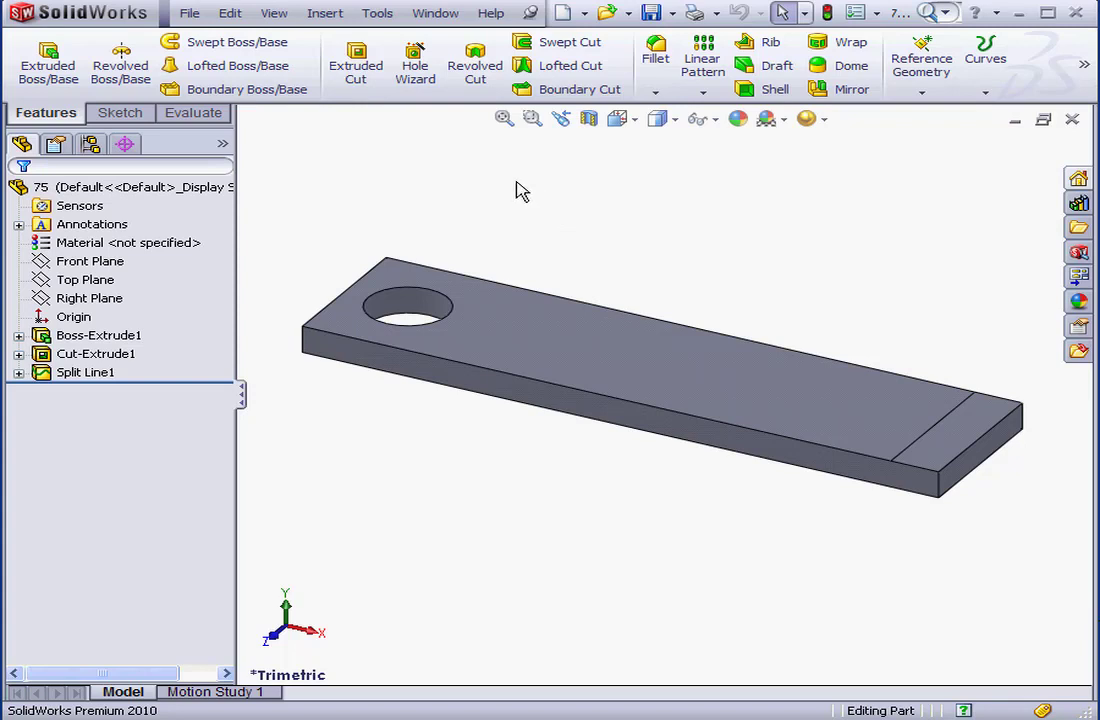
# Enable the SolidWorks Simulation add-in, including its Start Up option, in Tools > Add-Ins.
pyautogui.click(377, 13)
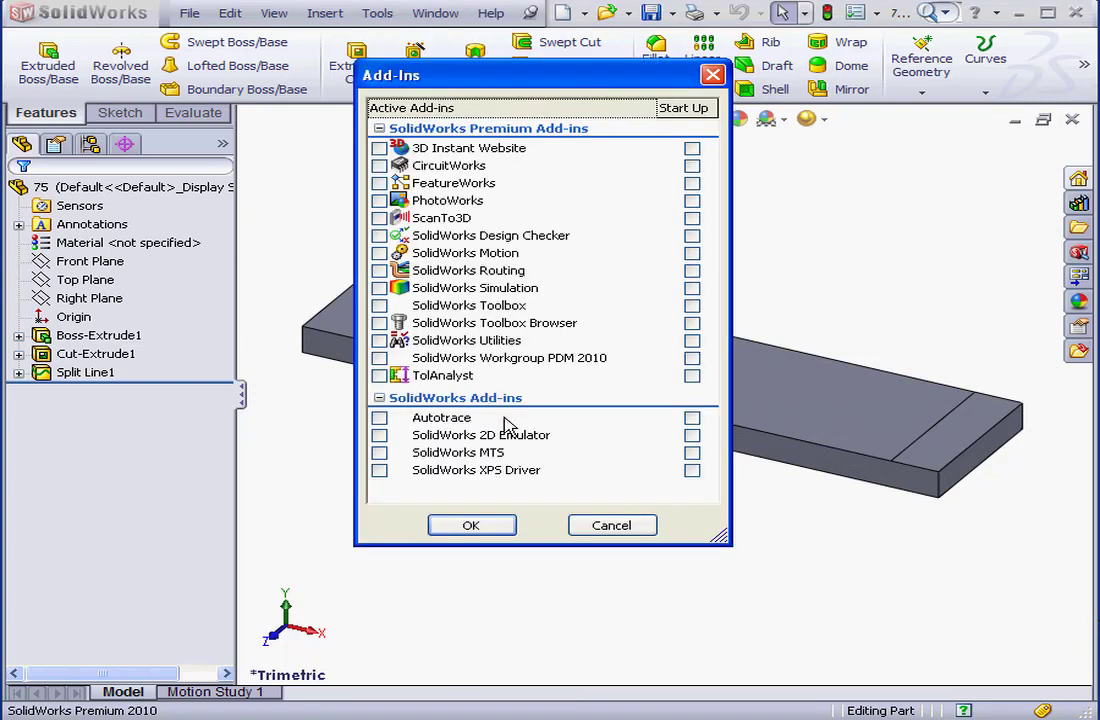
pyautogui.moveTo(475, 288)
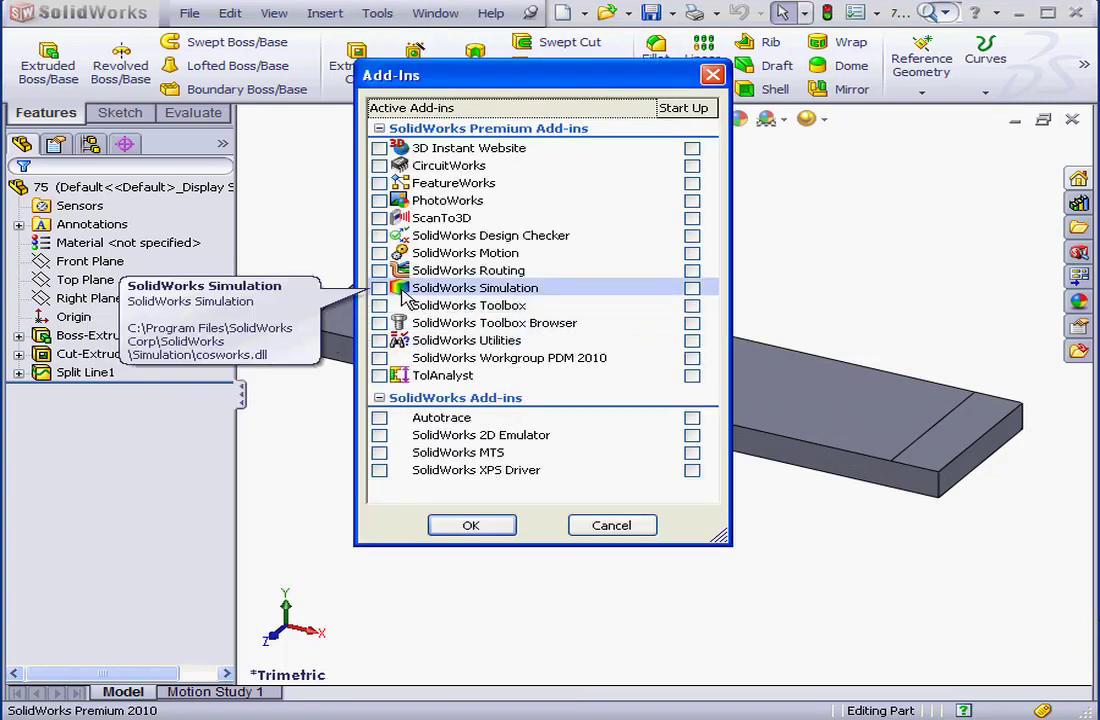
pyautogui.click(379, 288)
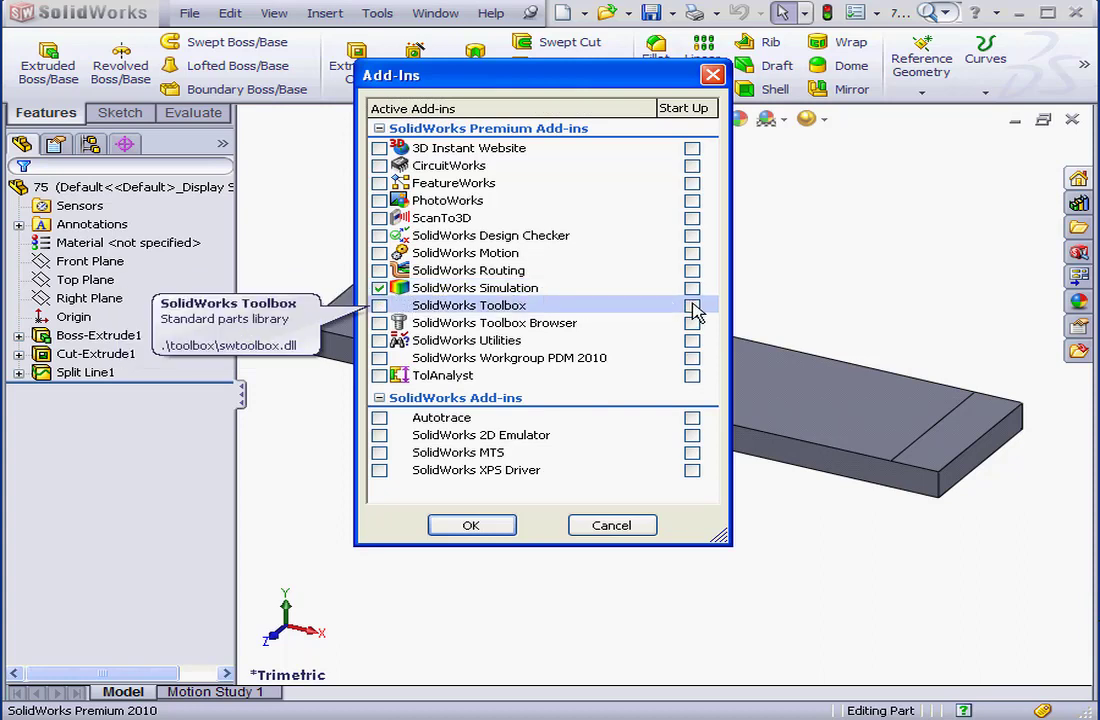
pyautogui.click(692, 305)
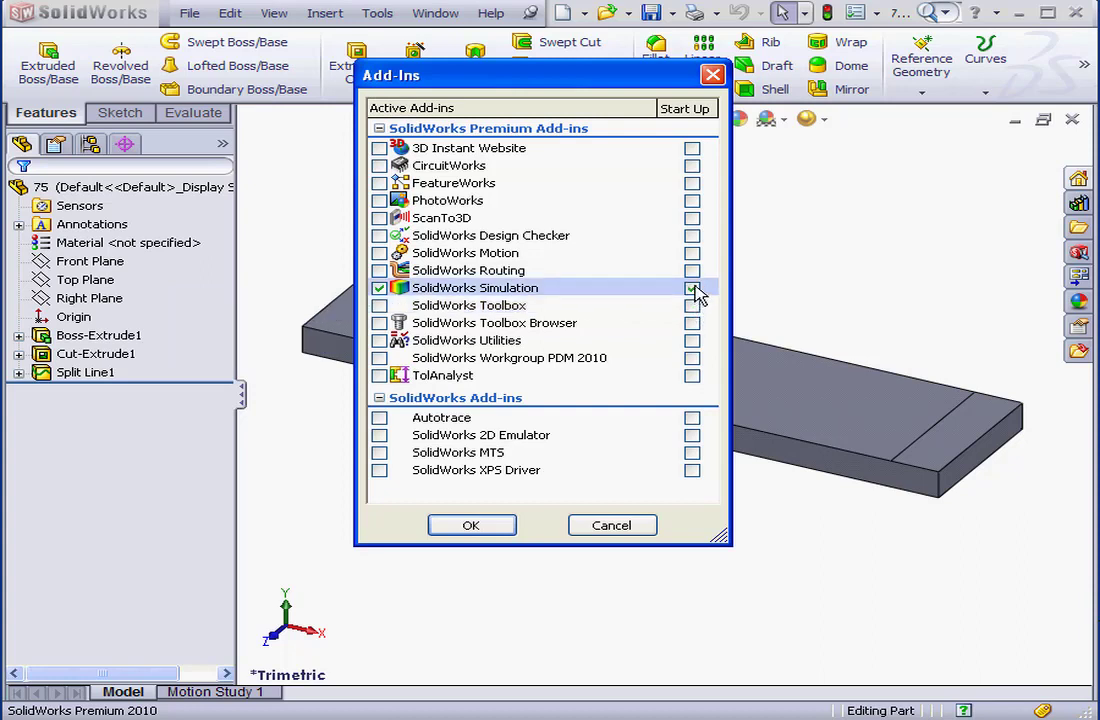
pyautogui.click(692, 288)
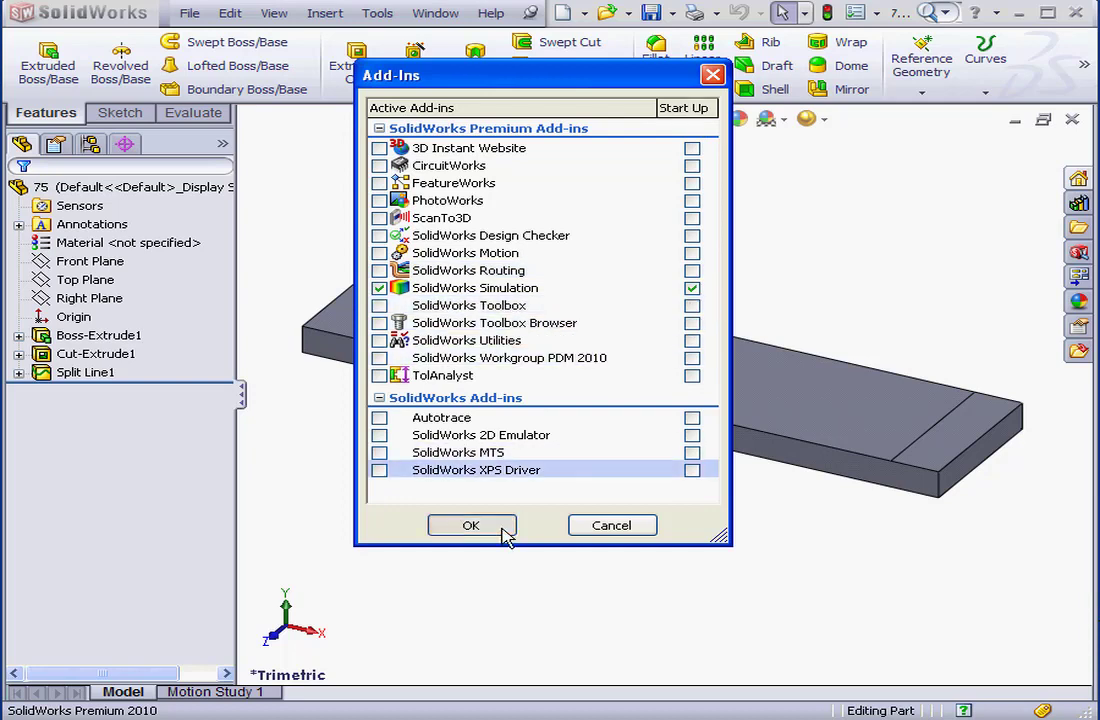
pyautogui.click(470, 525)
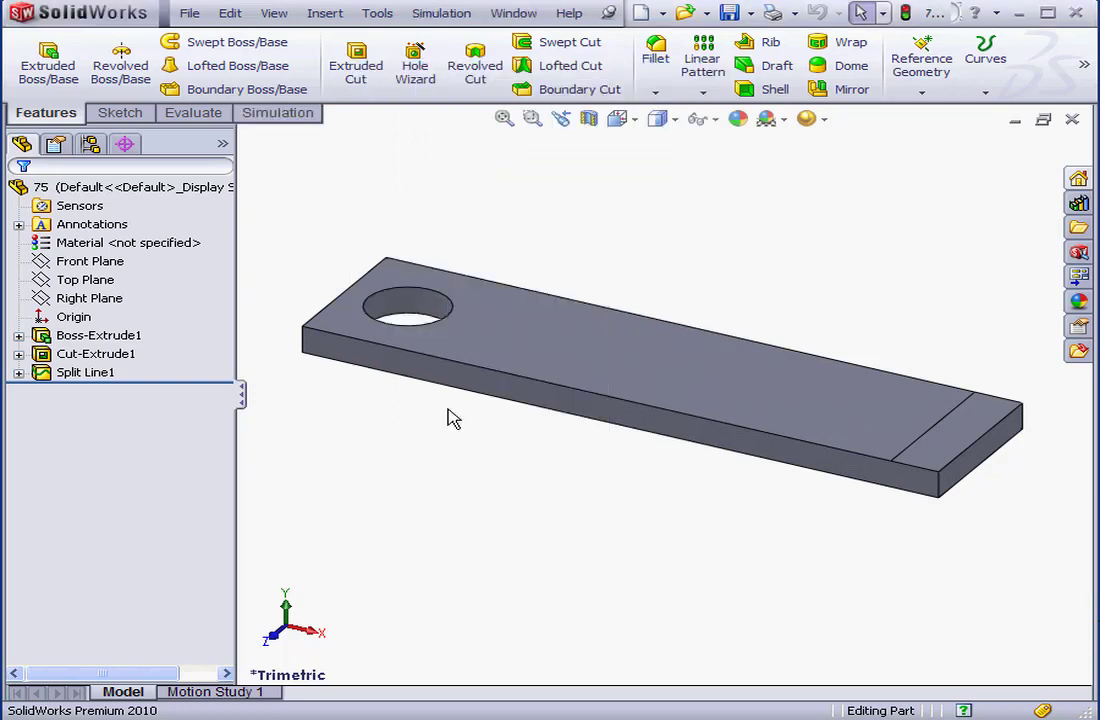
pyautogui.click(441, 13)
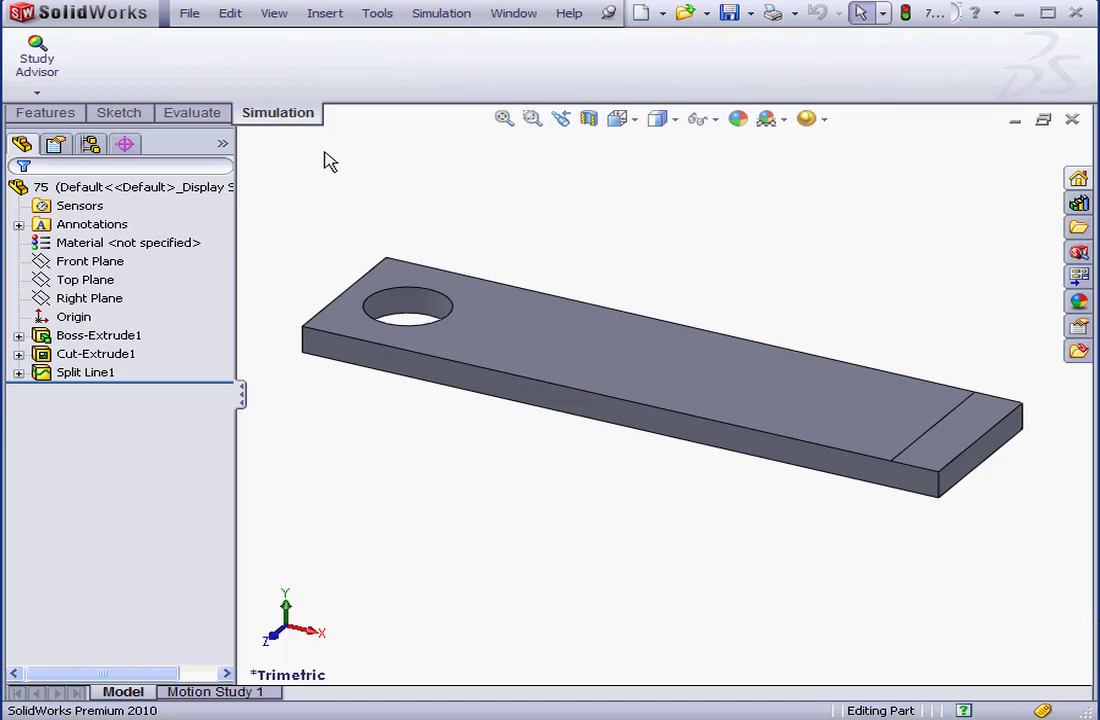
pyautogui.moveTo(363, 185)
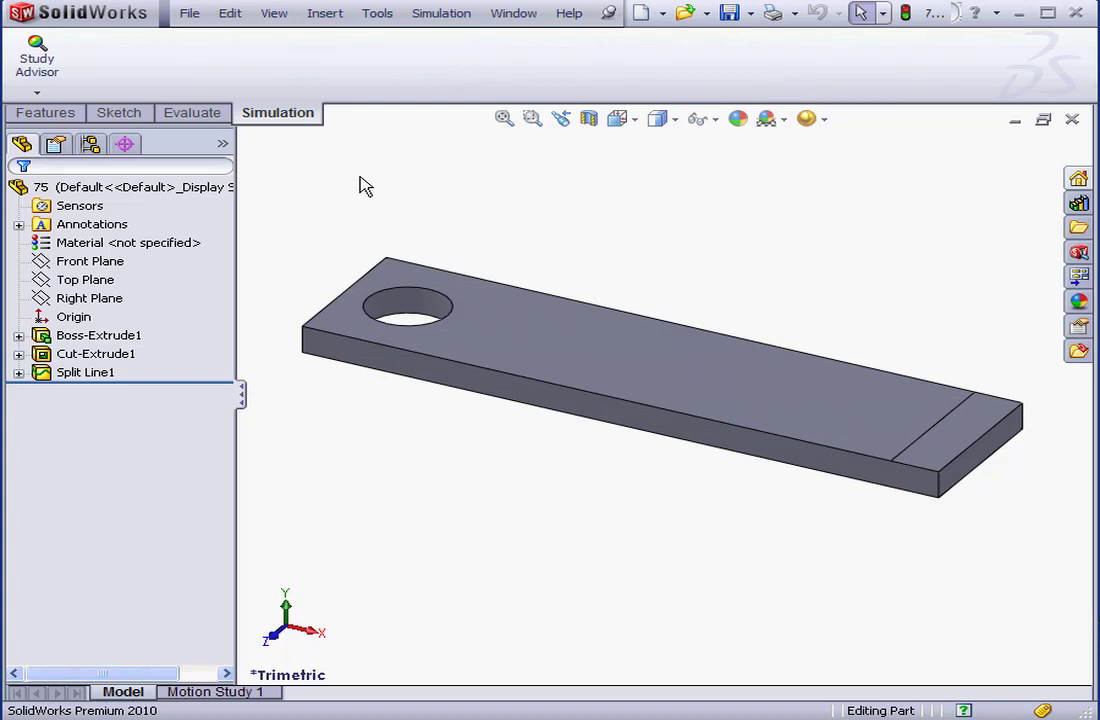
pyautogui.moveTo(352, 197)
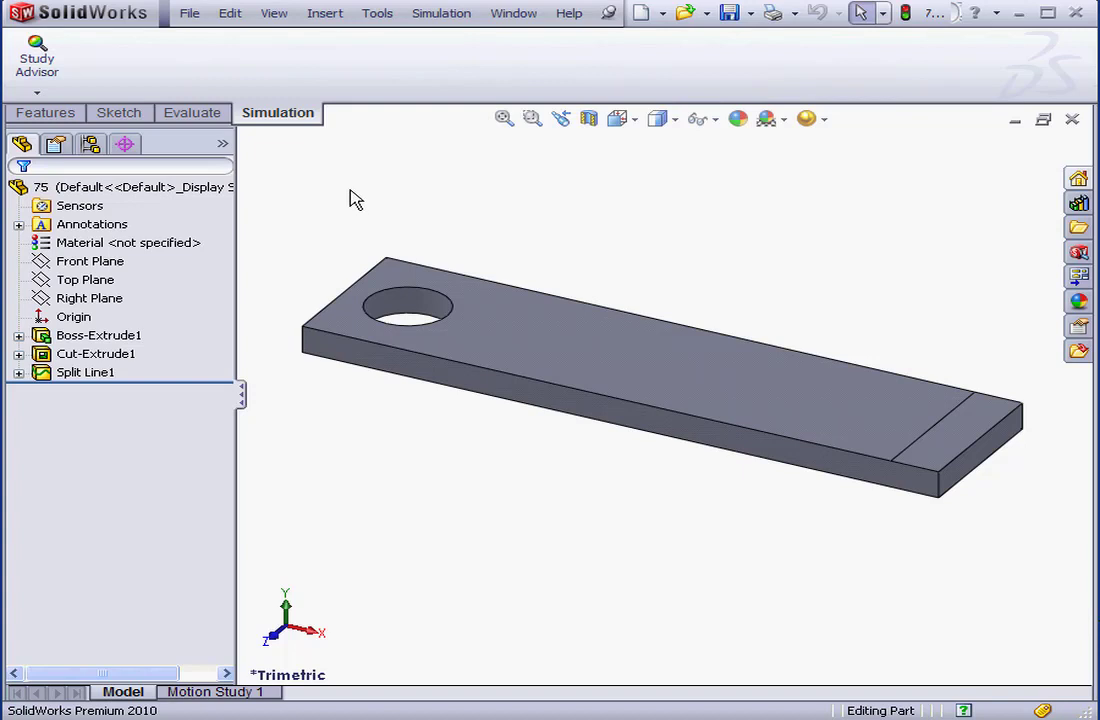
pyautogui.moveTo(366, 197)
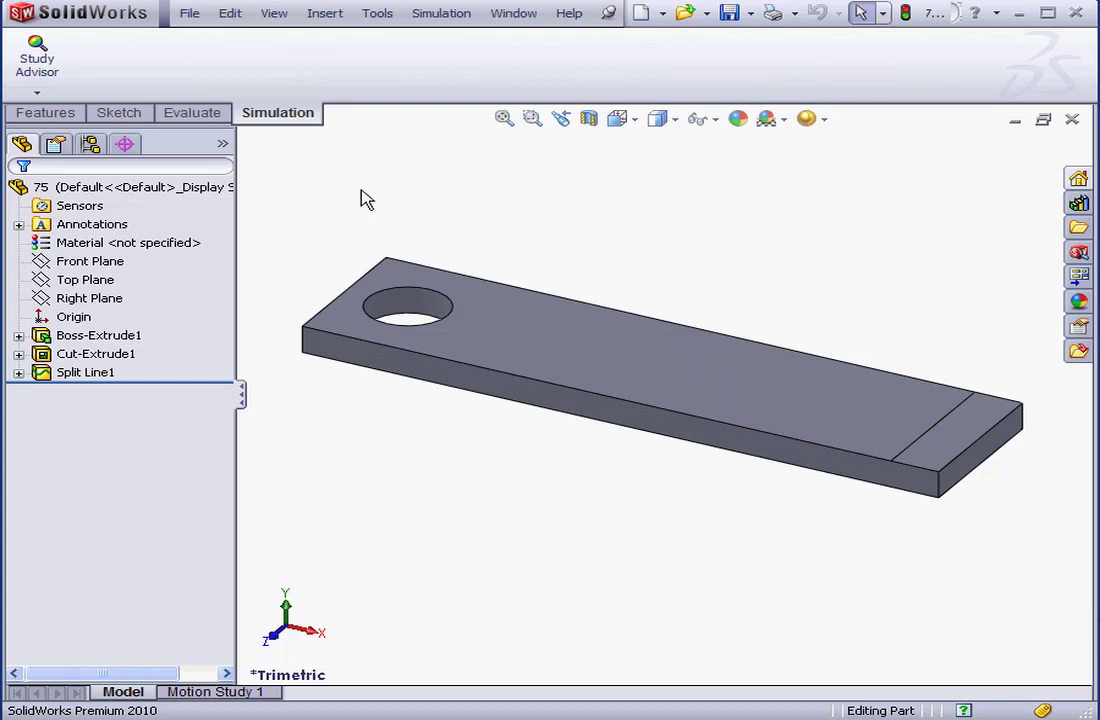
pyautogui.moveTo(192, 112)
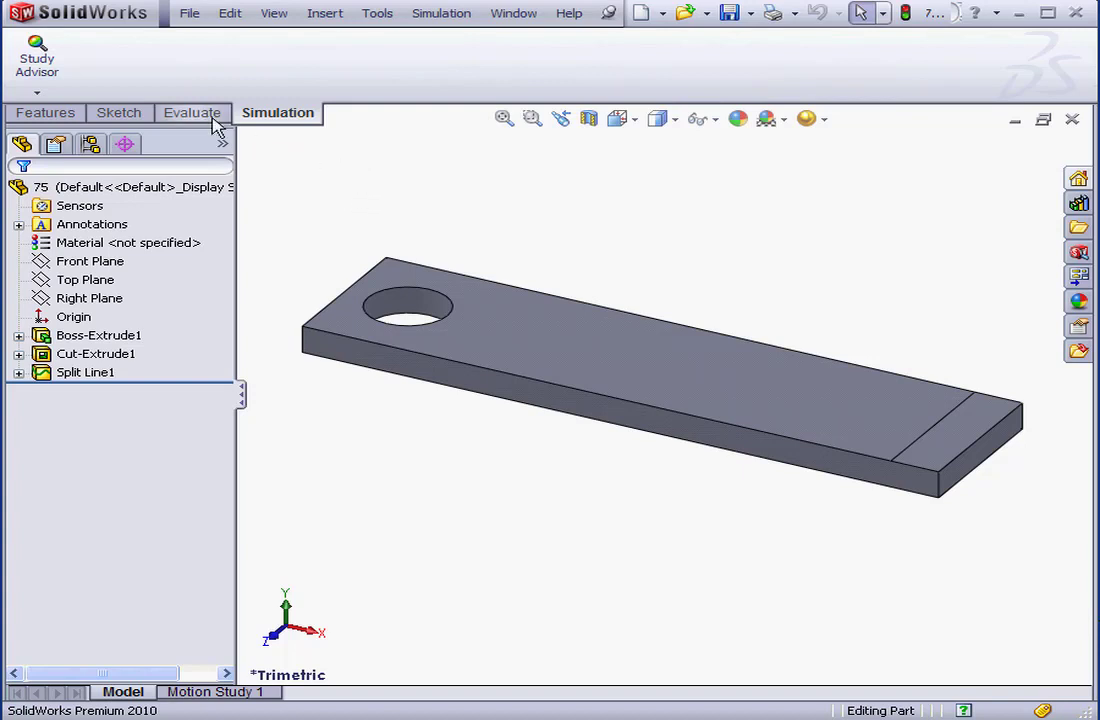
# Create a Static study named Study 1 from Simulation > Study.
pyautogui.click(37, 55)
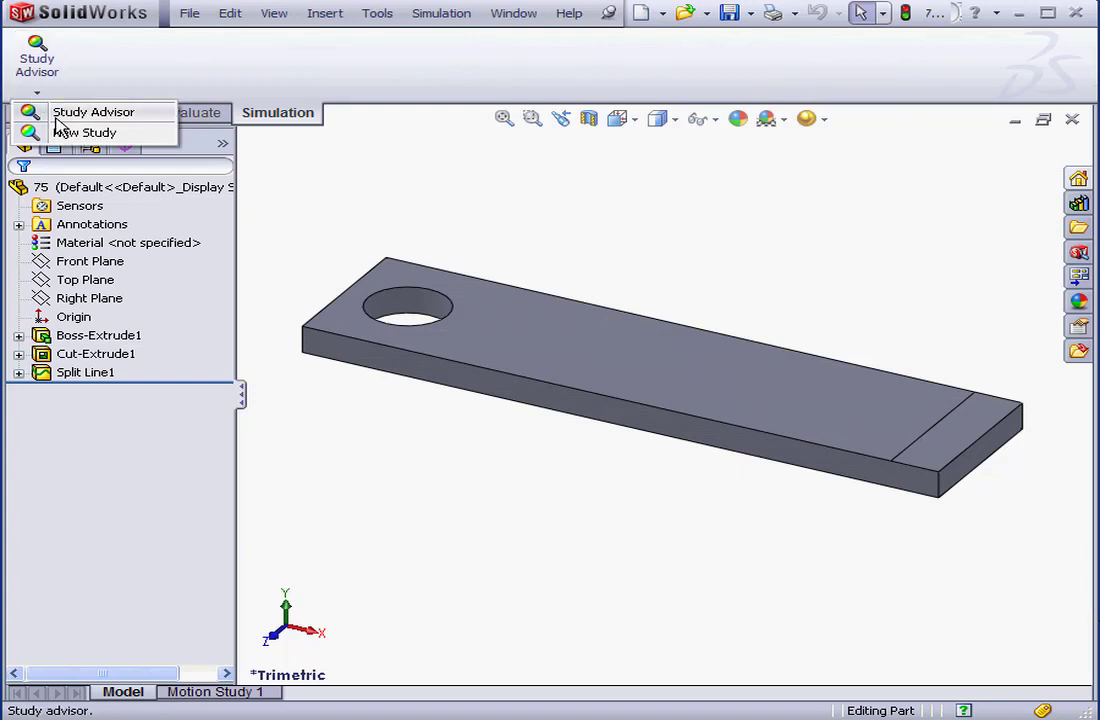
pyautogui.click(441, 13)
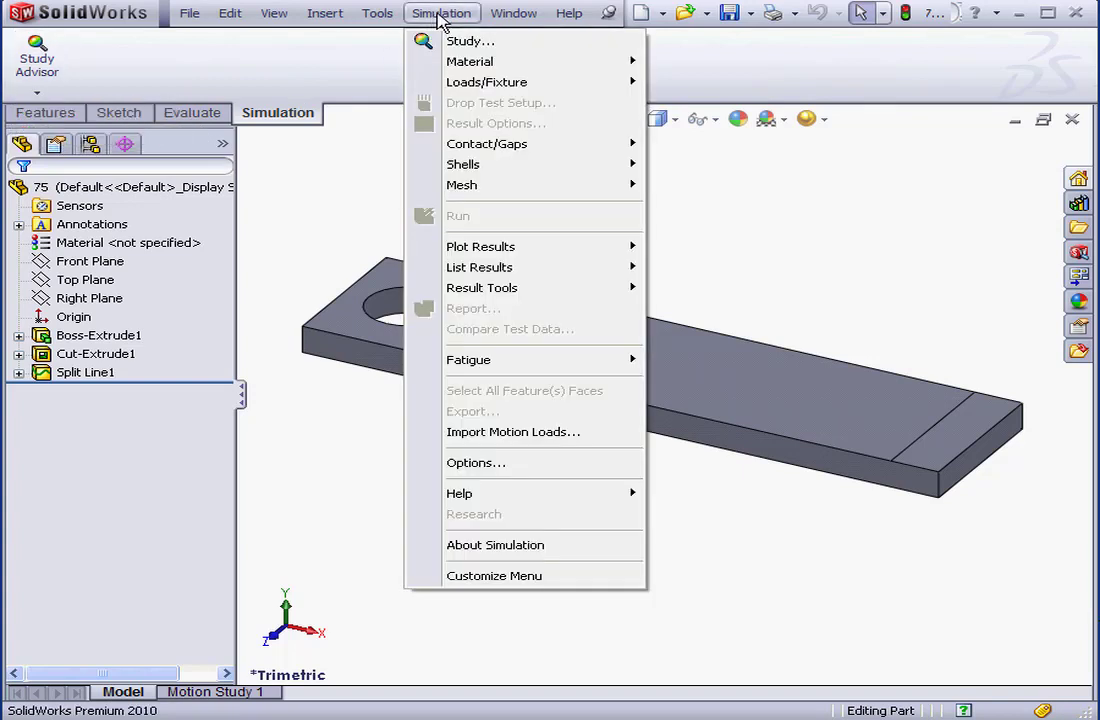
pyautogui.moveTo(470, 41)
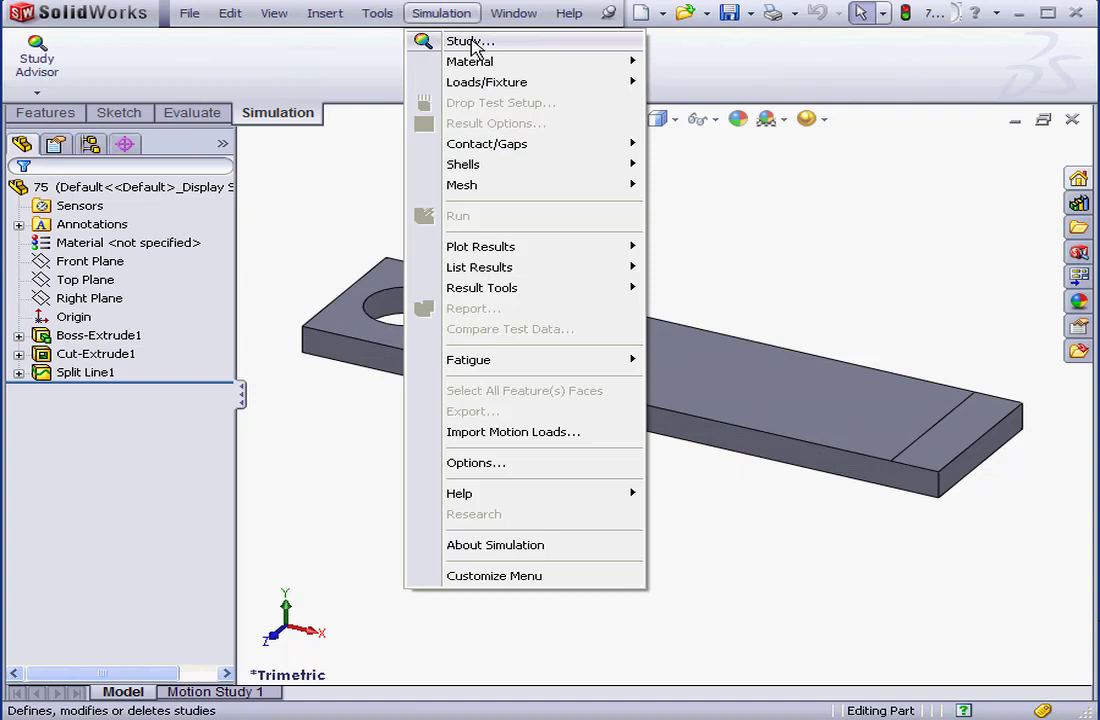
pyautogui.click(464, 41)
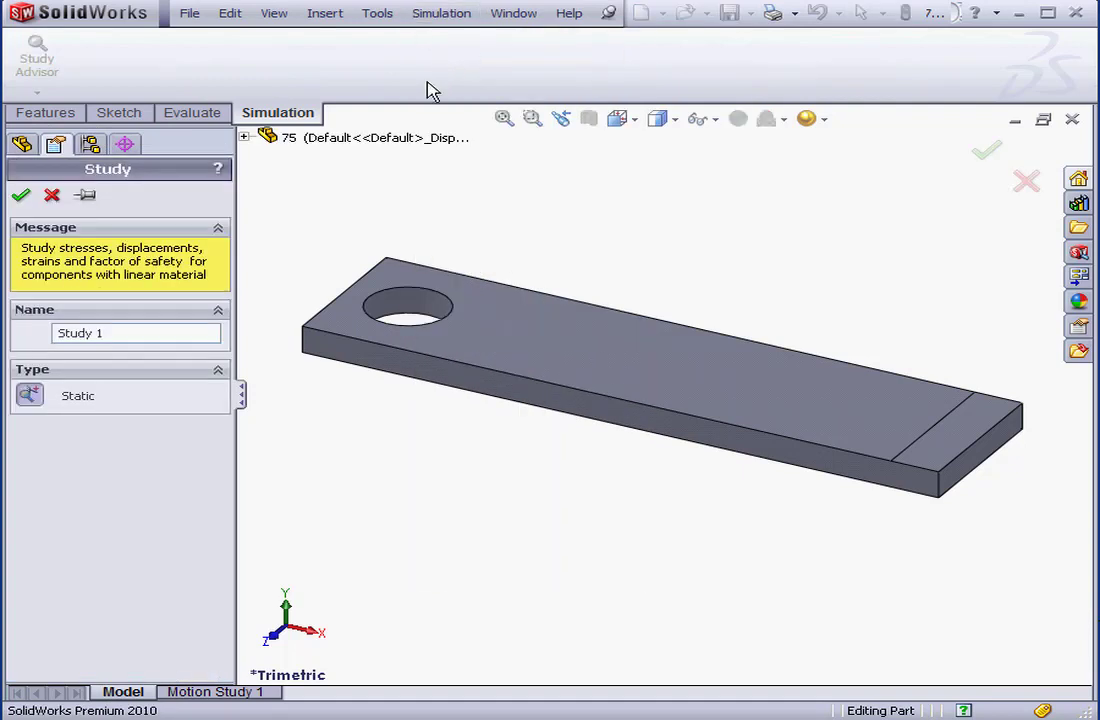
pyautogui.moveTo(99, 427)
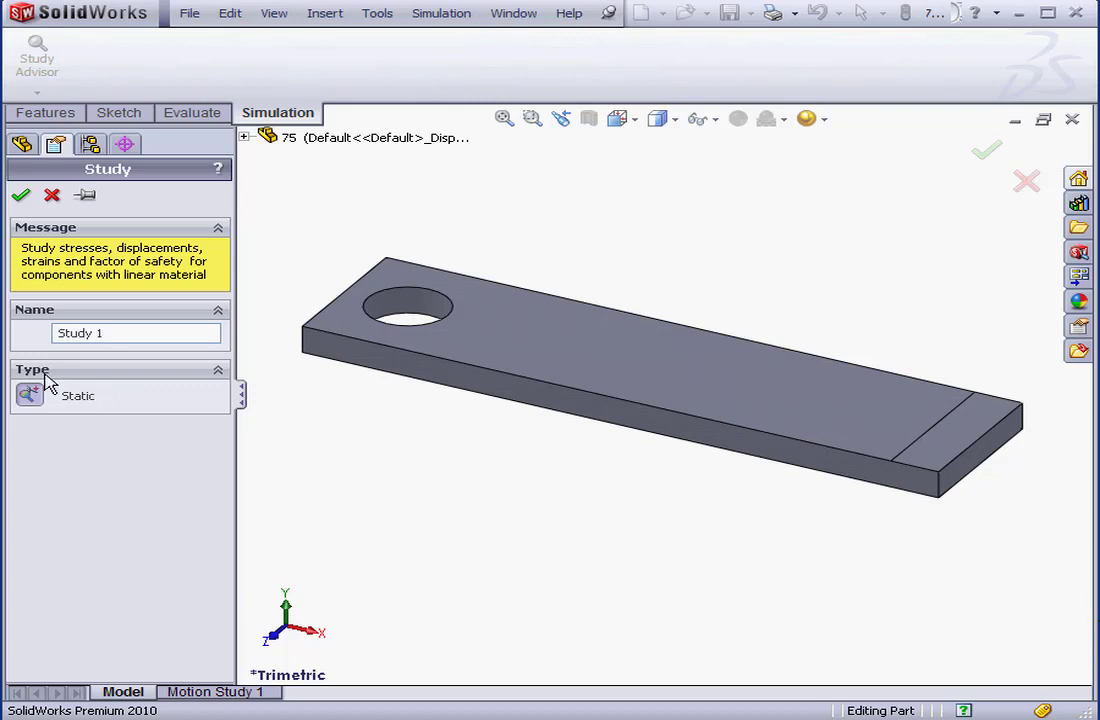
pyautogui.moveTo(88, 412)
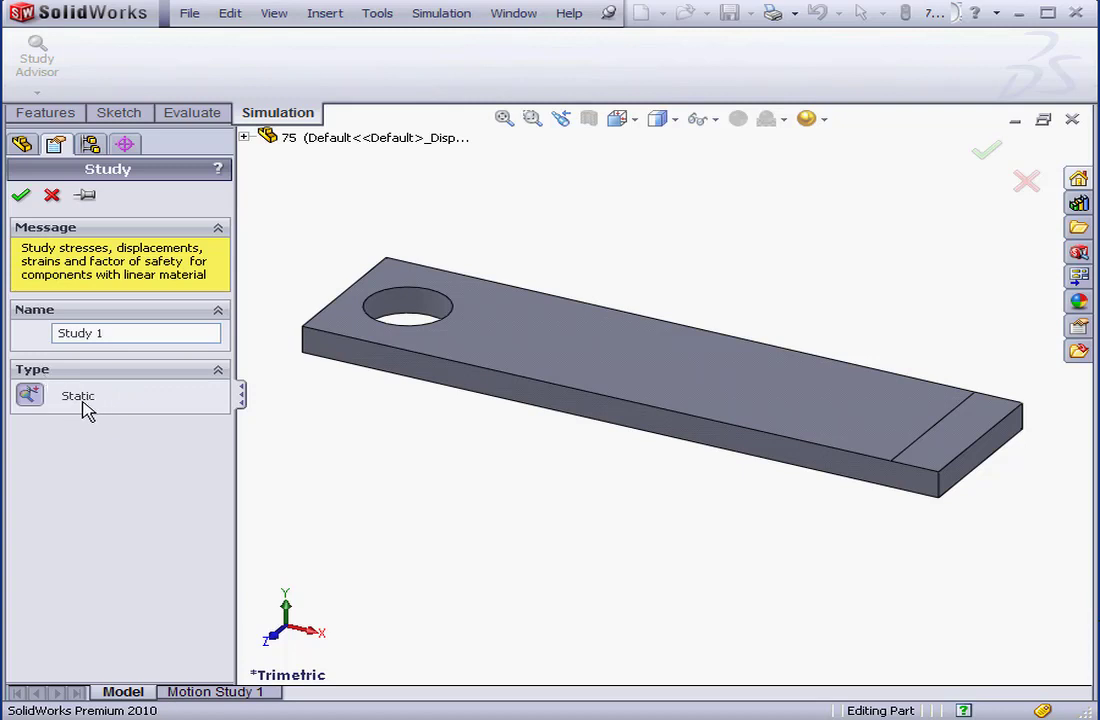
pyautogui.moveTo(95, 410)
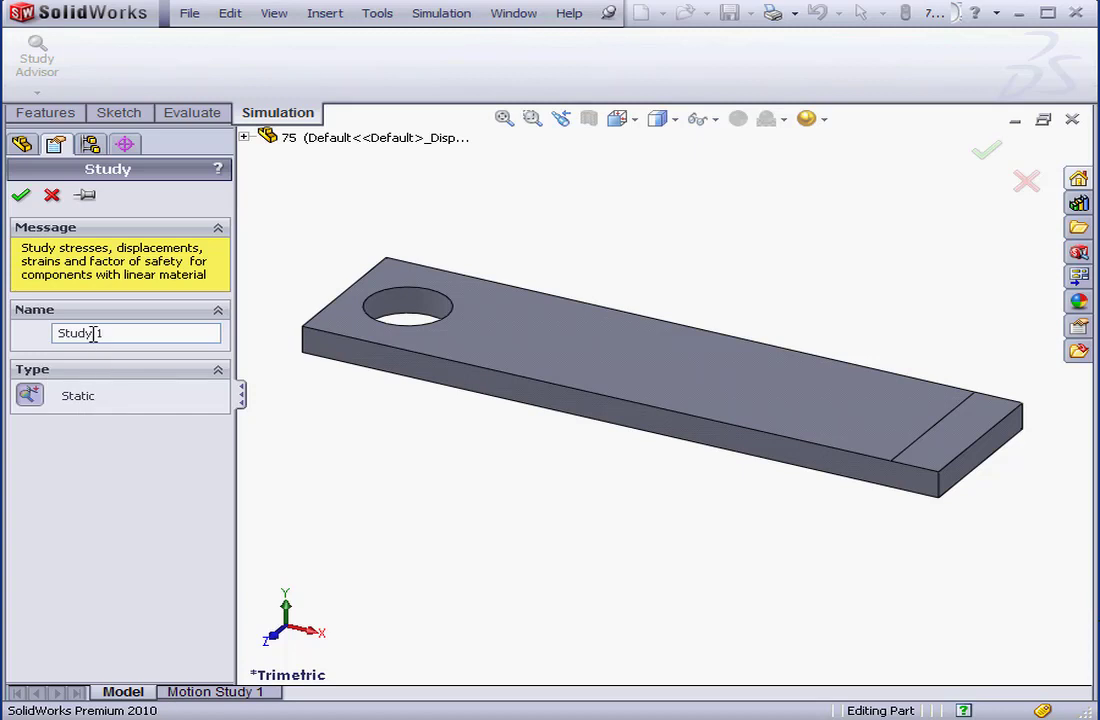
pyautogui.click(20, 195)
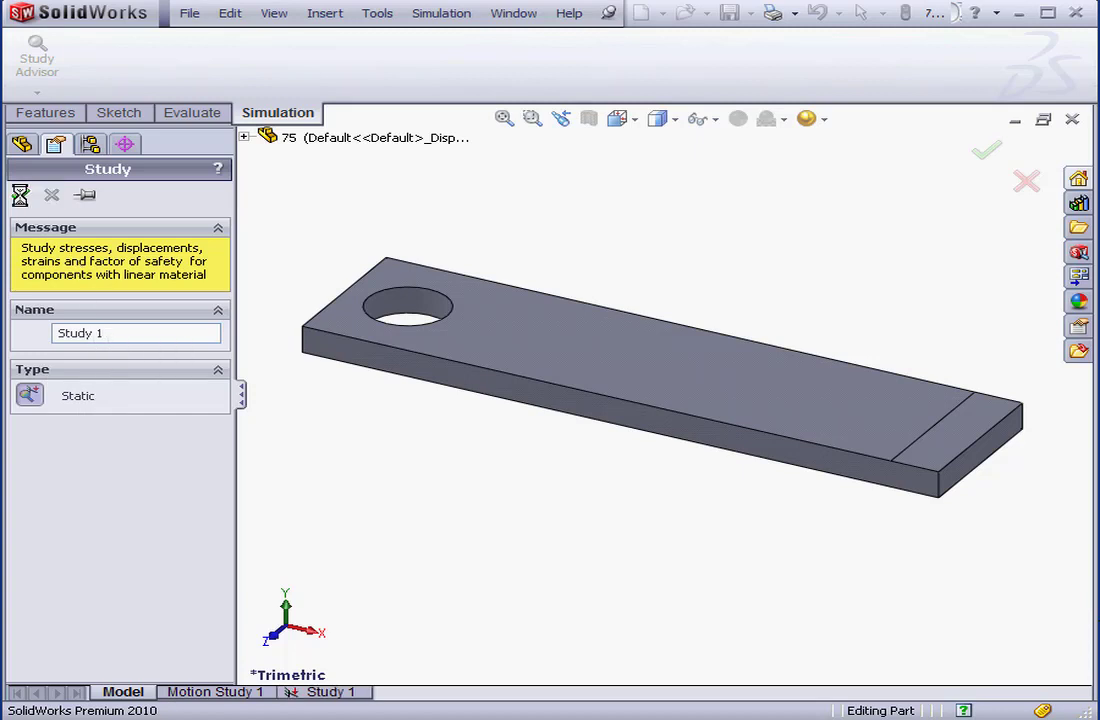
pyautogui.click(986, 150)
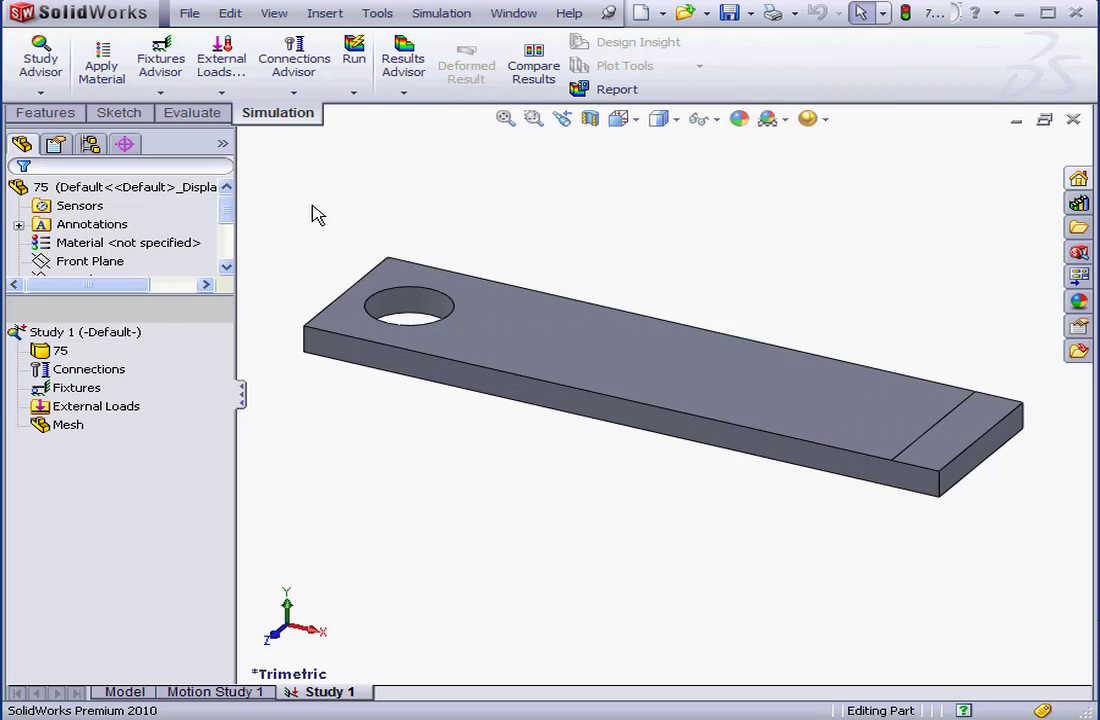
pyautogui.moveTo(268, 287)
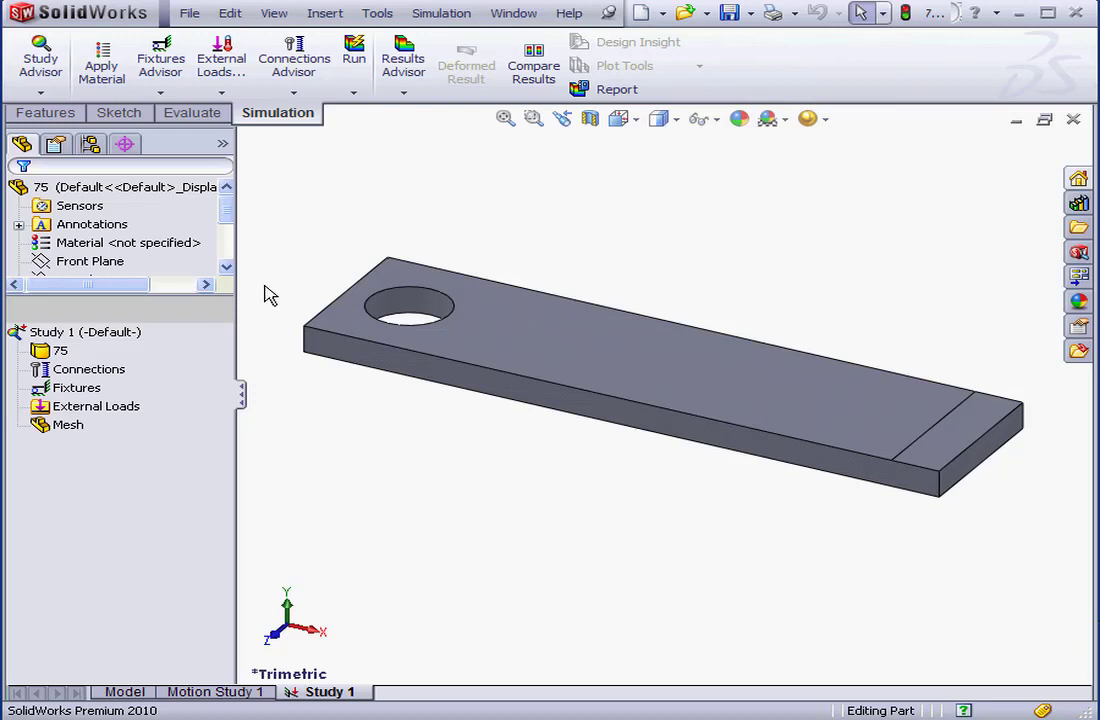
pyautogui.moveTo(260, 290)
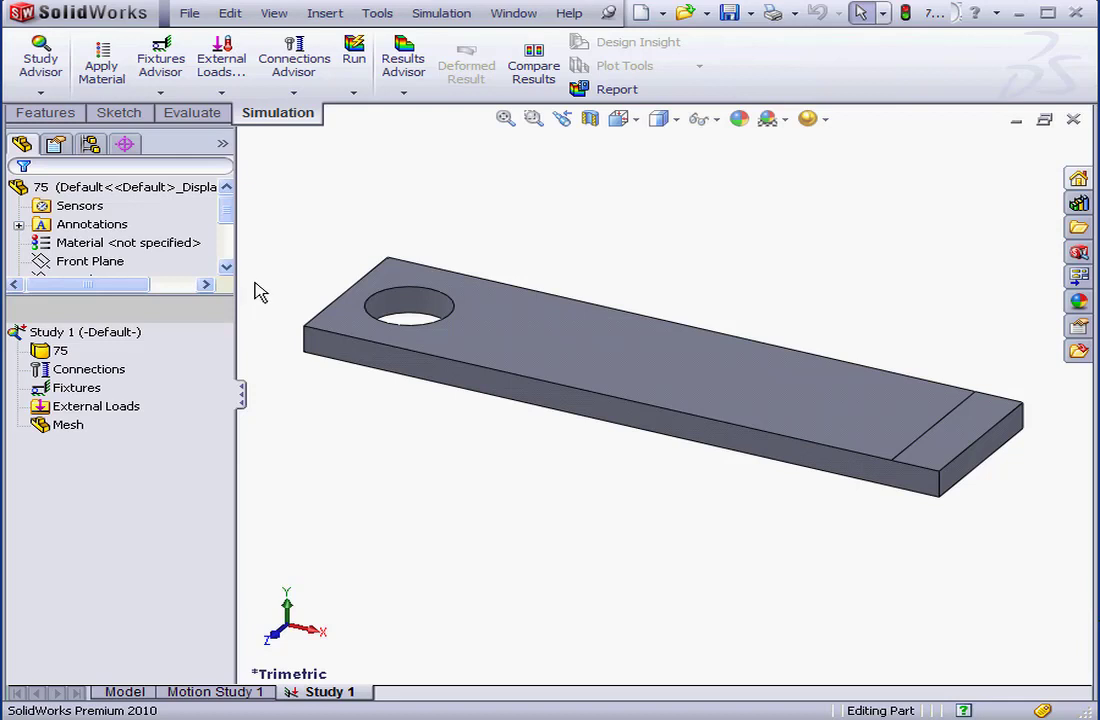
pyautogui.moveTo(258, 298)
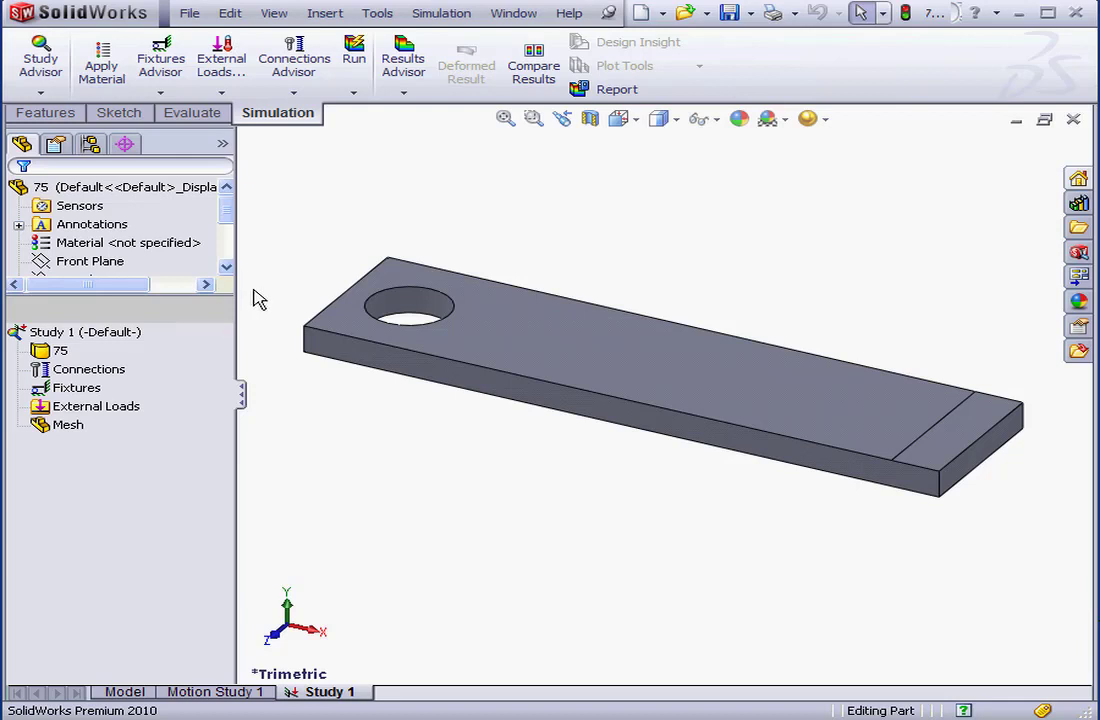
pyautogui.moveTo(275, 307)
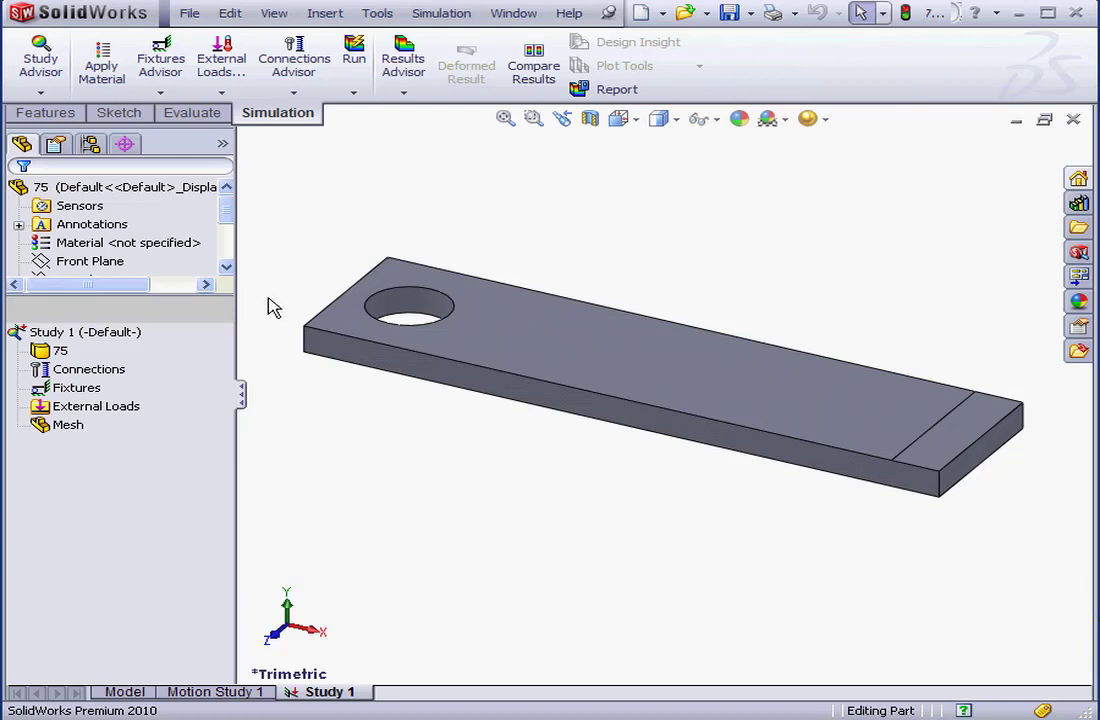
pyautogui.moveTo(243, 332)
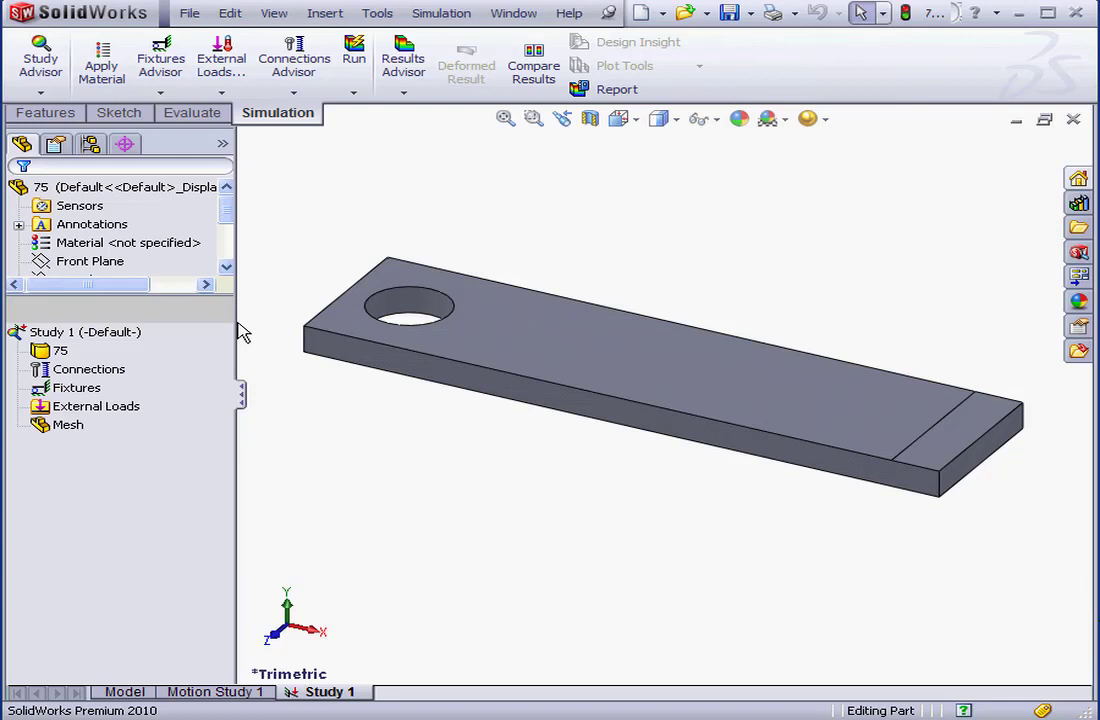
# Start a Fixed Geometry fixture definition from Study 1's Fixtures item.
pyautogui.click(77, 387)
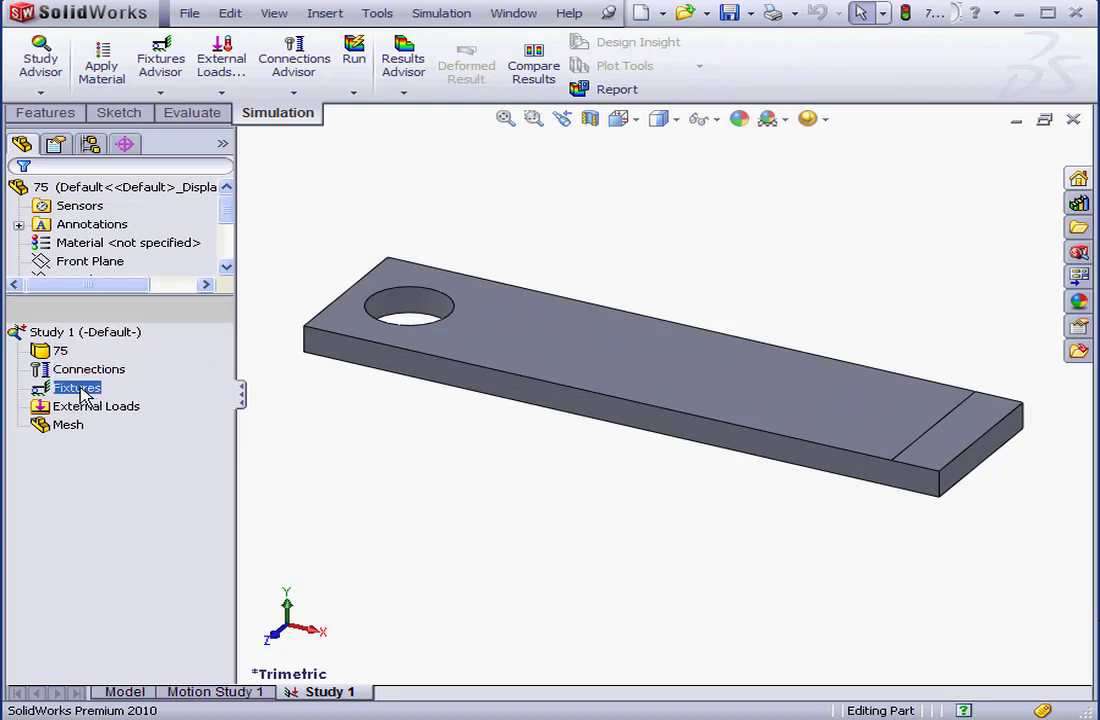
pyautogui.rightClick(77, 387)
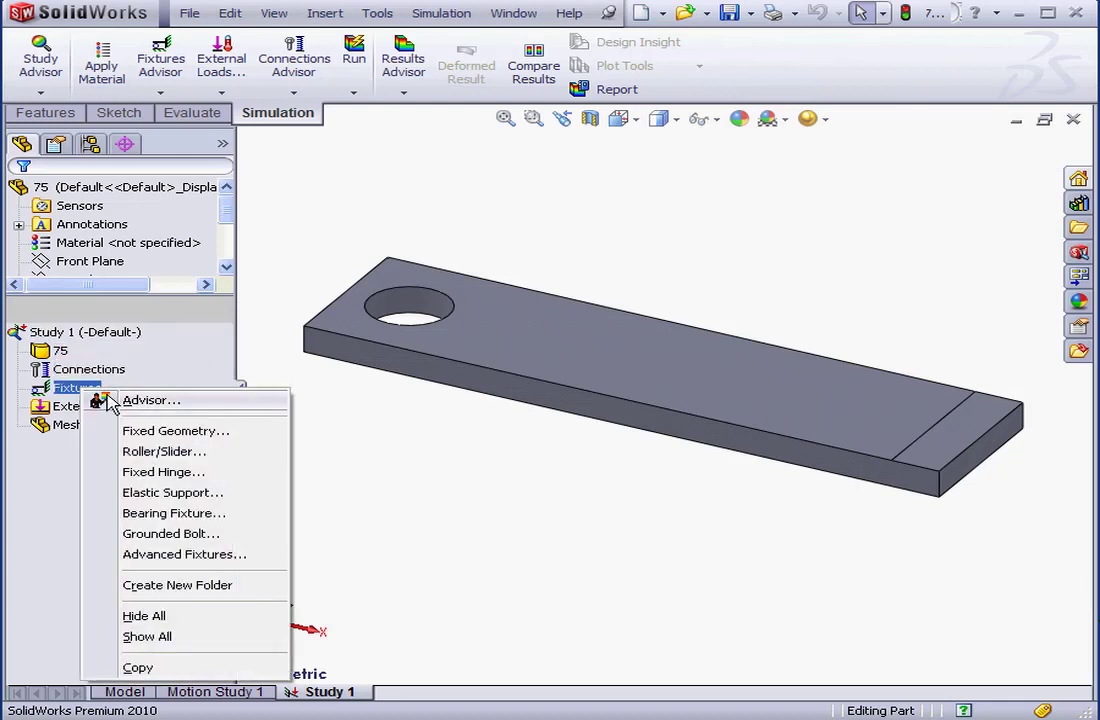
pyautogui.moveTo(163, 415)
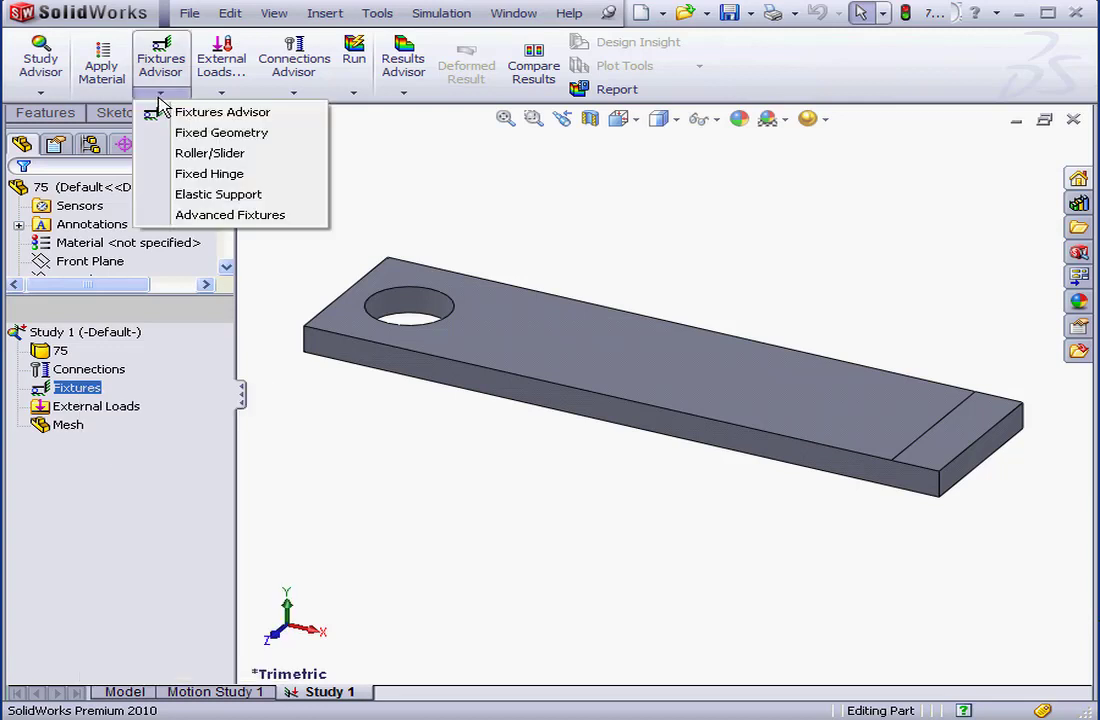
pyautogui.moveTo(222, 111)
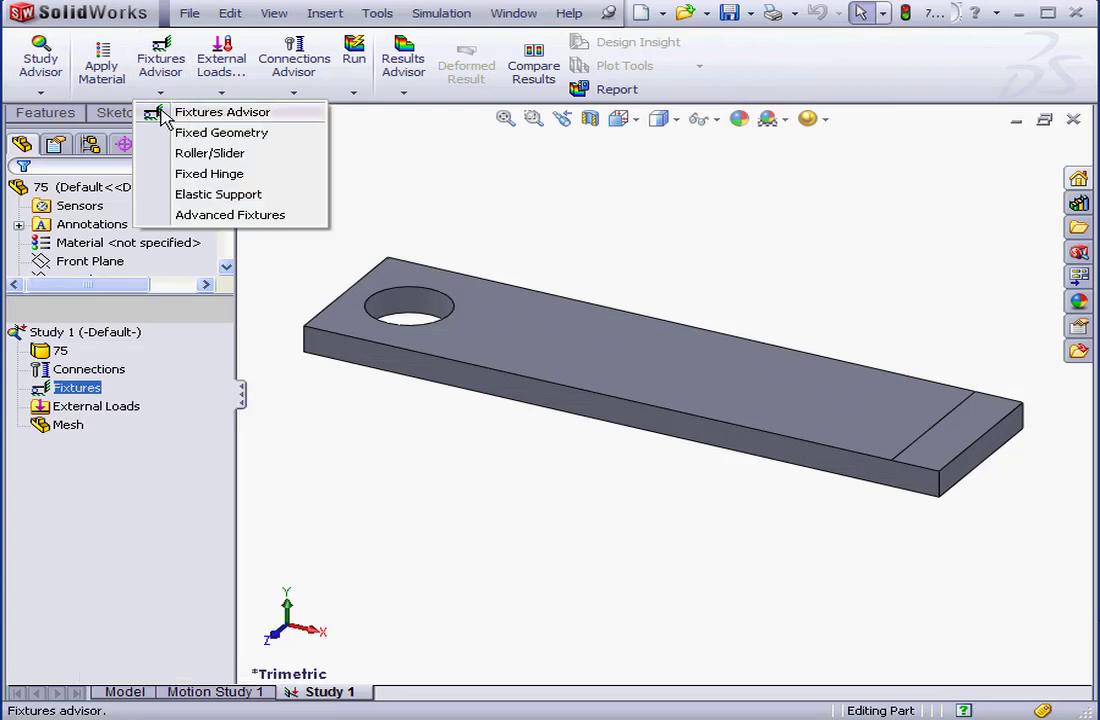
pyautogui.moveTo(216, 138)
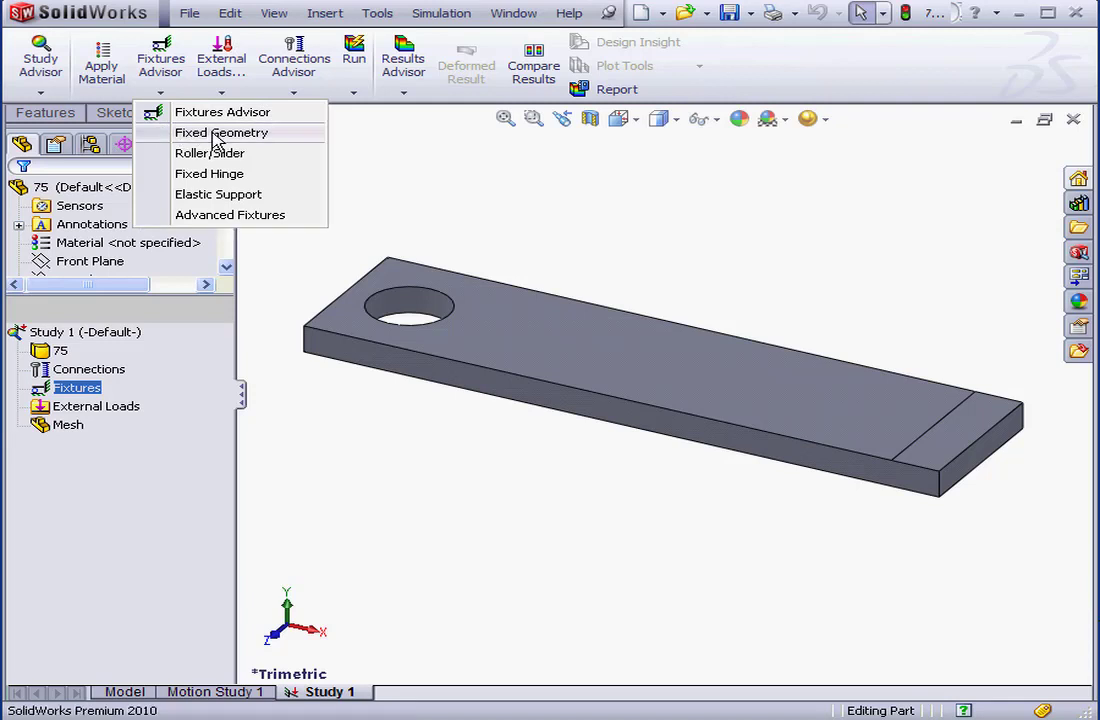
pyautogui.click(221, 132)
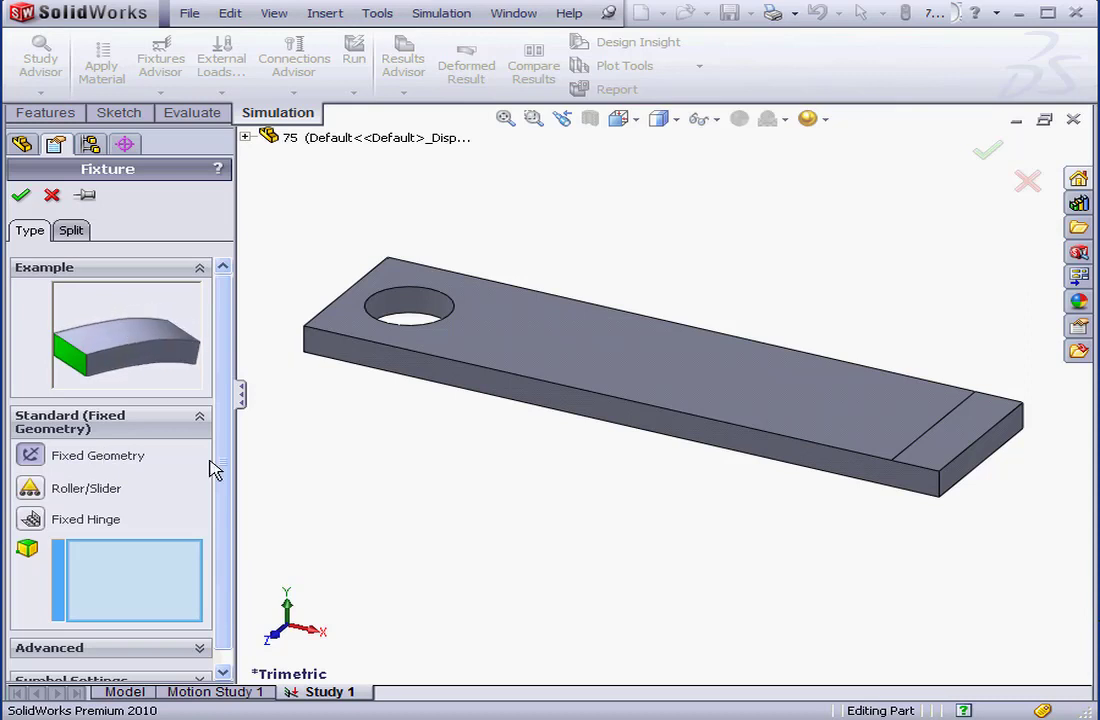
pyautogui.moveTo(50, 435)
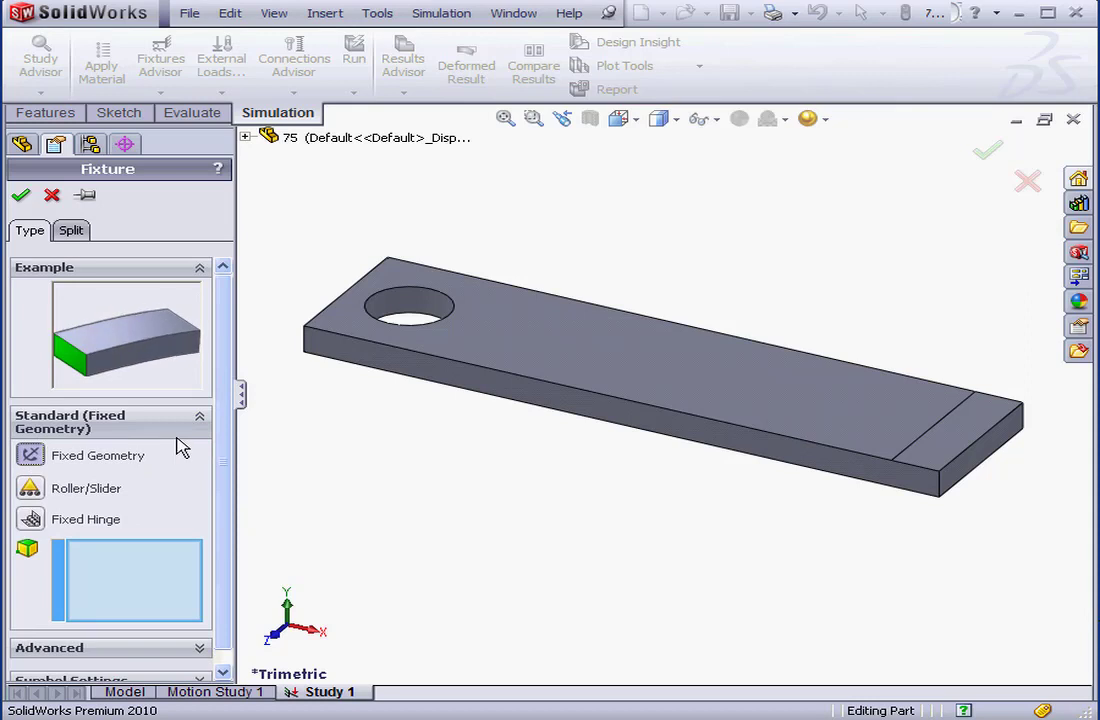
# Fix the hole's inner cylindrical face, creating Fixed-1 under Fixtures.
pyautogui.scroll(-3)
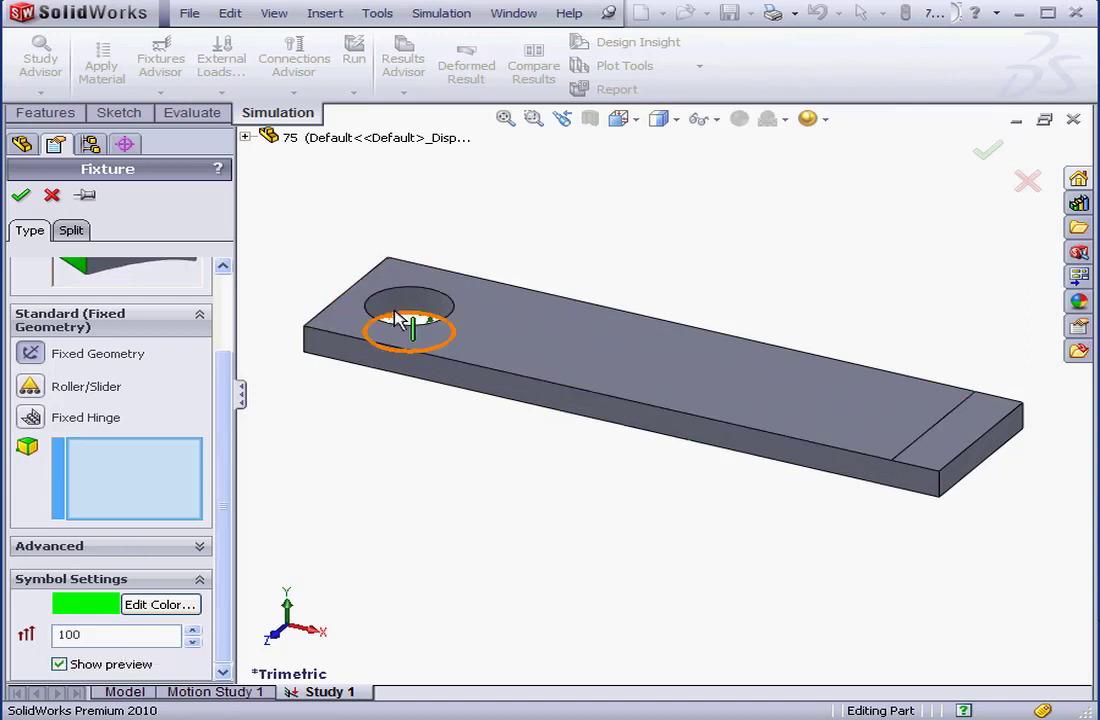
pyautogui.moveTo(408, 305)
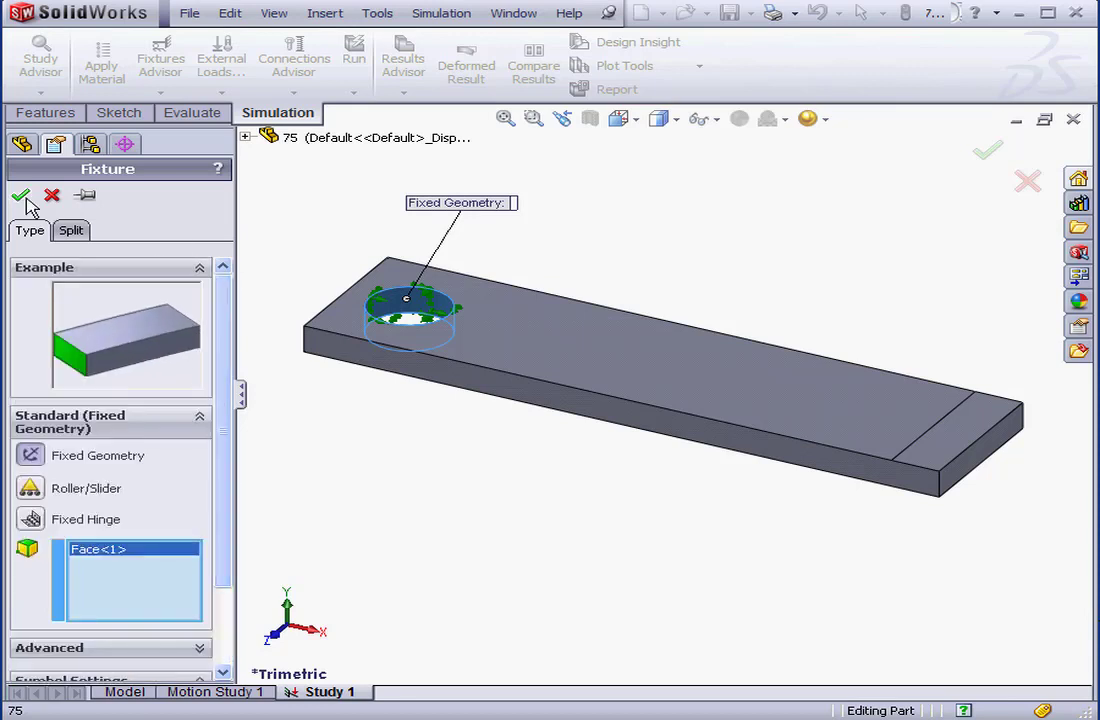
pyautogui.click(21, 195)
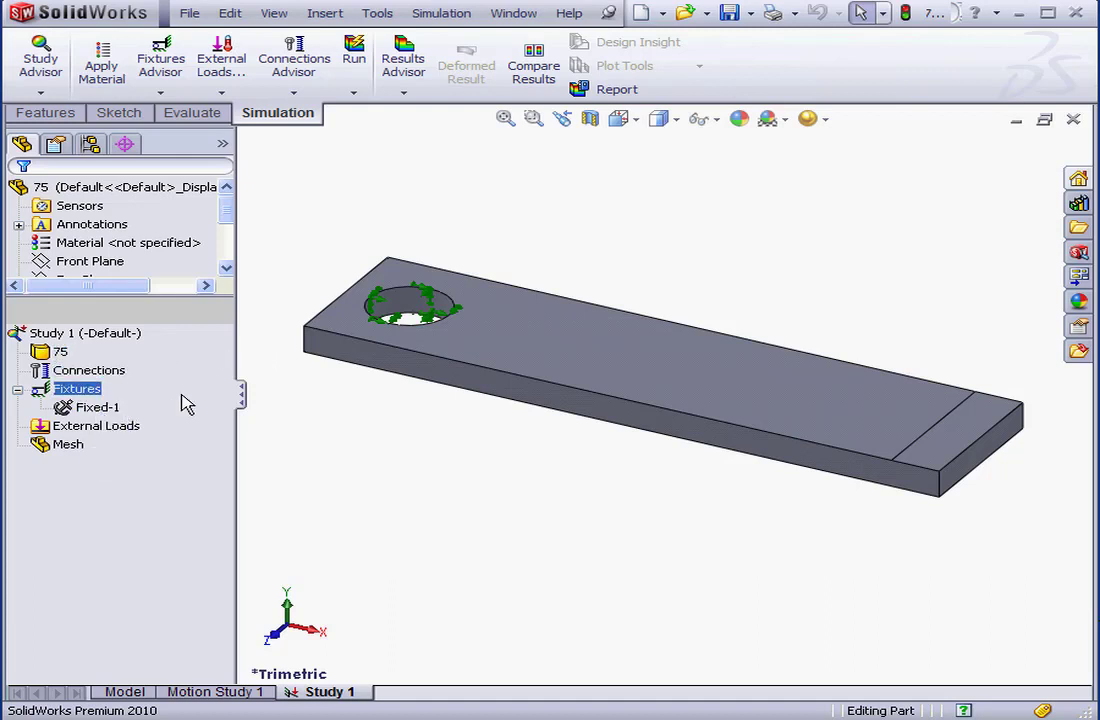
# Start a new Force load definition from the External Loads group.
pyautogui.click(97, 407)
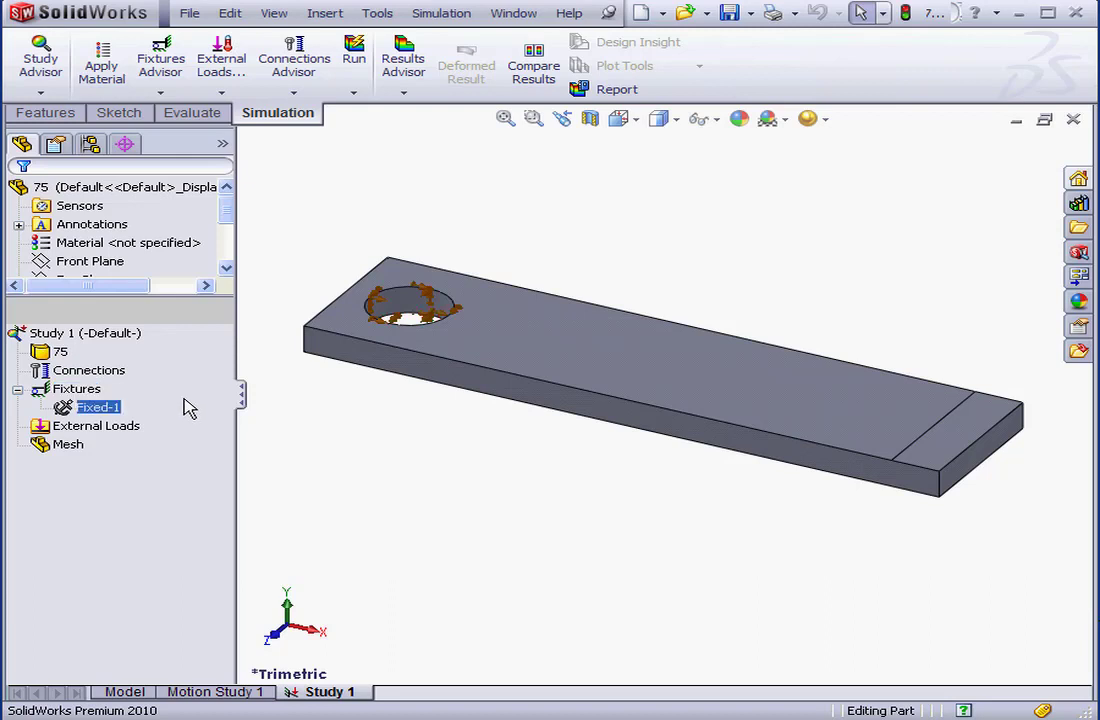
pyautogui.click(97, 425)
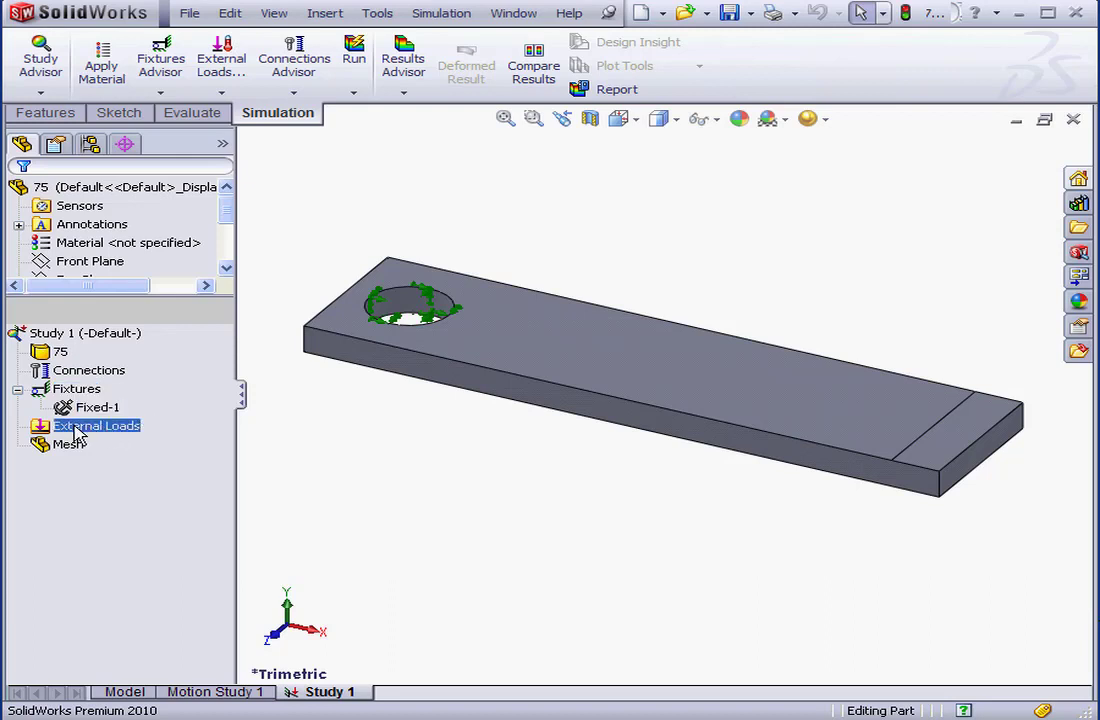
pyautogui.rightClick(97, 425)
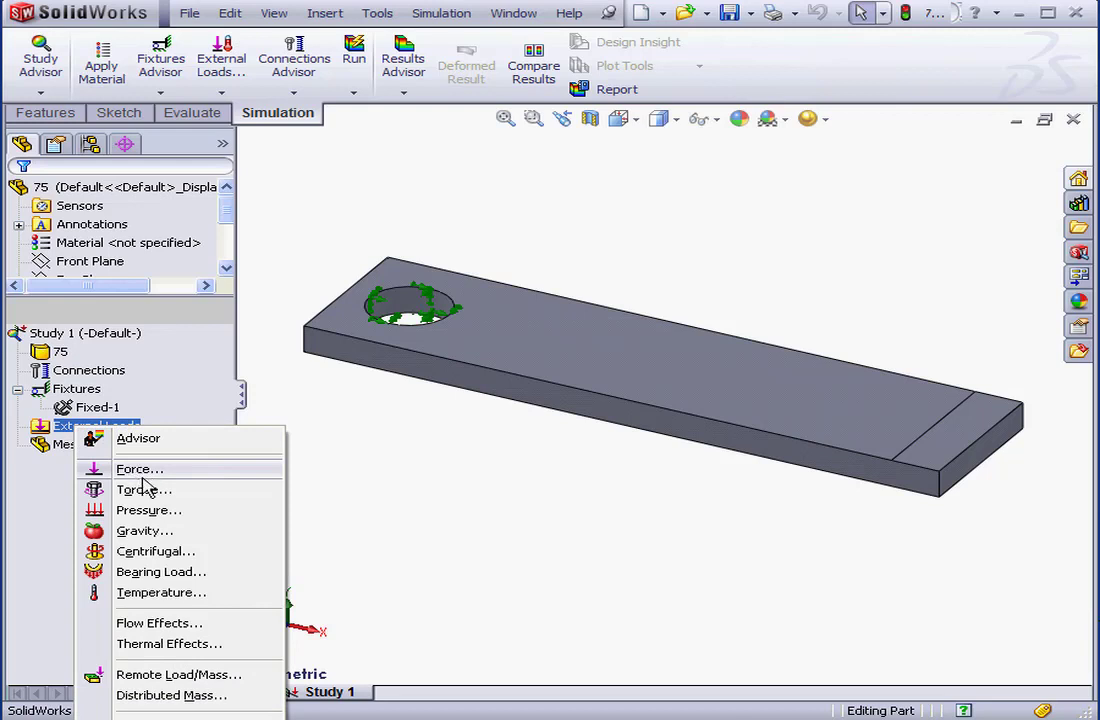
pyautogui.moveTo(144, 489)
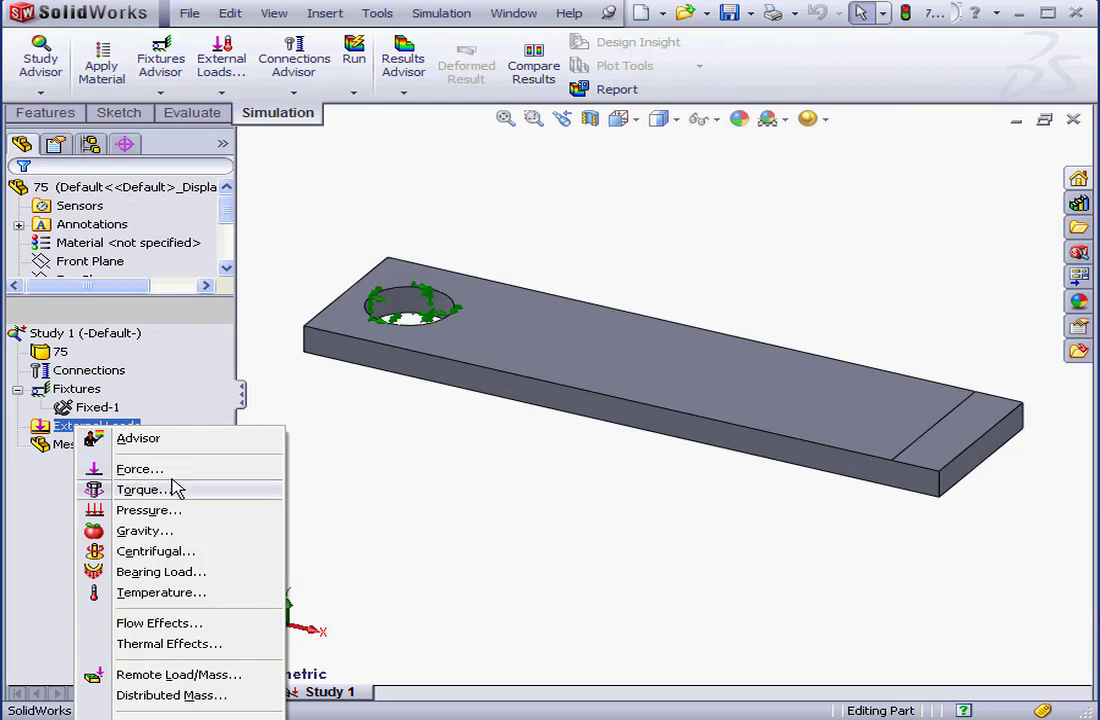
pyautogui.moveTo(145, 530)
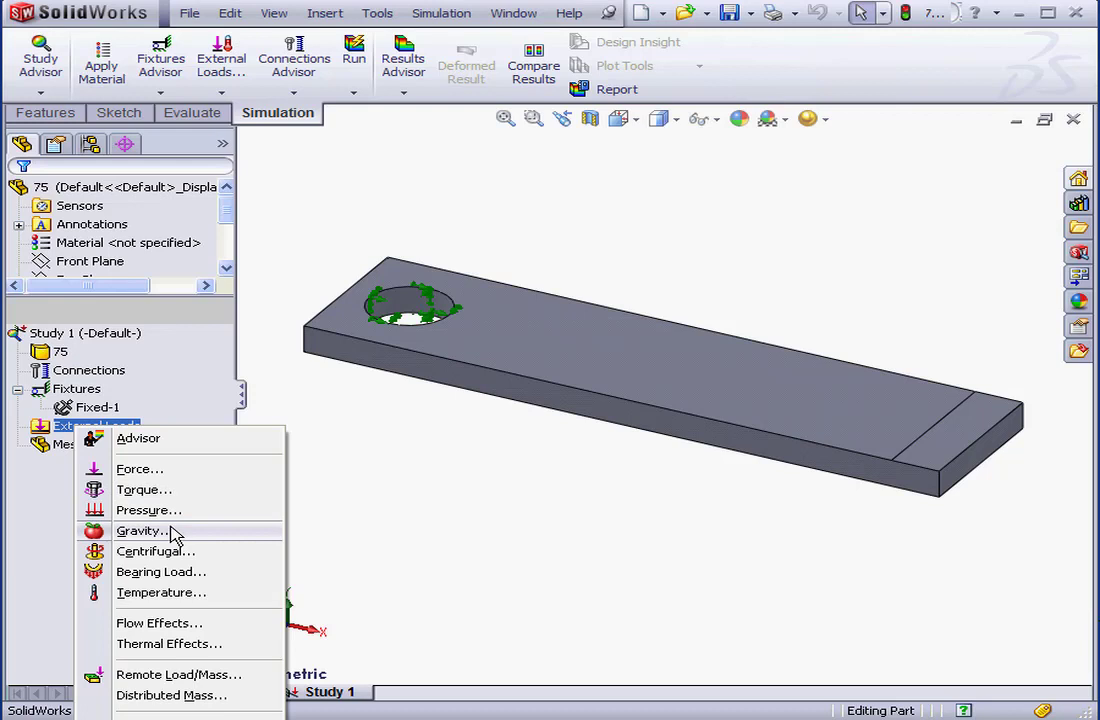
pyautogui.moveTo(269, 291)
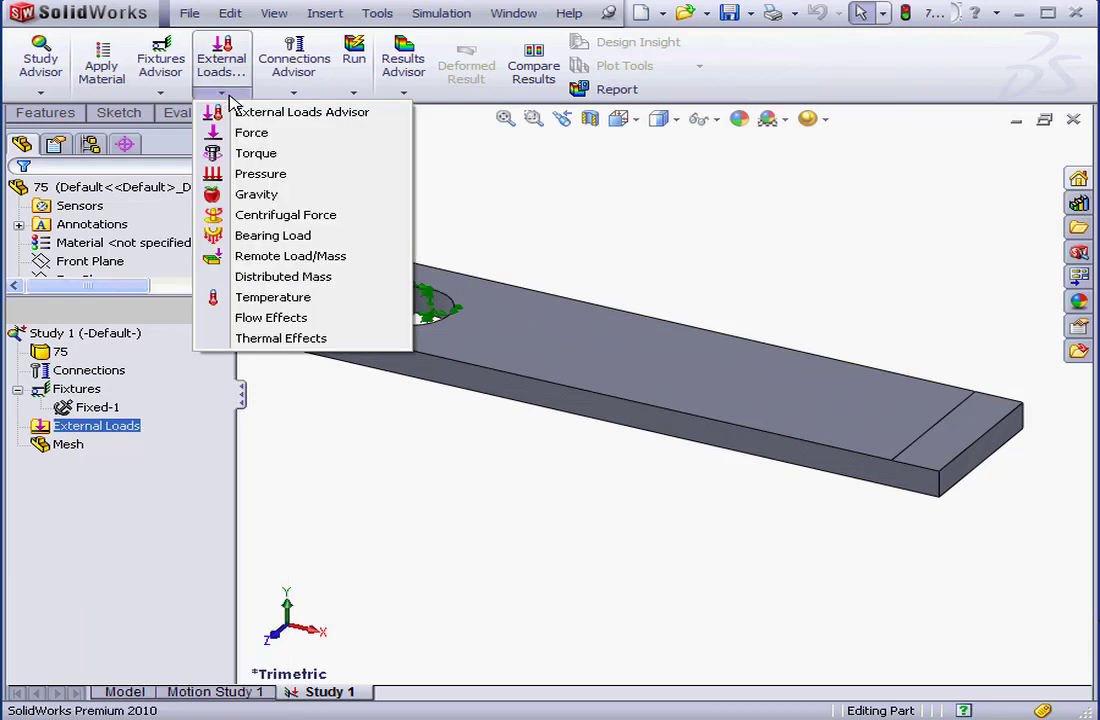
pyautogui.moveTo(250, 133)
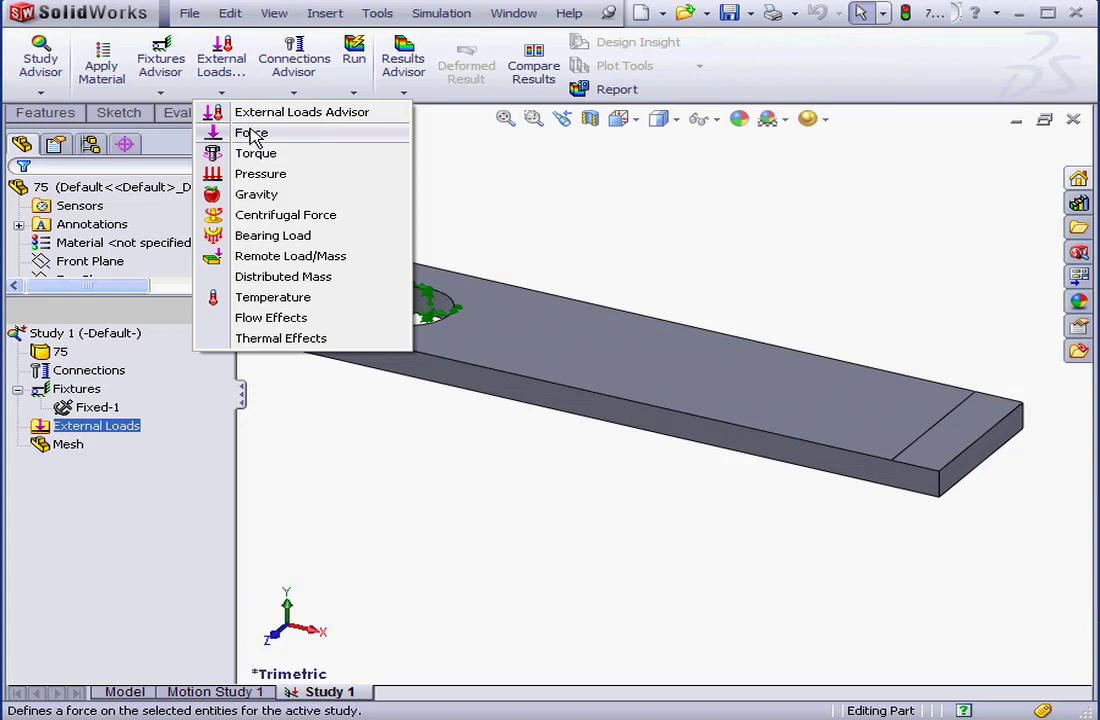
pyautogui.click(251, 133)
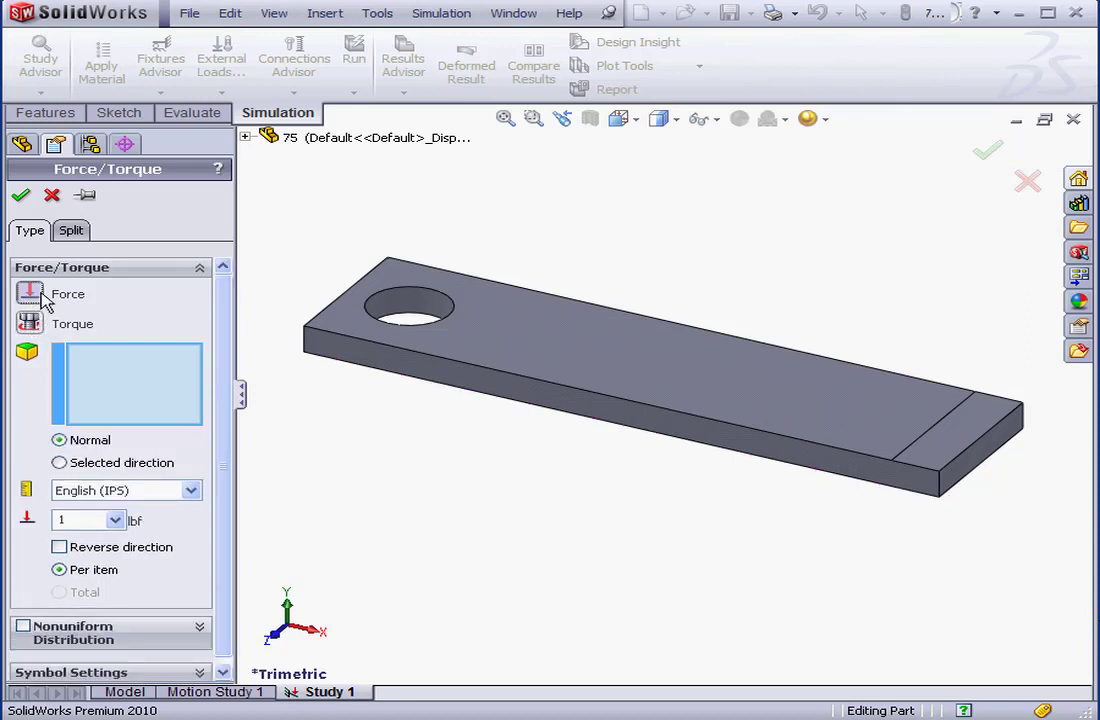
pyautogui.moveTo(140, 390)
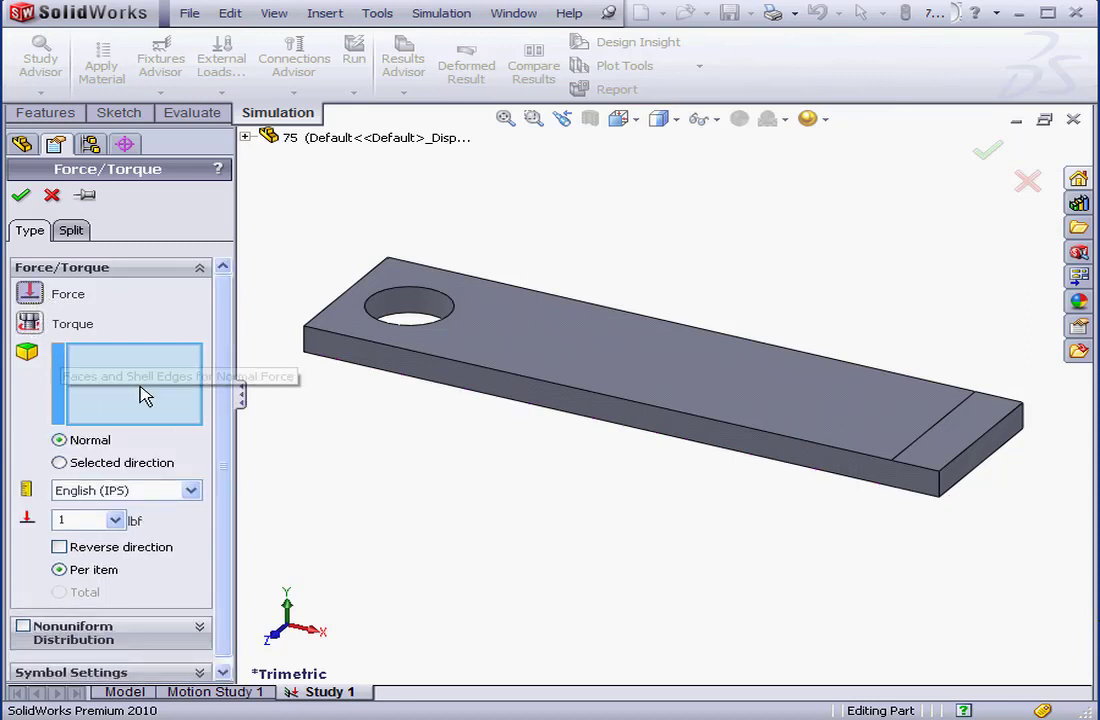
# Apply a 100 lbf normal force to the bar's small end face as Force-1.
pyautogui.click(945, 445)
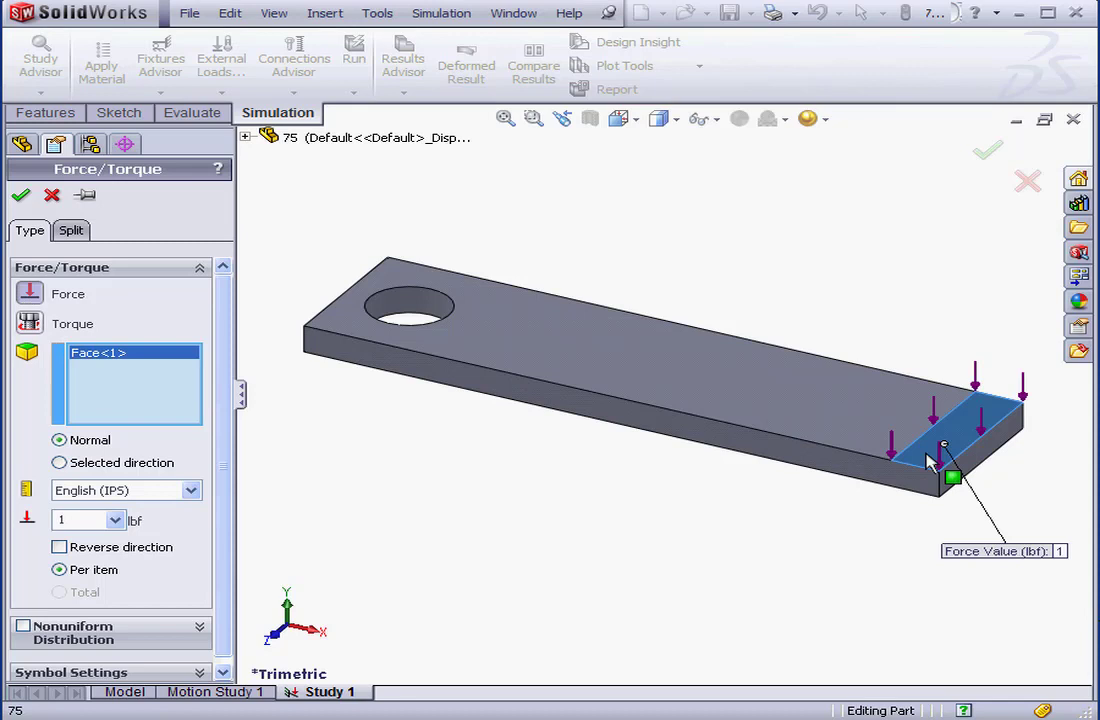
pyautogui.moveTo(194, 463)
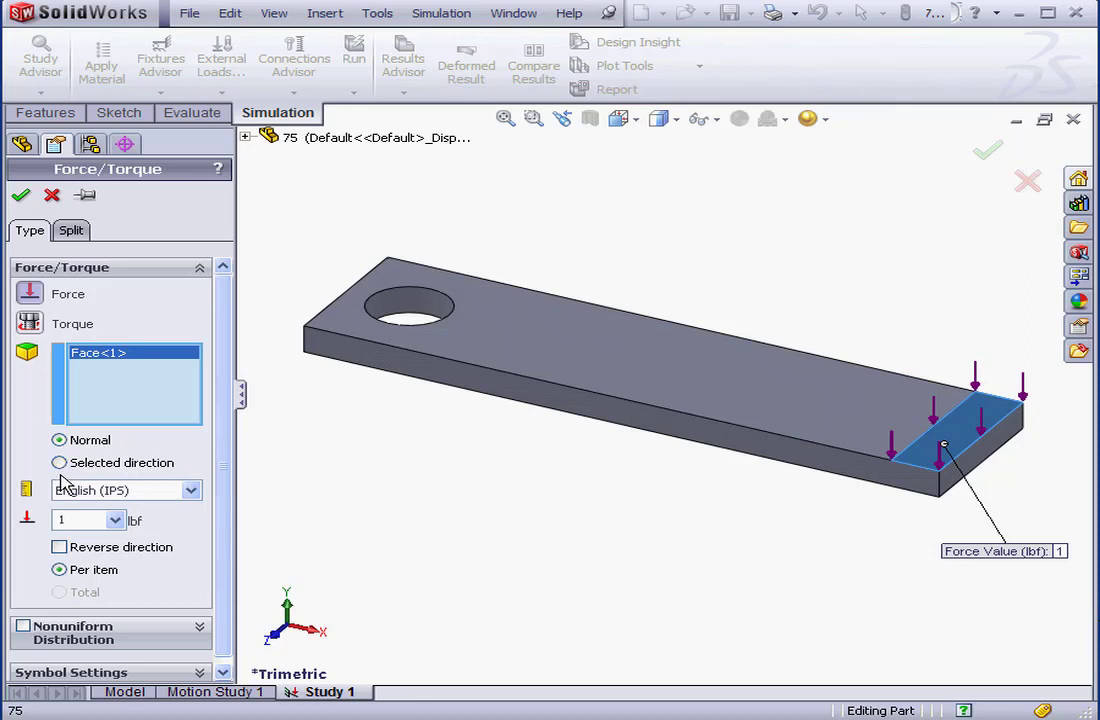
pyautogui.click(80, 520)
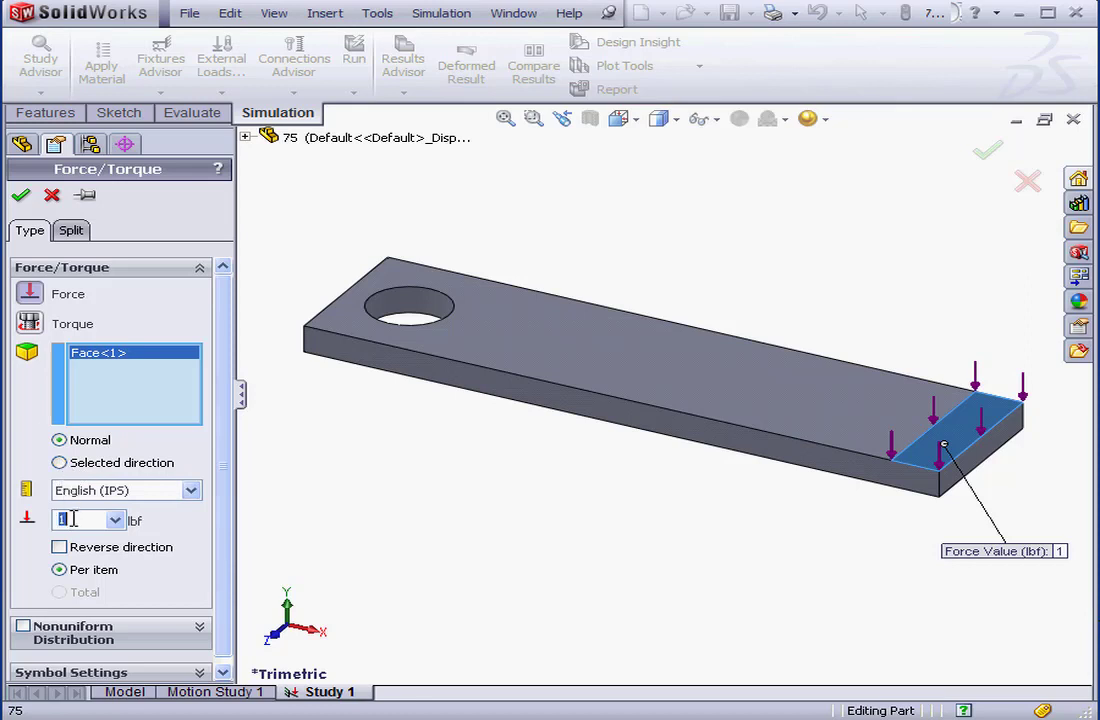
pyautogui.write('100')
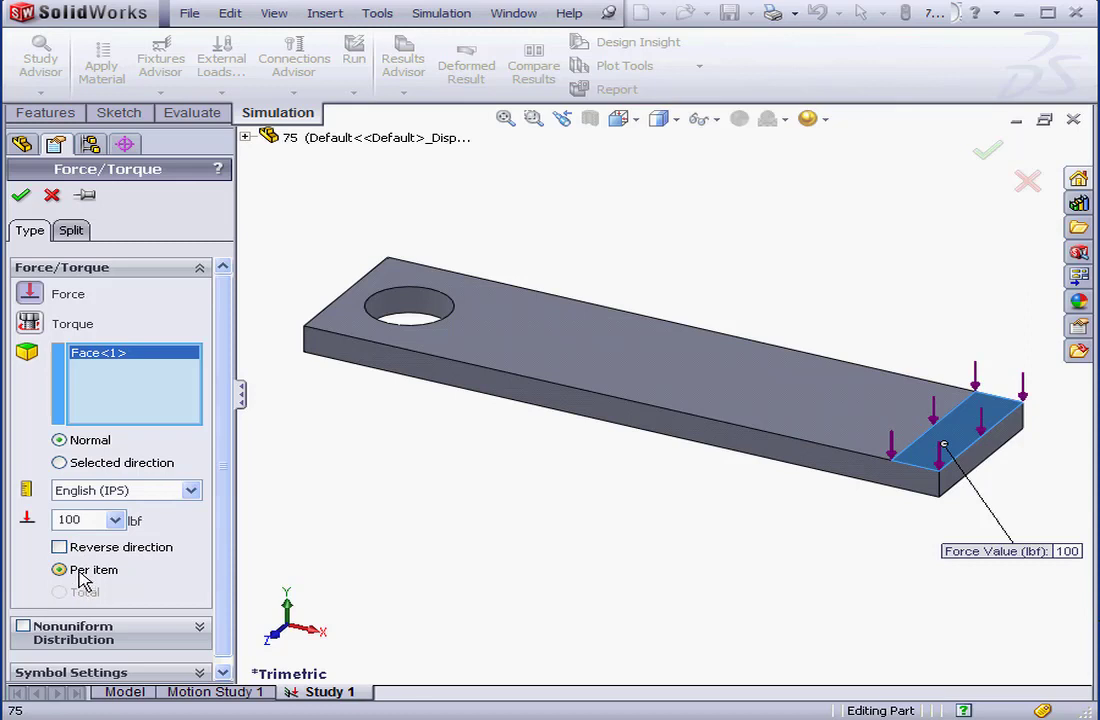
pyautogui.moveTo(70, 590)
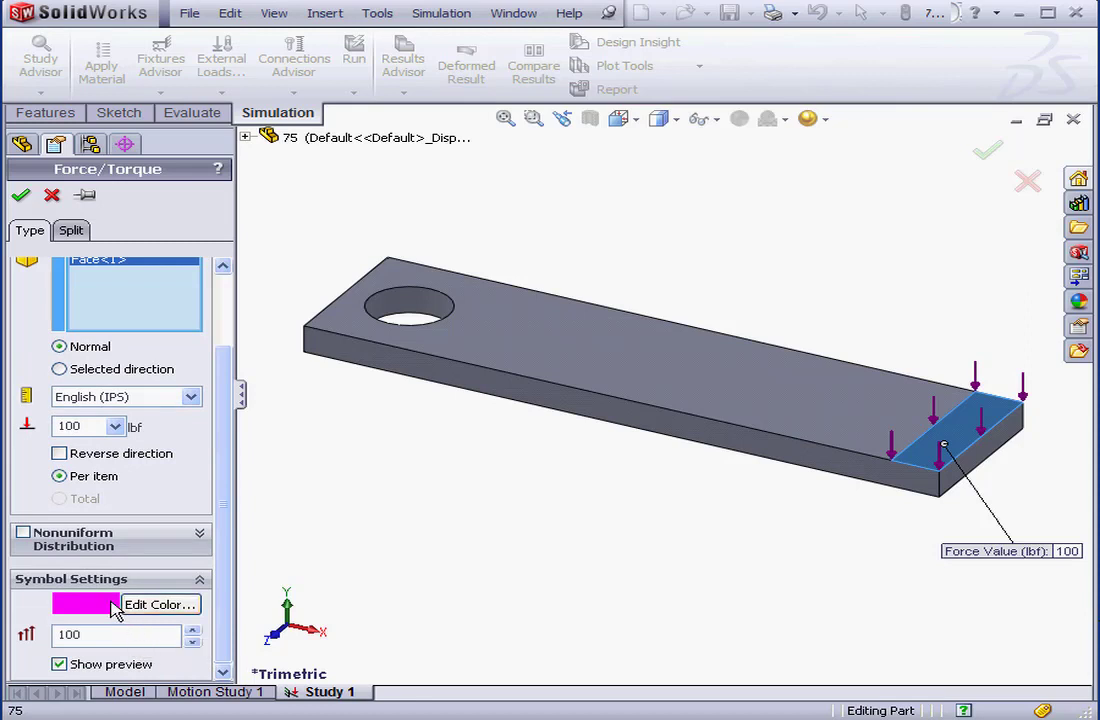
pyautogui.moveTo(115, 635)
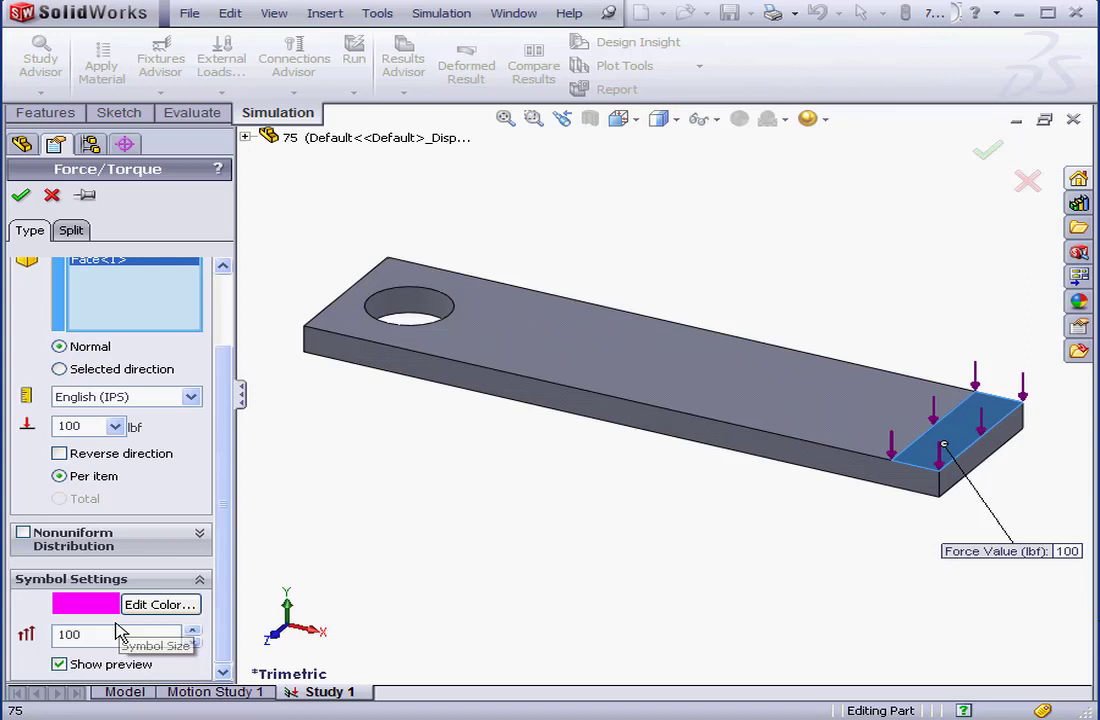
pyautogui.moveTo(50, 550)
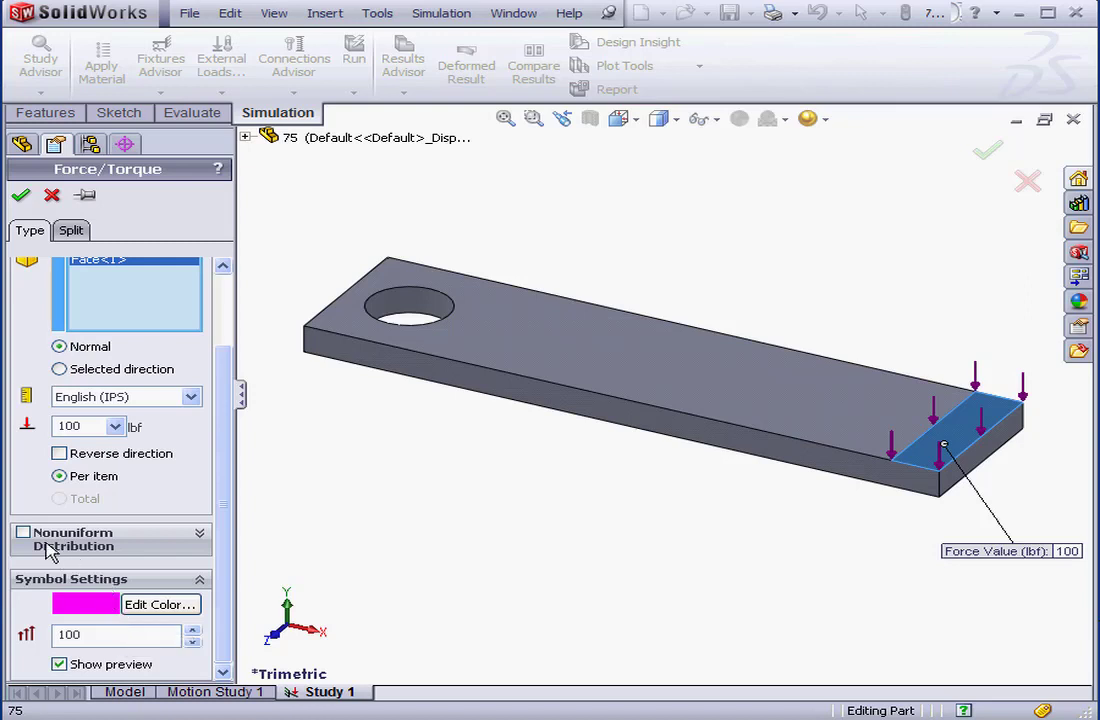
pyautogui.click(22, 532)
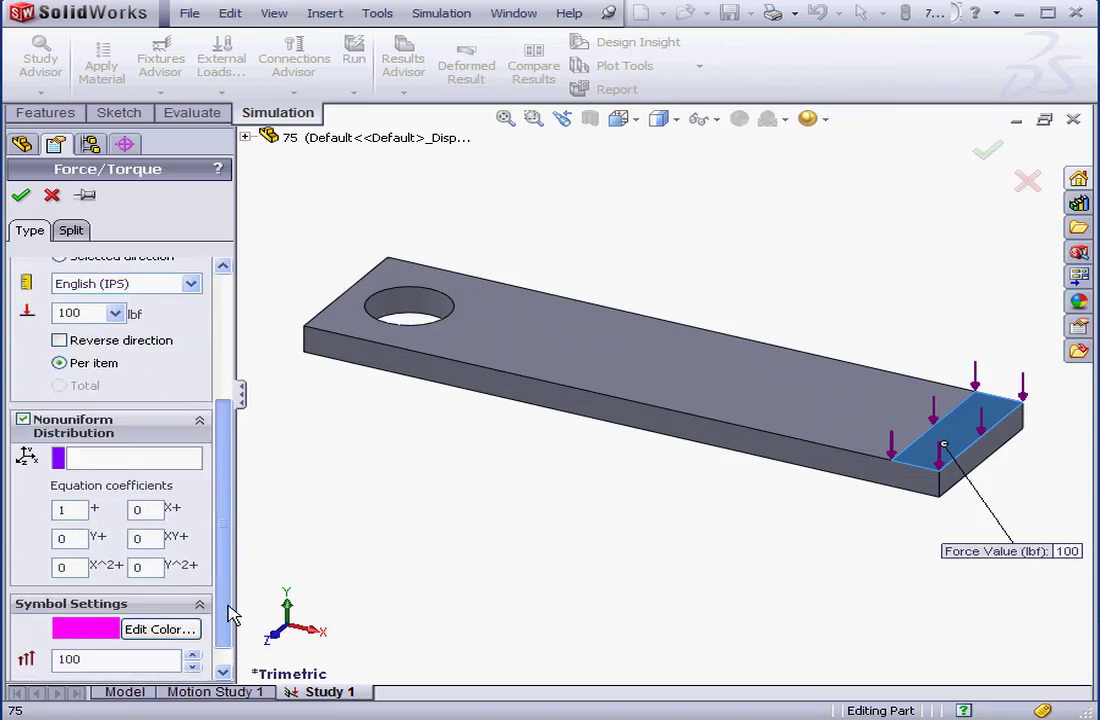
pyautogui.click(23, 418)
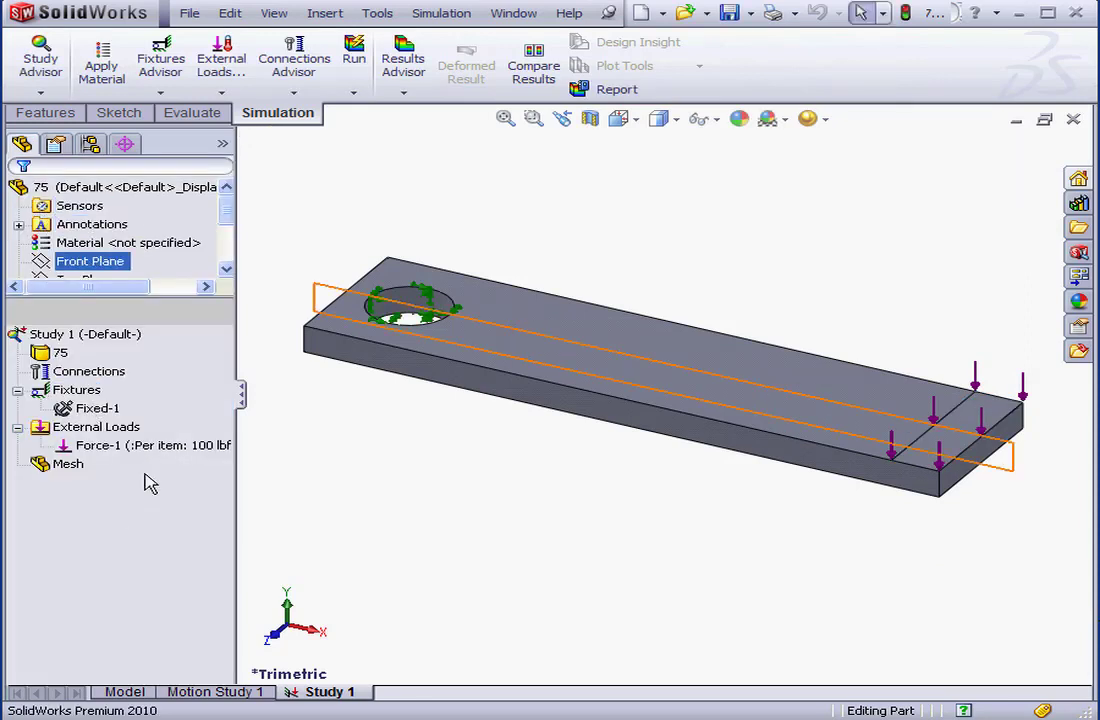
pyautogui.moveTo(98, 444)
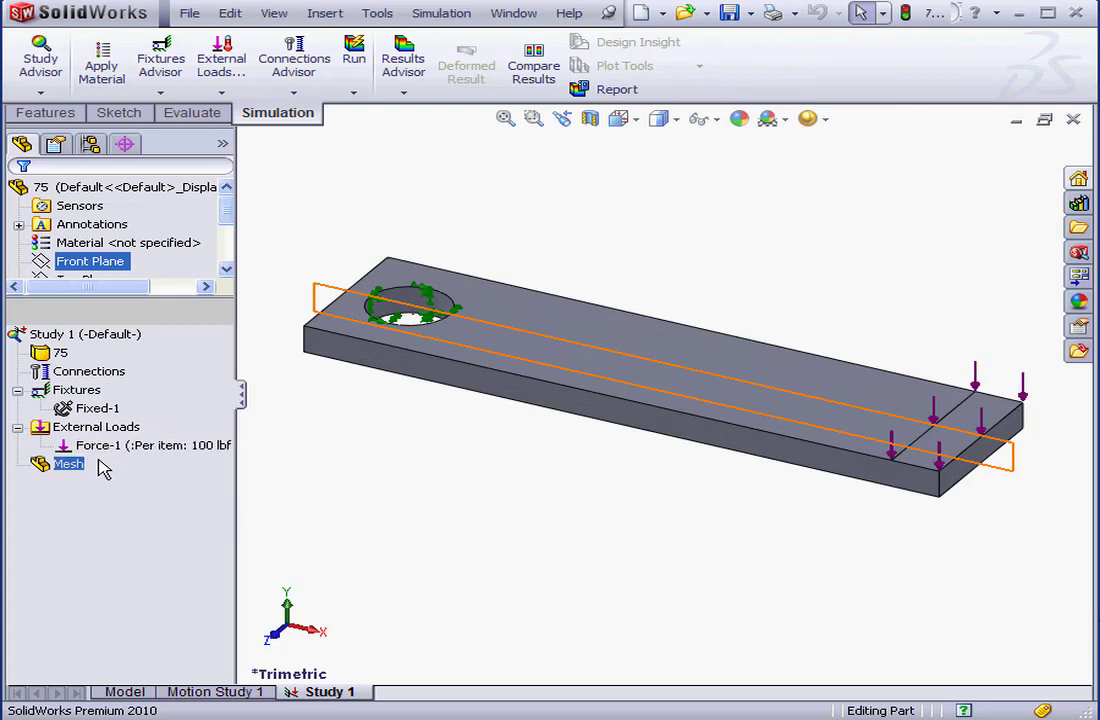
pyautogui.moveTo(110, 450)
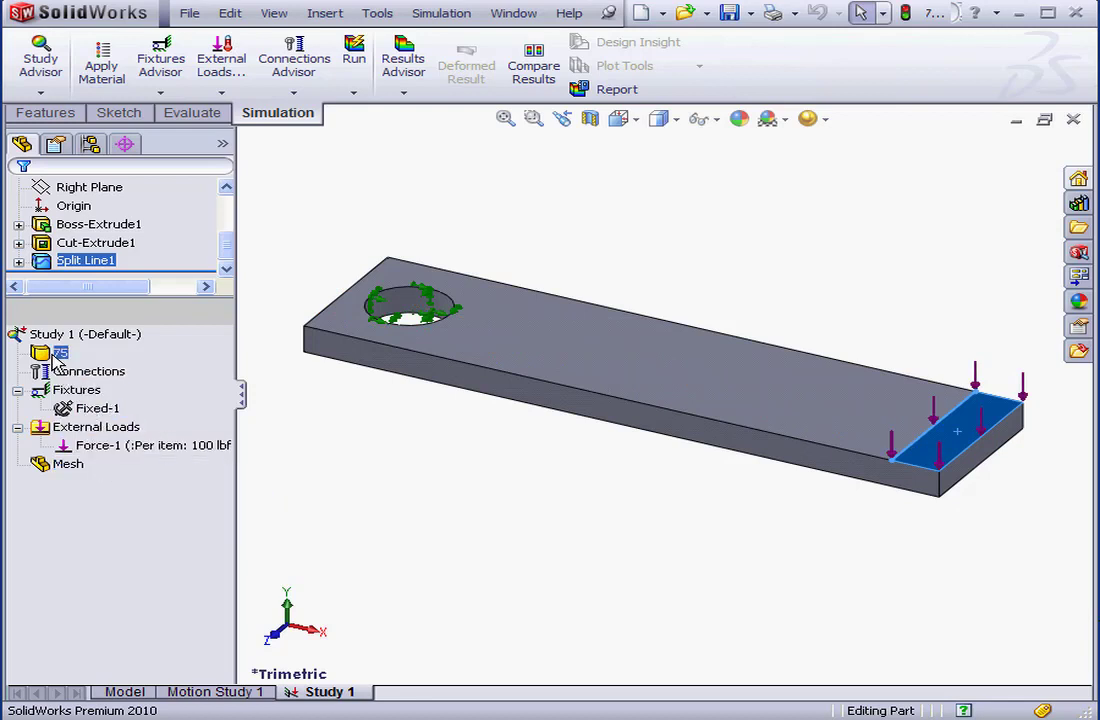
pyautogui.rightClick(60, 350)
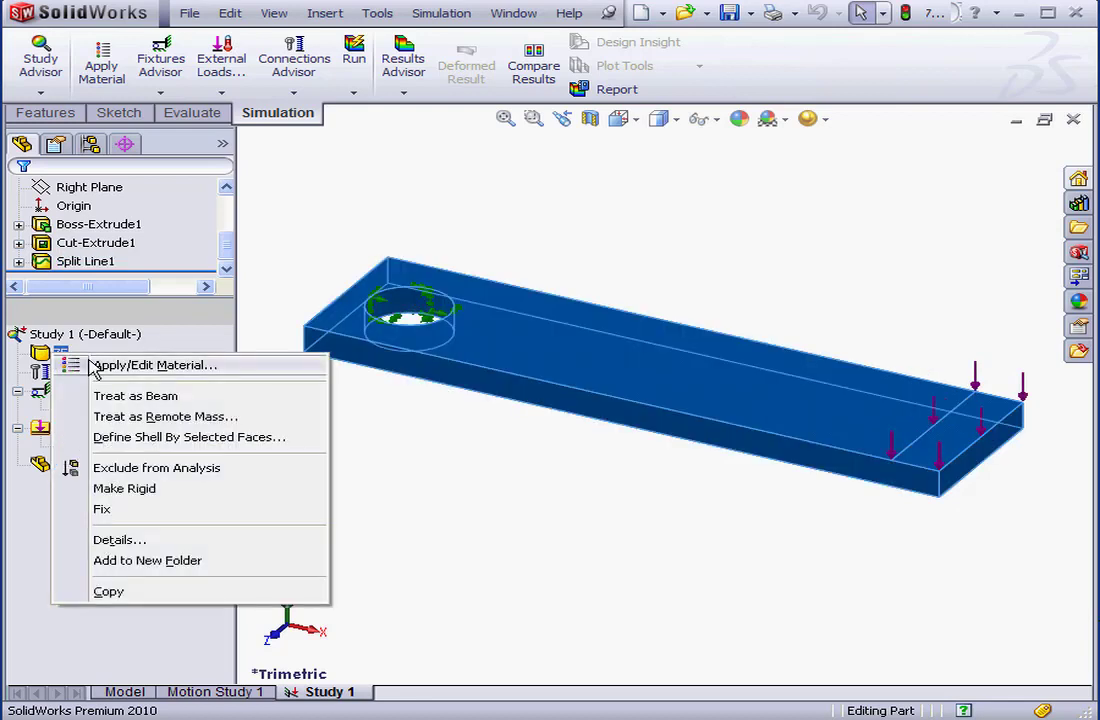
# Assign AISI 1020 steel to the flat bar part from the material library.
pyautogui.click(152, 364)
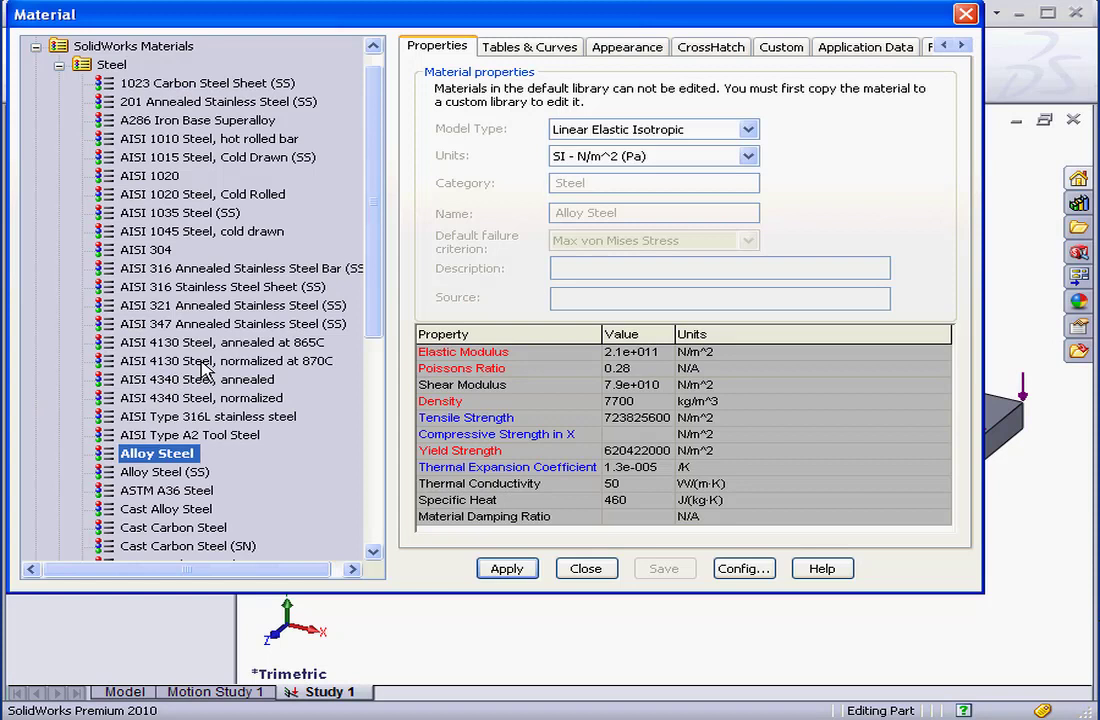
pyautogui.click(150, 175)
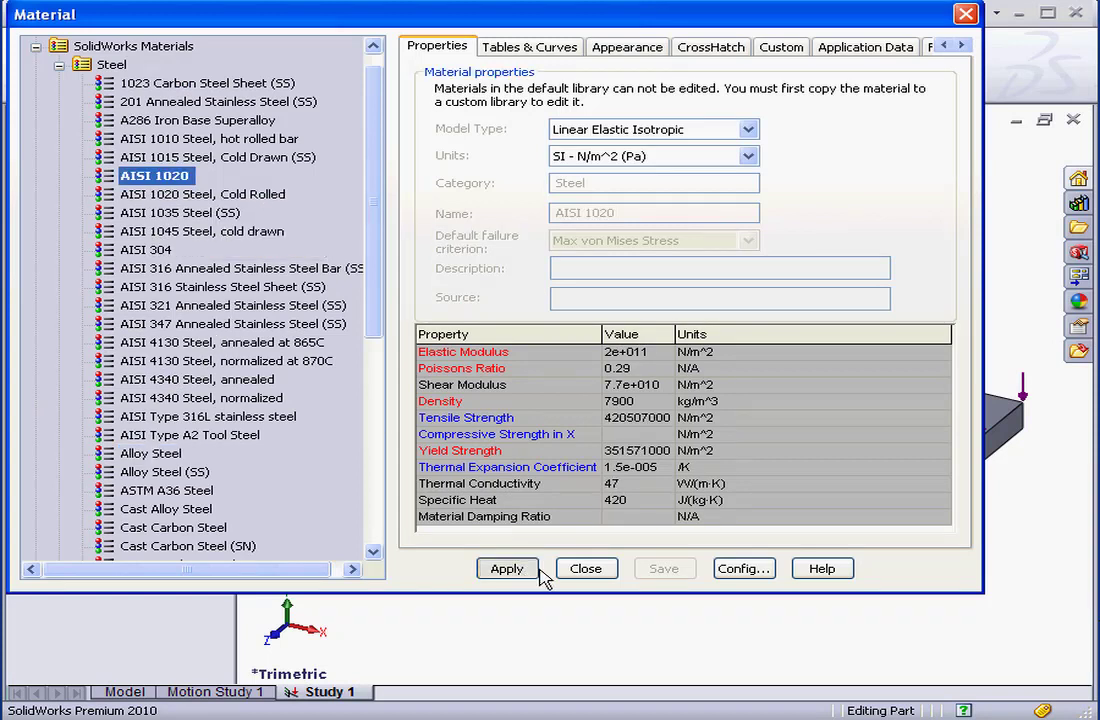
pyautogui.click(586, 568)
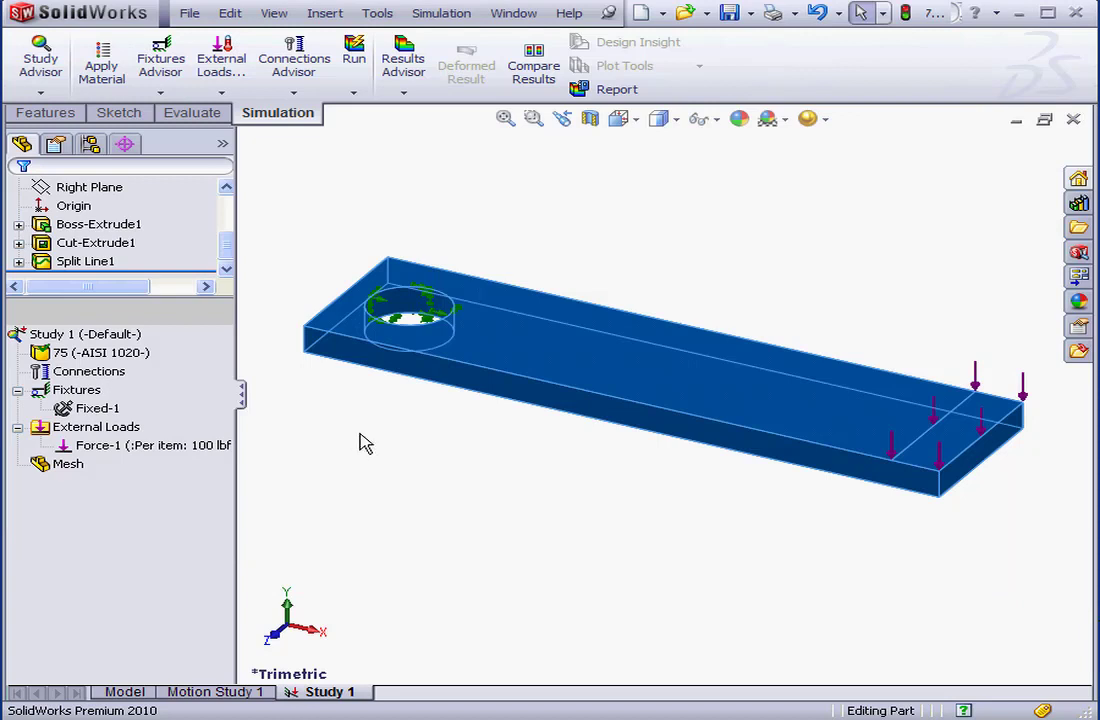
pyautogui.click(100, 352)
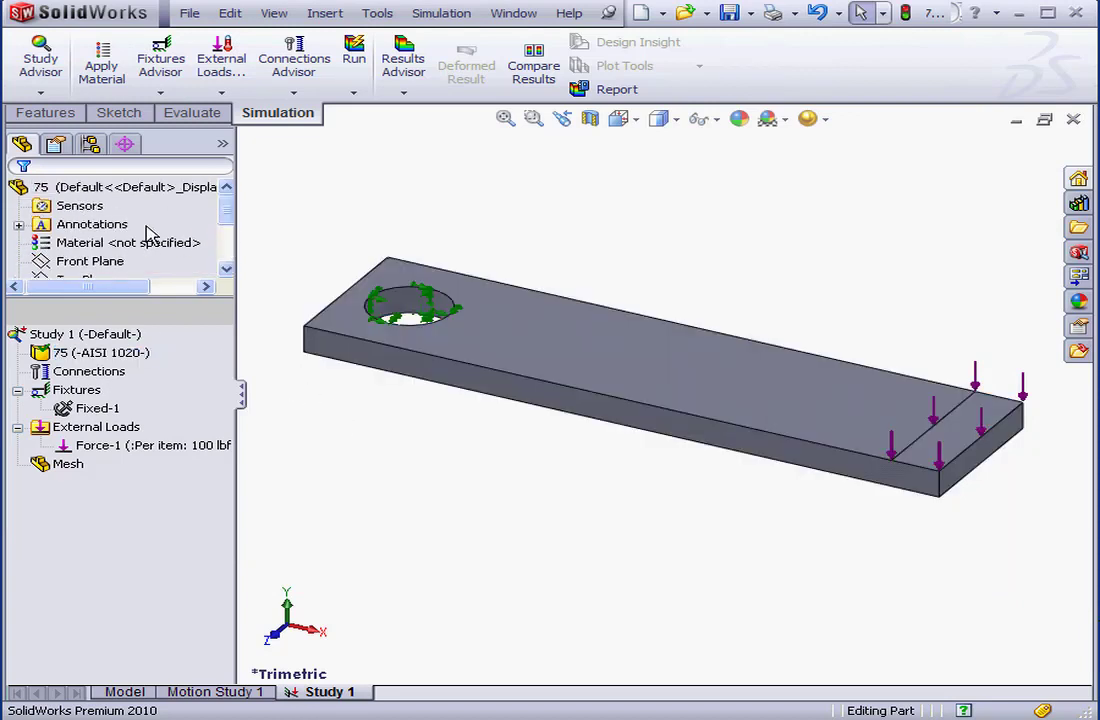
pyautogui.moveTo(247, 400)
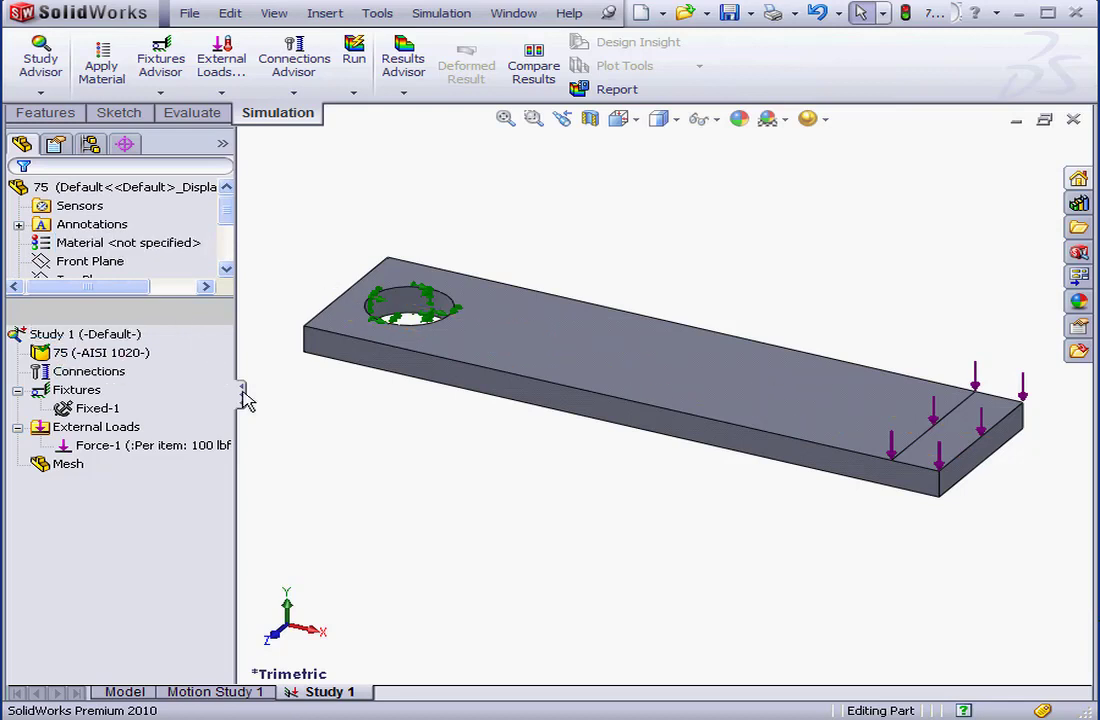
pyautogui.moveTo(308, 427)
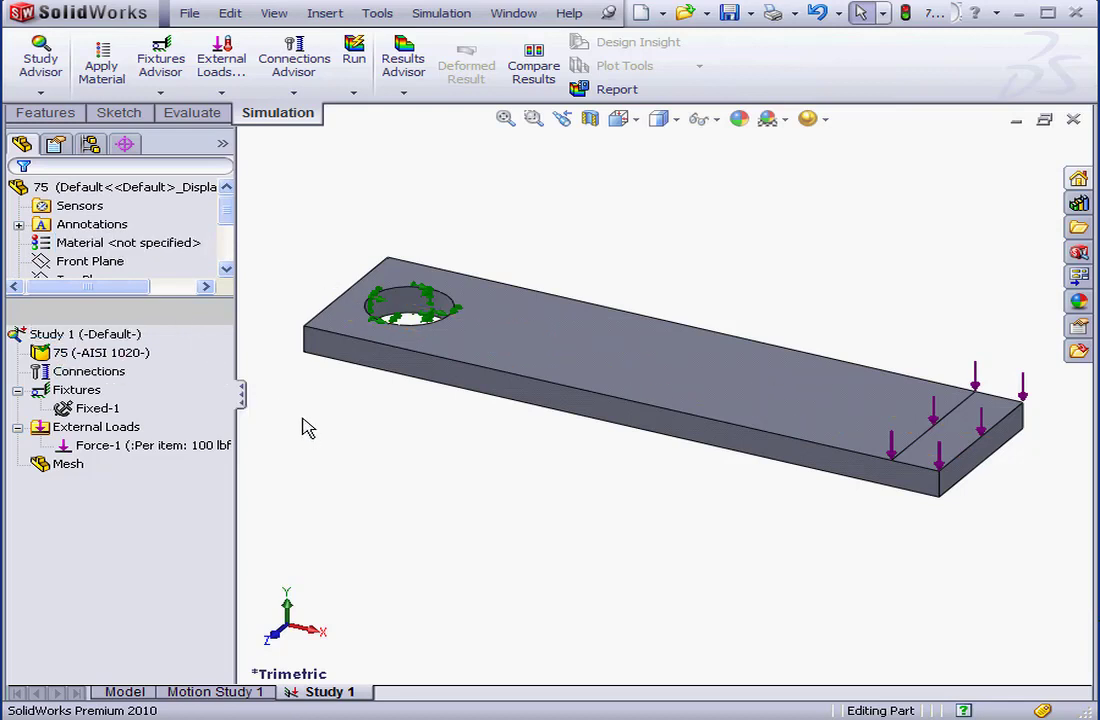
# Run Study 1 to get von Mises stress, displacement and strain results.
pyautogui.click(85, 333)
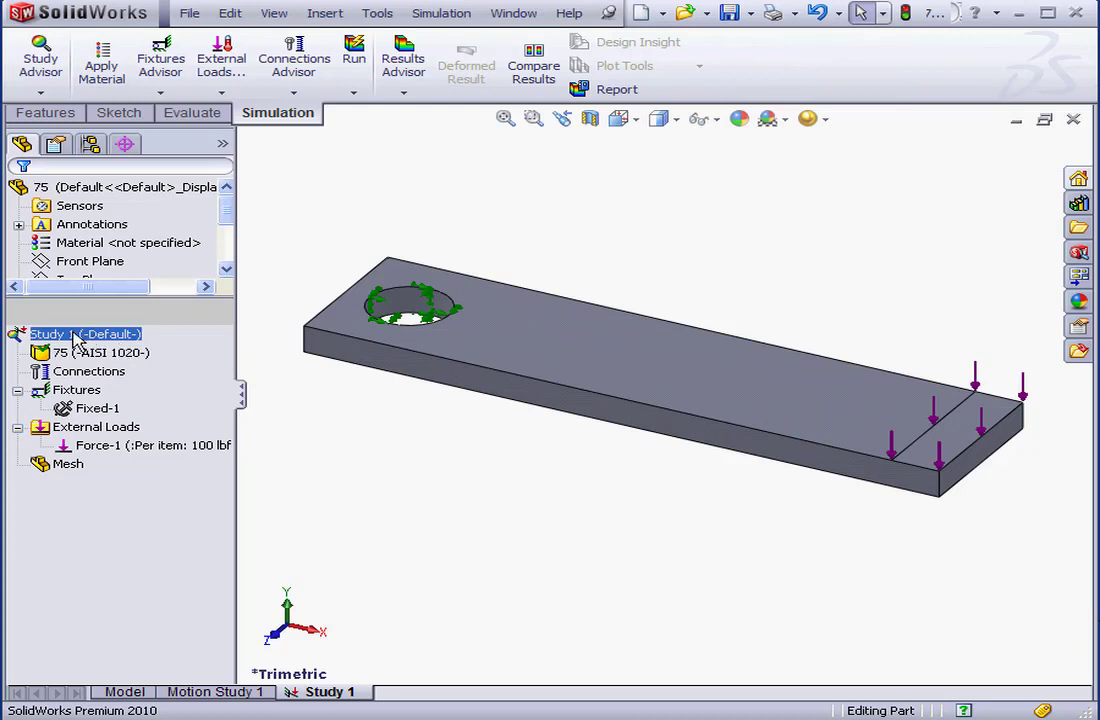
pyautogui.rightClick(83, 333)
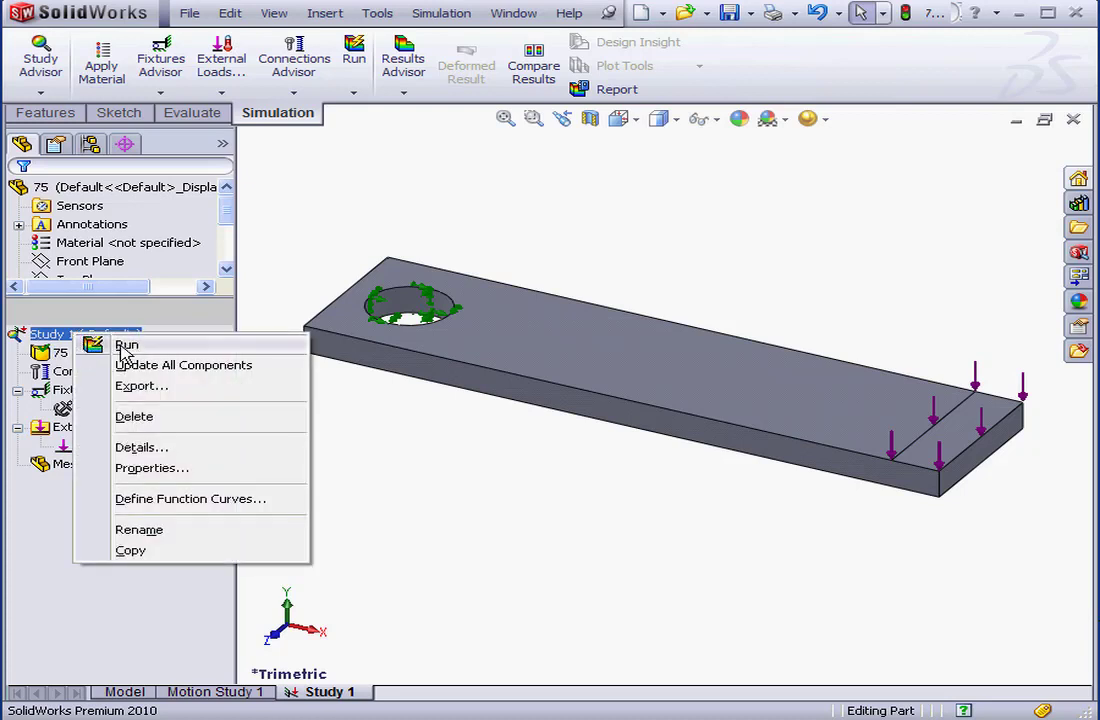
pyautogui.moveTo(441, 22)
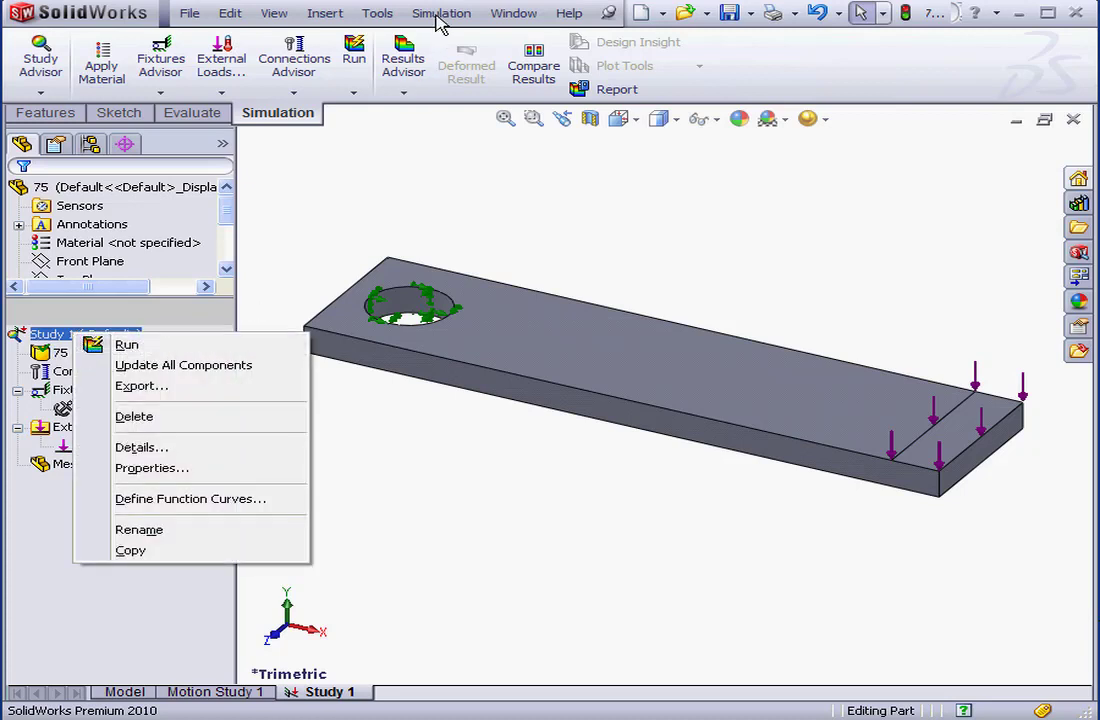
pyautogui.click(441, 13)
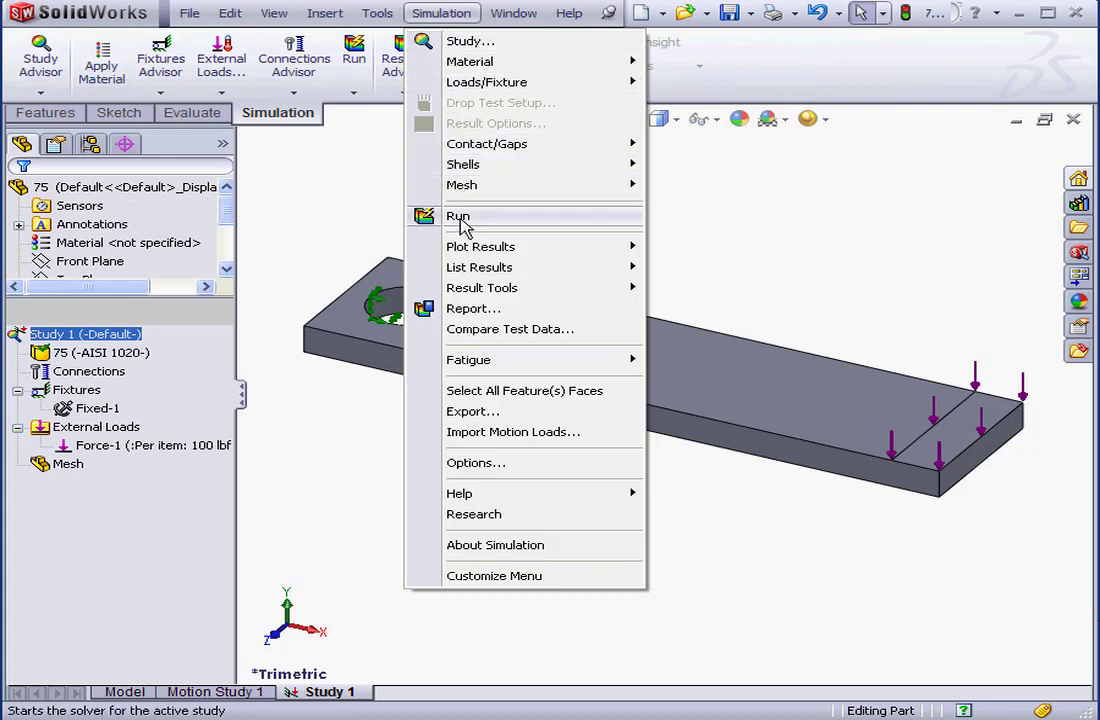
pyautogui.click(457, 216)
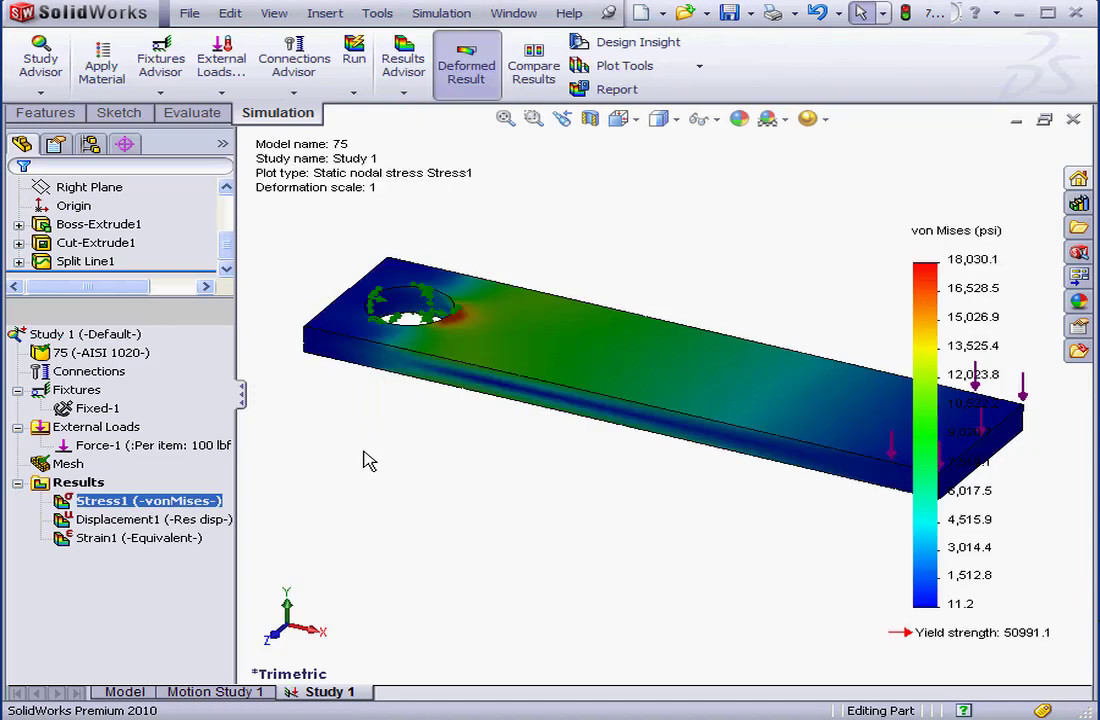
pyautogui.moveTo(255, 505)
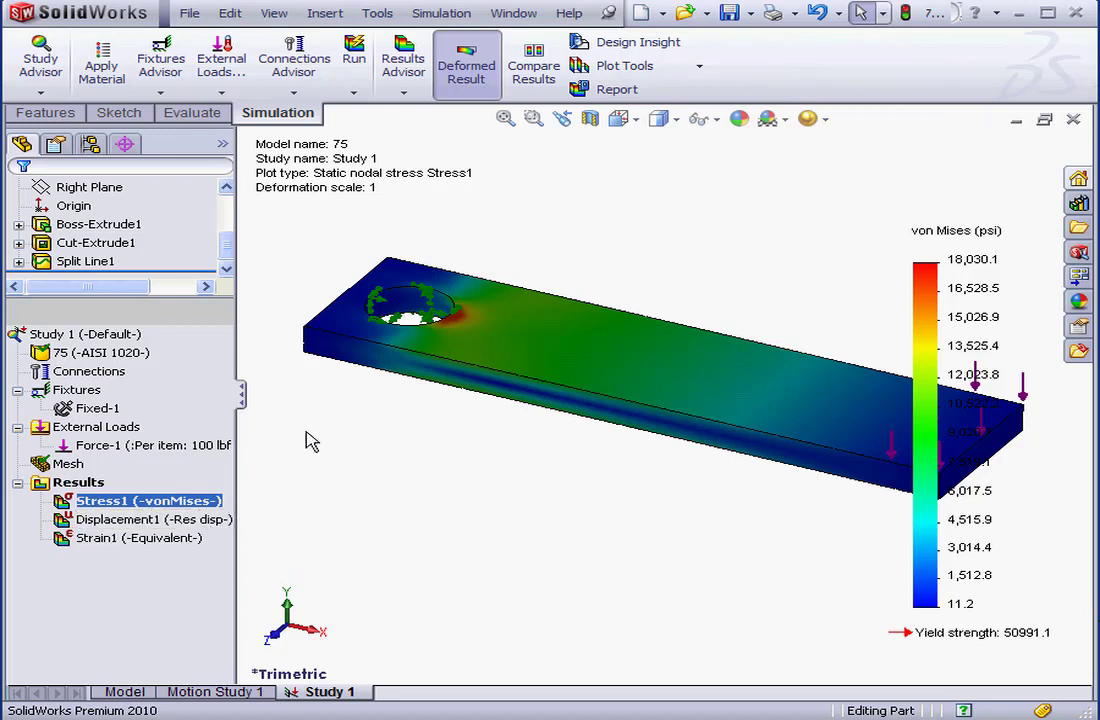
pyautogui.moveTo(343, 218)
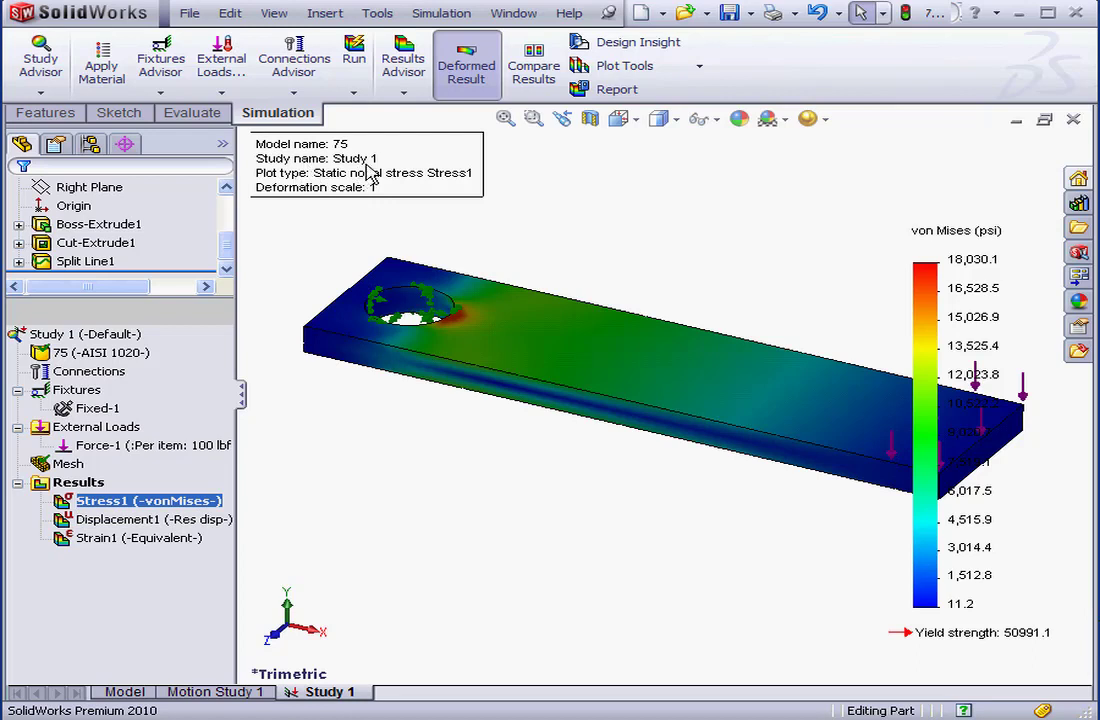
pyautogui.moveTo(320, 207)
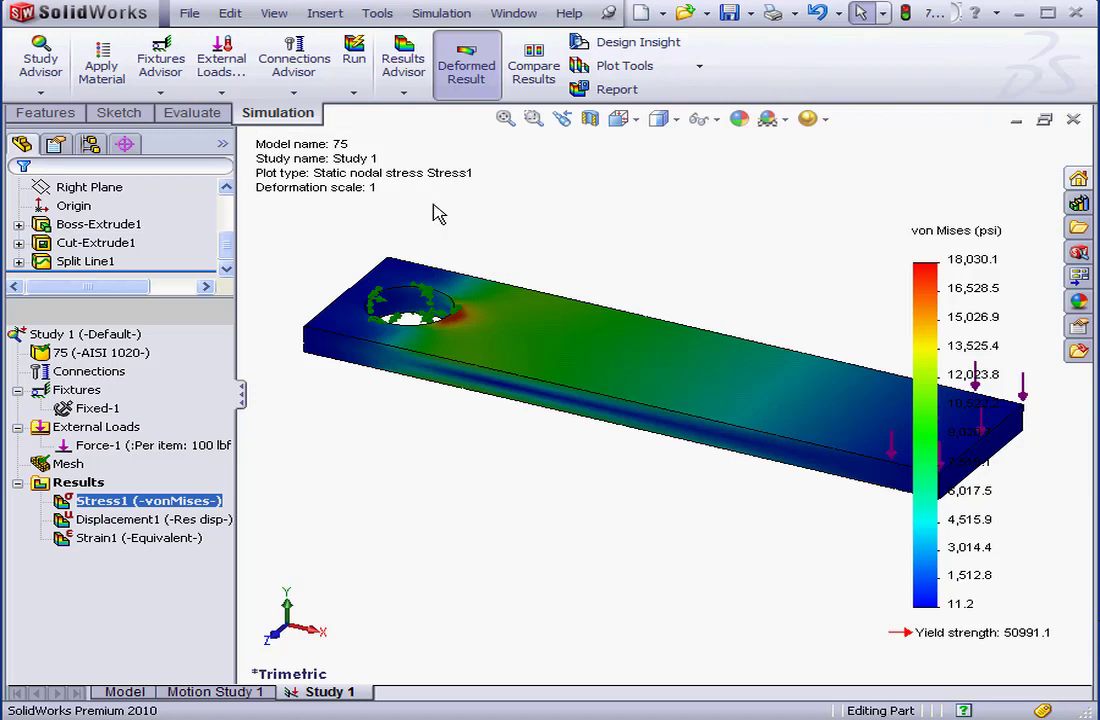
pyautogui.moveTo(432, 214)
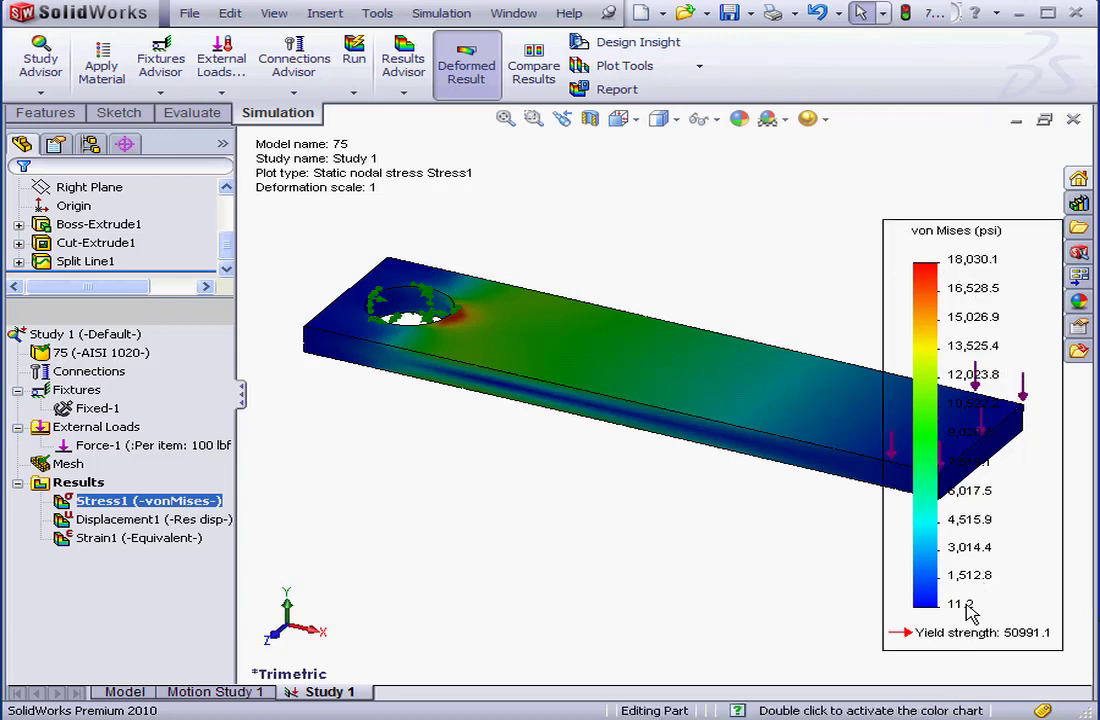
pyautogui.moveTo(962, 287)
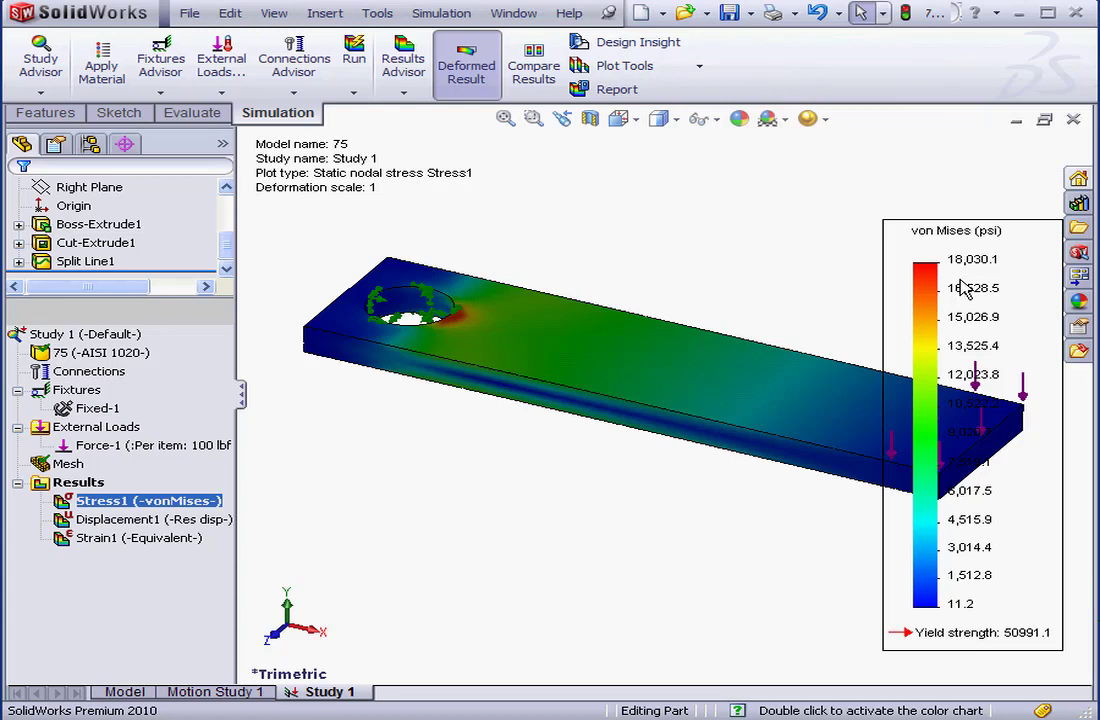
pyautogui.moveTo(1017, 380)
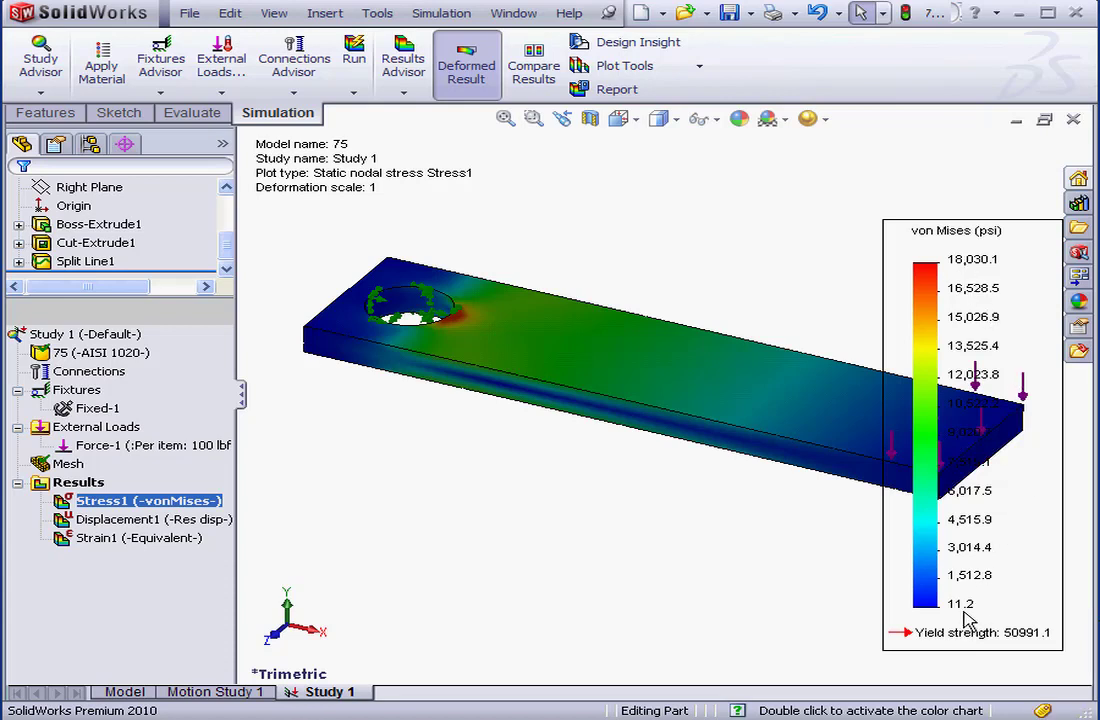
pyautogui.moveTo(975, 345)
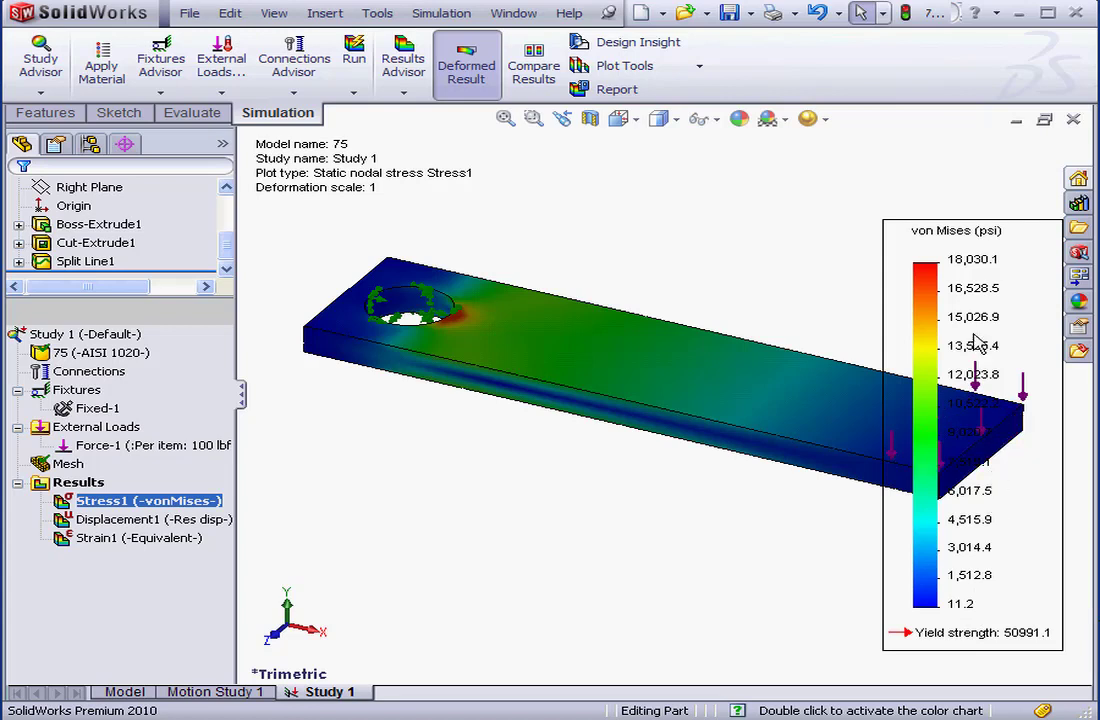
pyautogui.moveTo(965, 283)
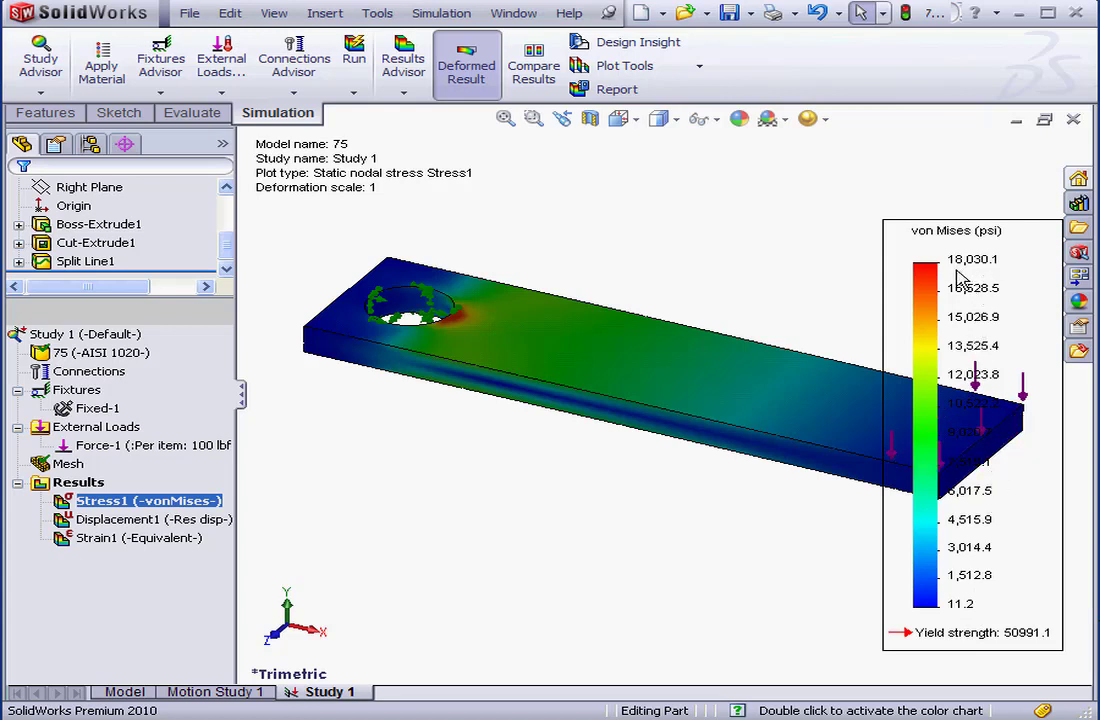
pyautogui.moveTo(965, 275)
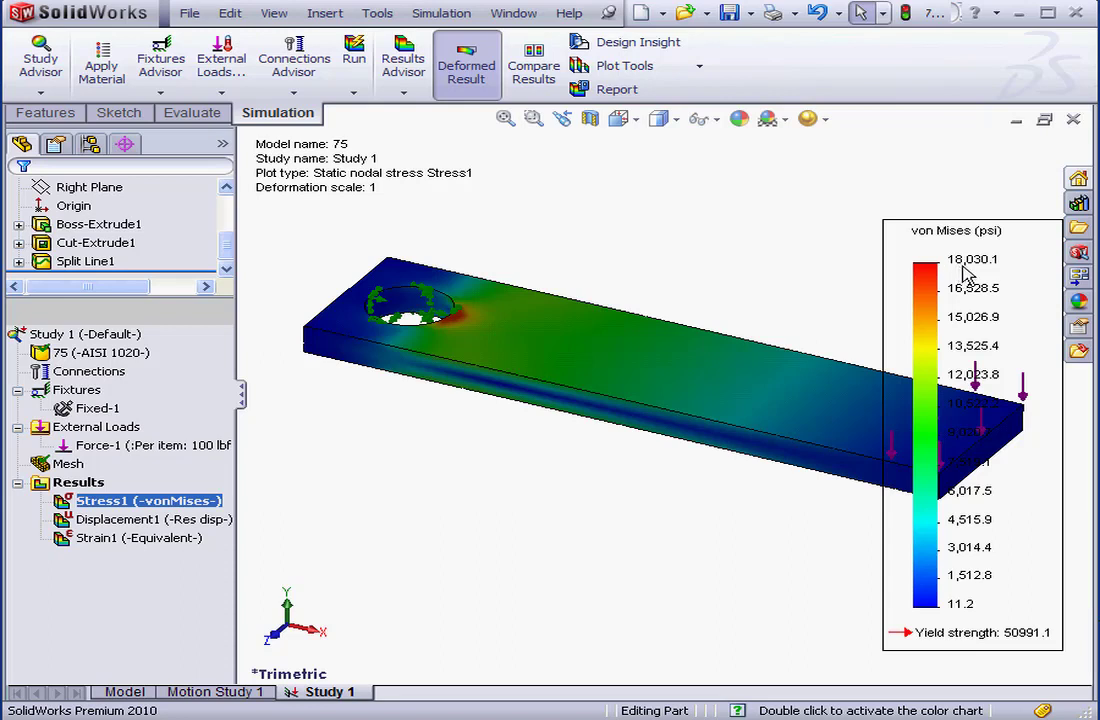
pyautogui.moveTo(988, 297)
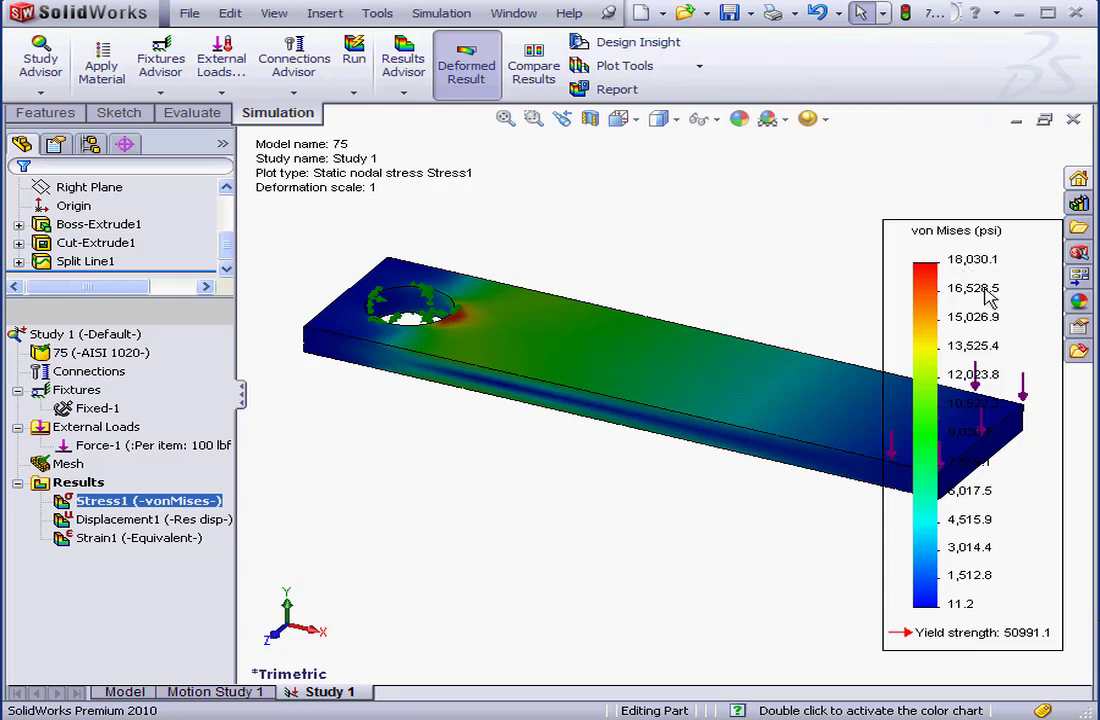
pyautogui.moveTo(975, 645)
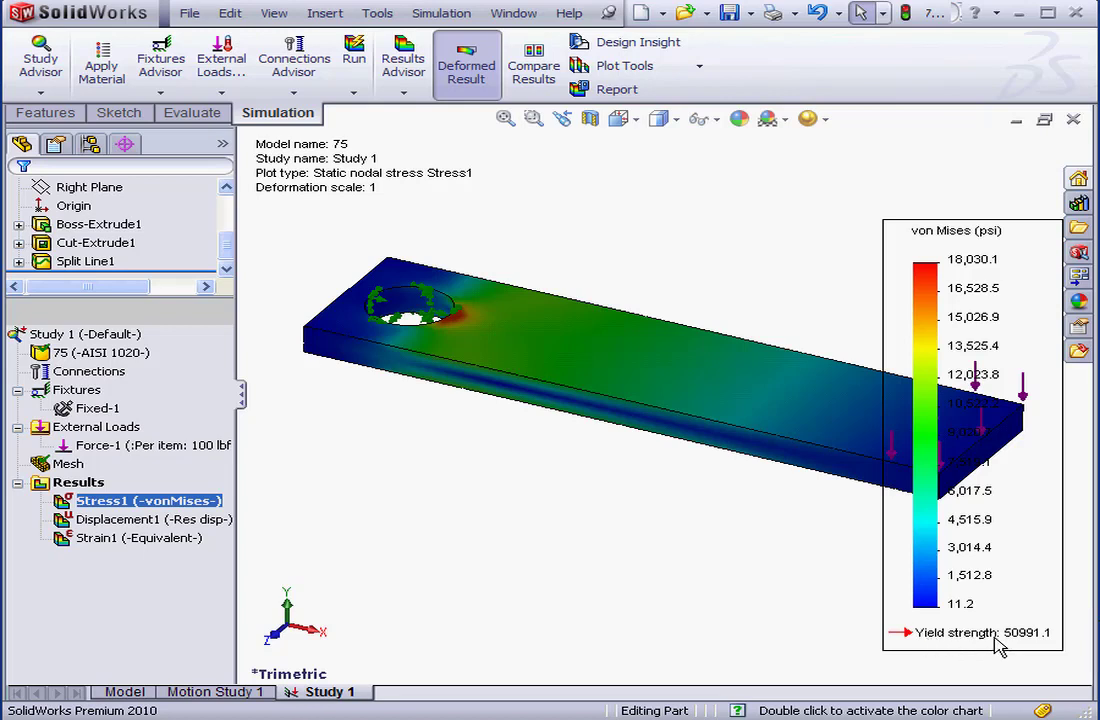
pyautogui.moveTo(1015, 645)
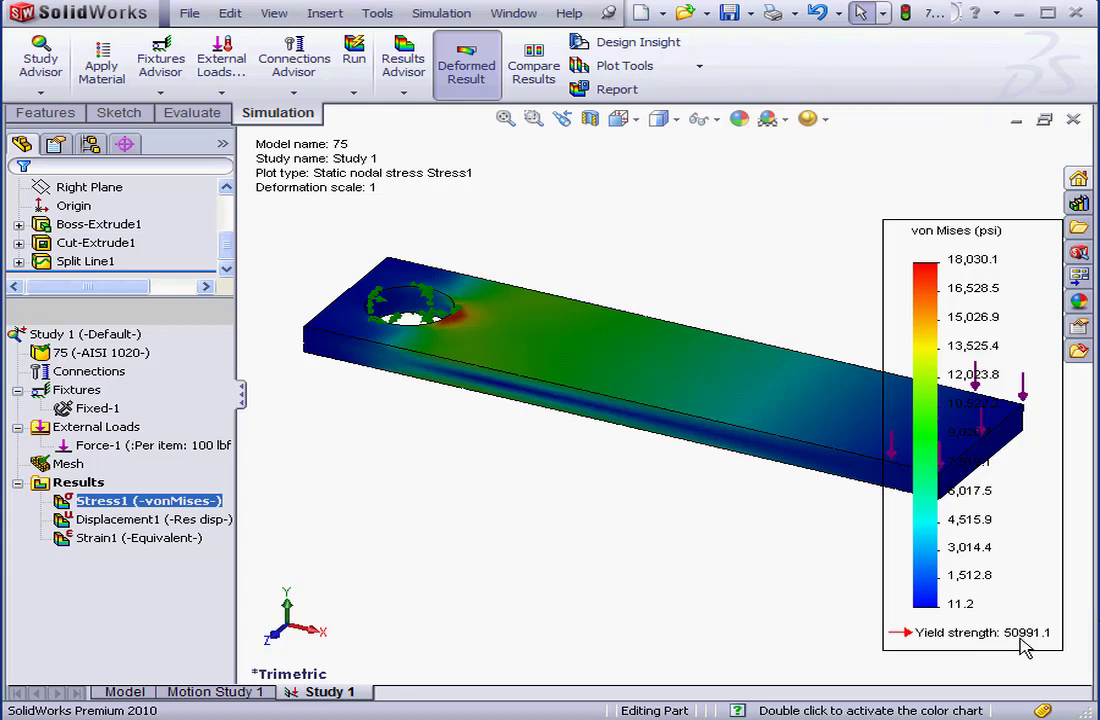
pyautogui.moveTo(1032, 648)
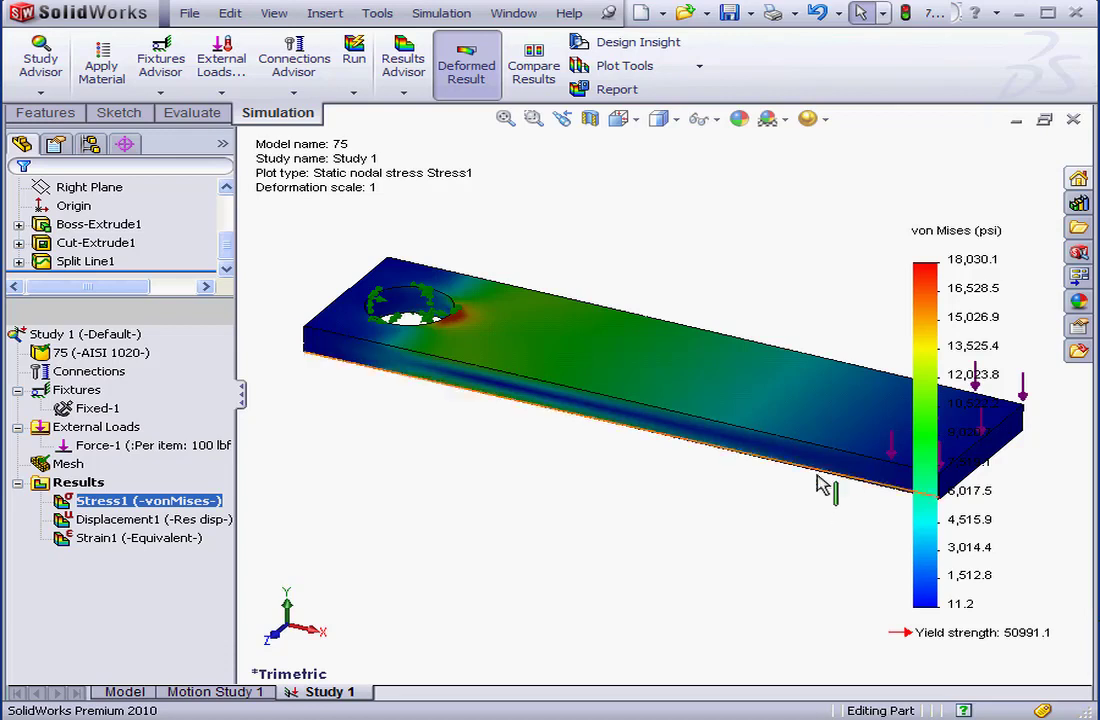
pyautogui.moveTo(585, 357)
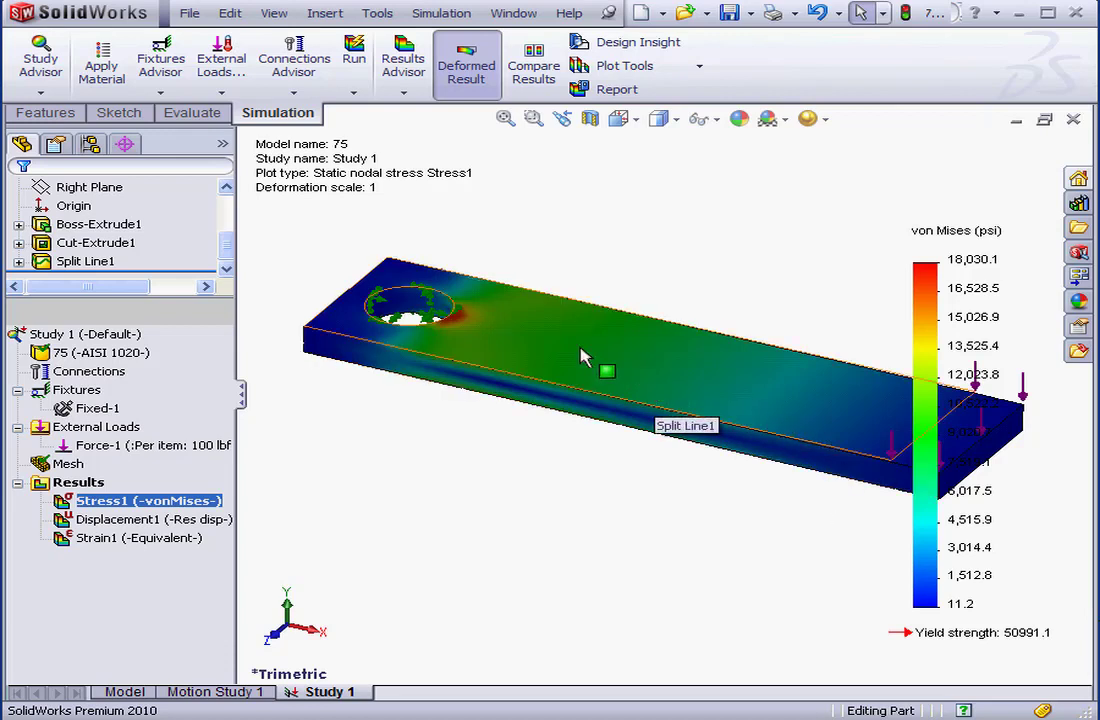
pyautogui.moveTo(510, 343)
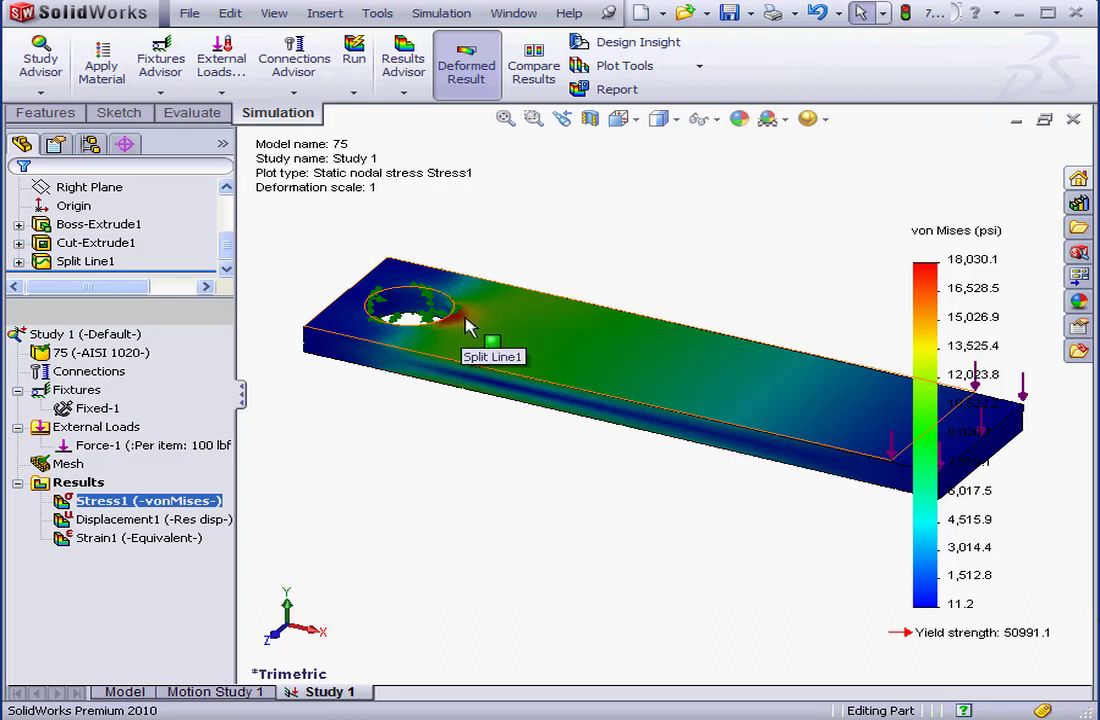
pyautogui.moveTo(473, 322)
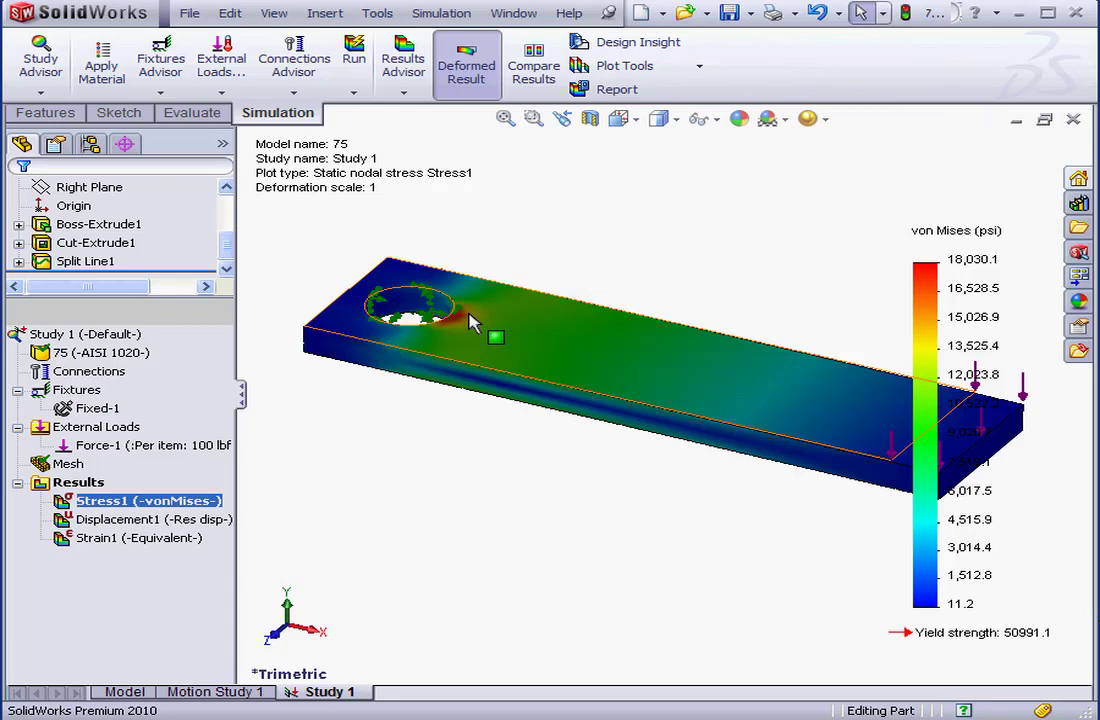
pyautogui.moveTo(463, 318)
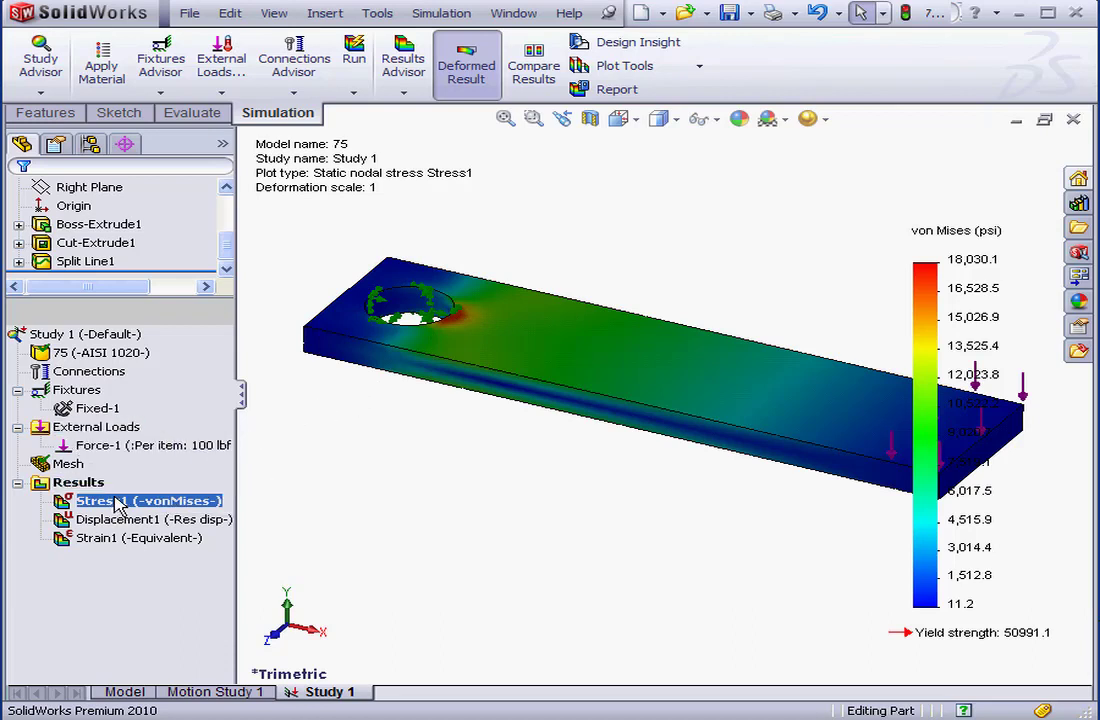
# Open the animation for the stress plot and turn on Save as AVI file.
pyautogui.rightClick(95, 500)
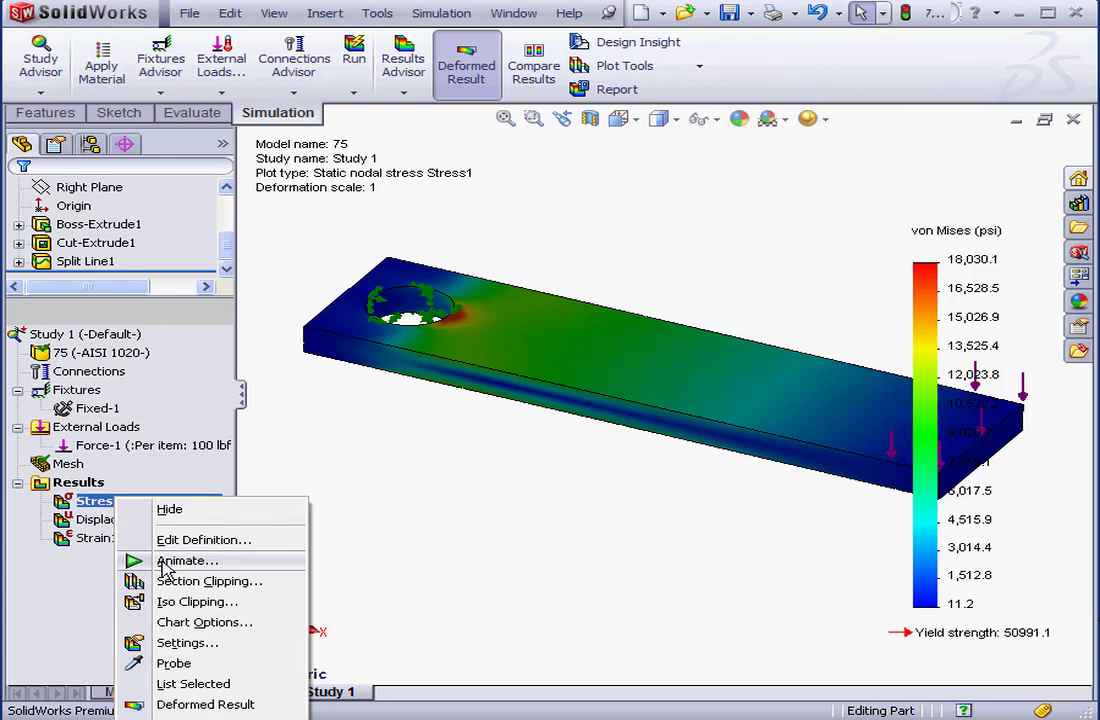
pyautogui.click(187, 560)
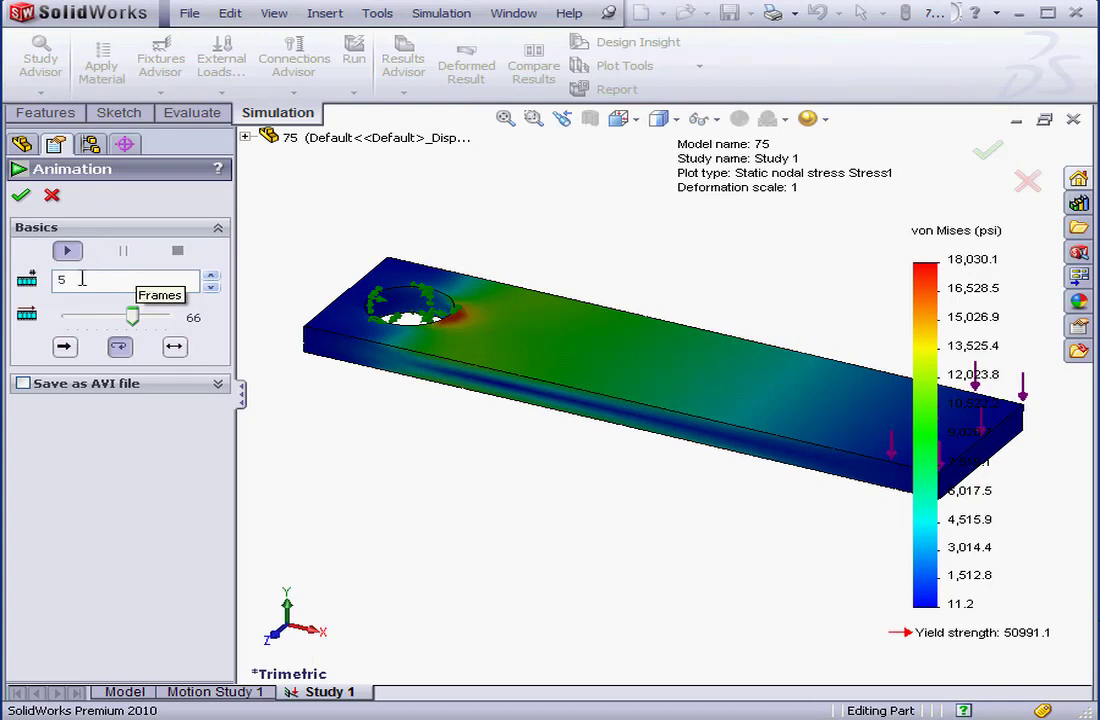
pyautogui.moveTo(118, 332)
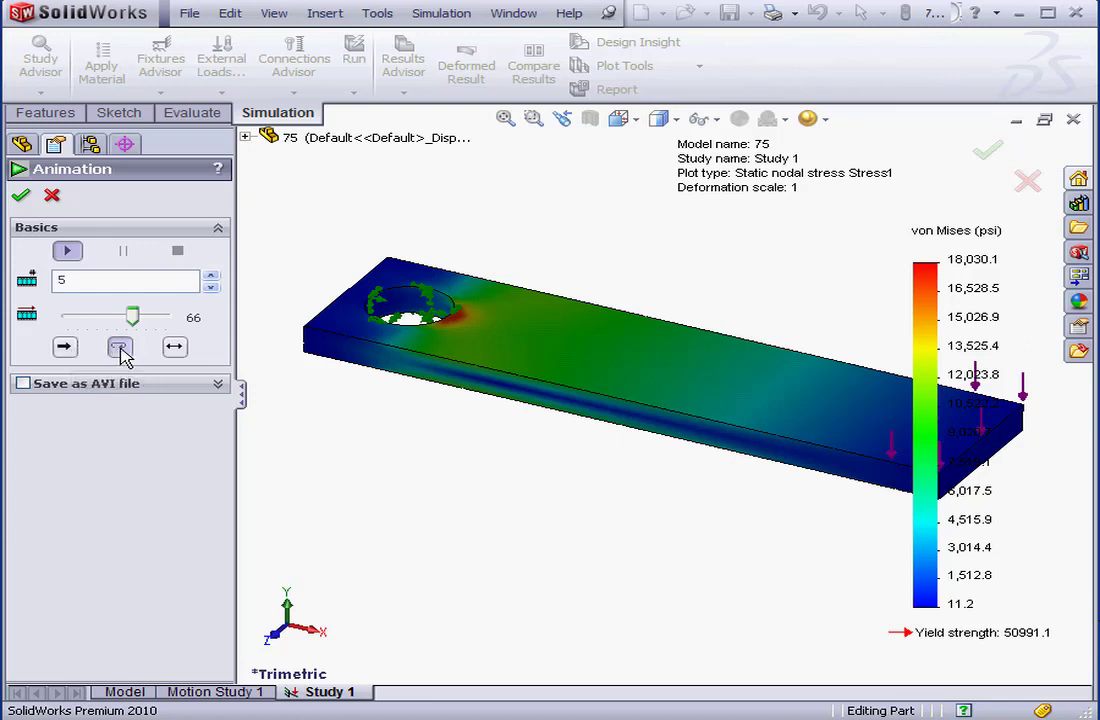
pyautogui.moveTo(174, 347)
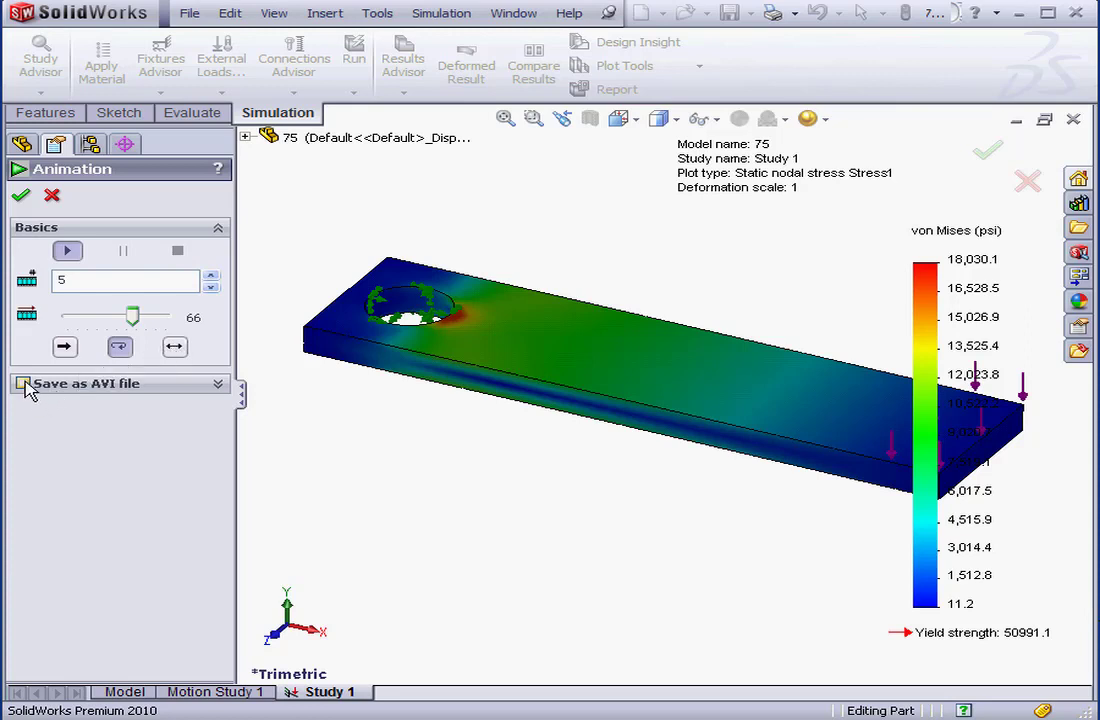
pyautogui.click(23, 383)
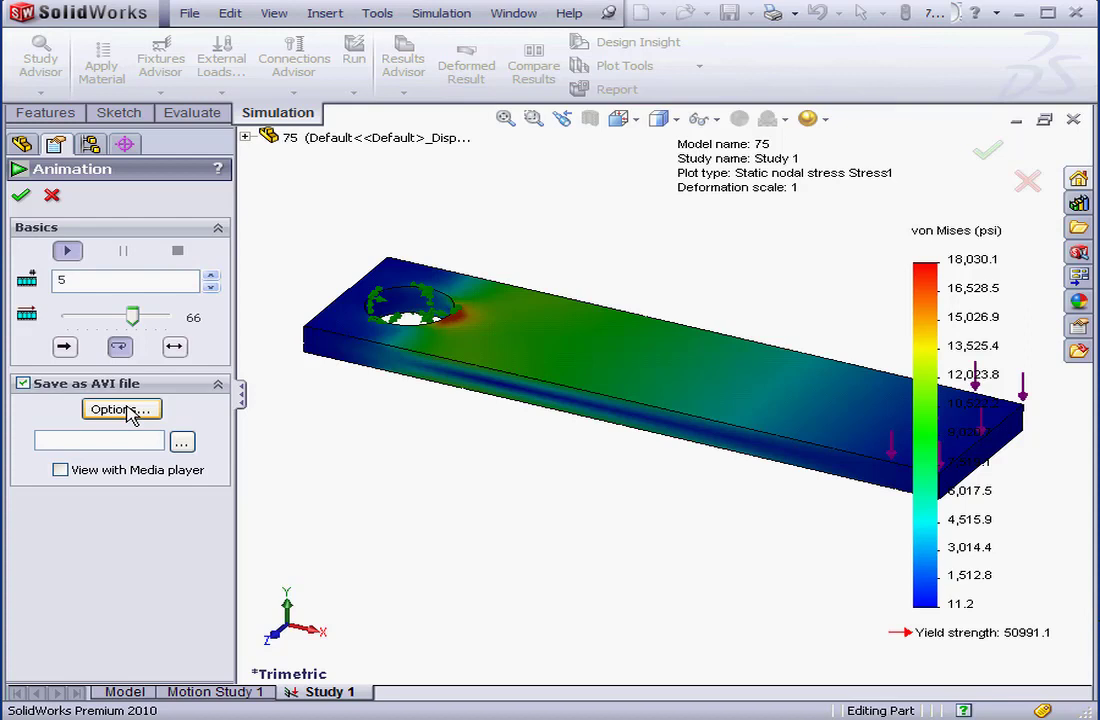
# Review the video compressors, cancel the compression dialog, and close the animation.
pyautogui.click(121, 409)
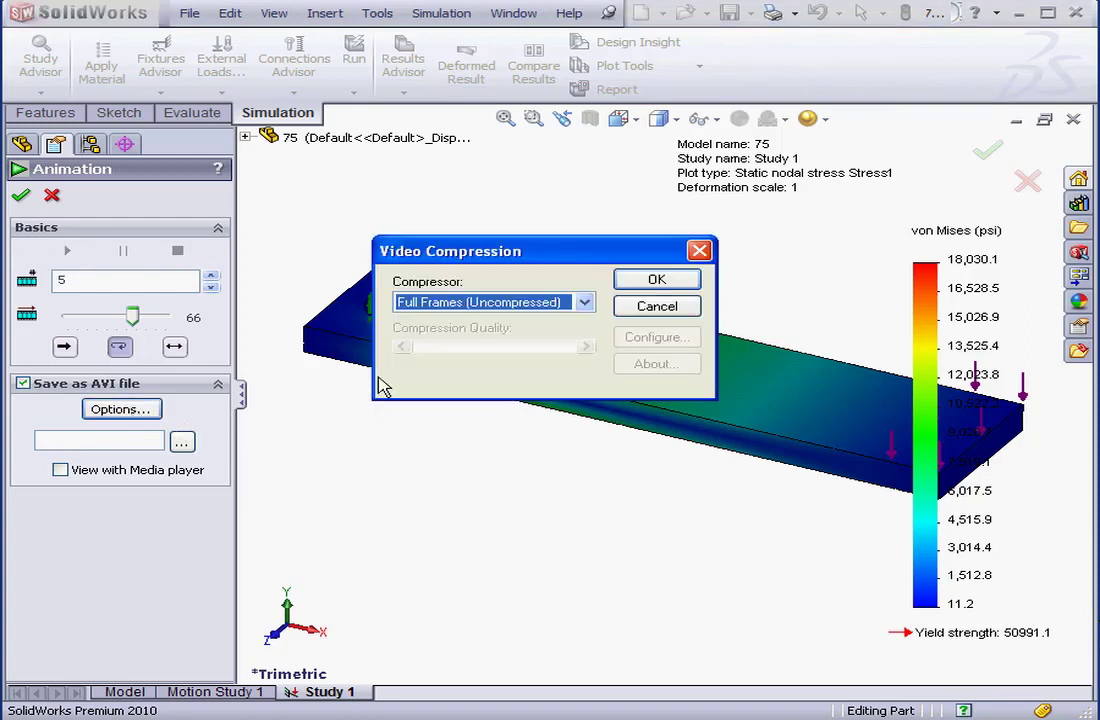
pyautogui.moveTo(578, 328)
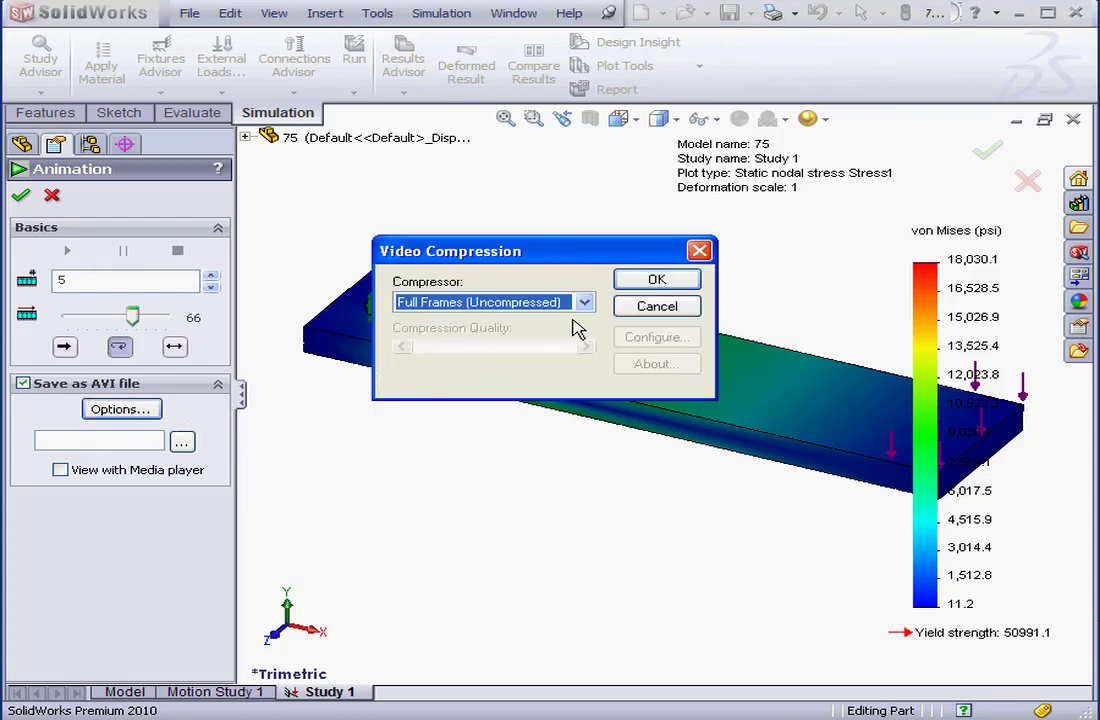
pyautogui.click(584, 302)
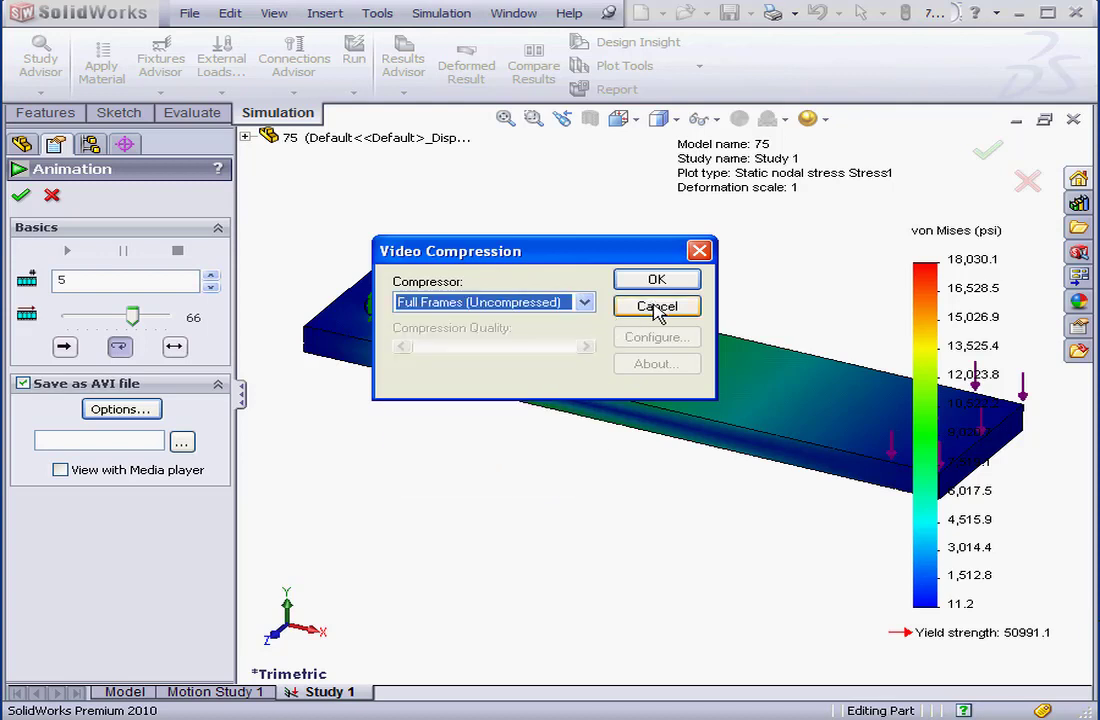
pyautogui.click(656, 306)
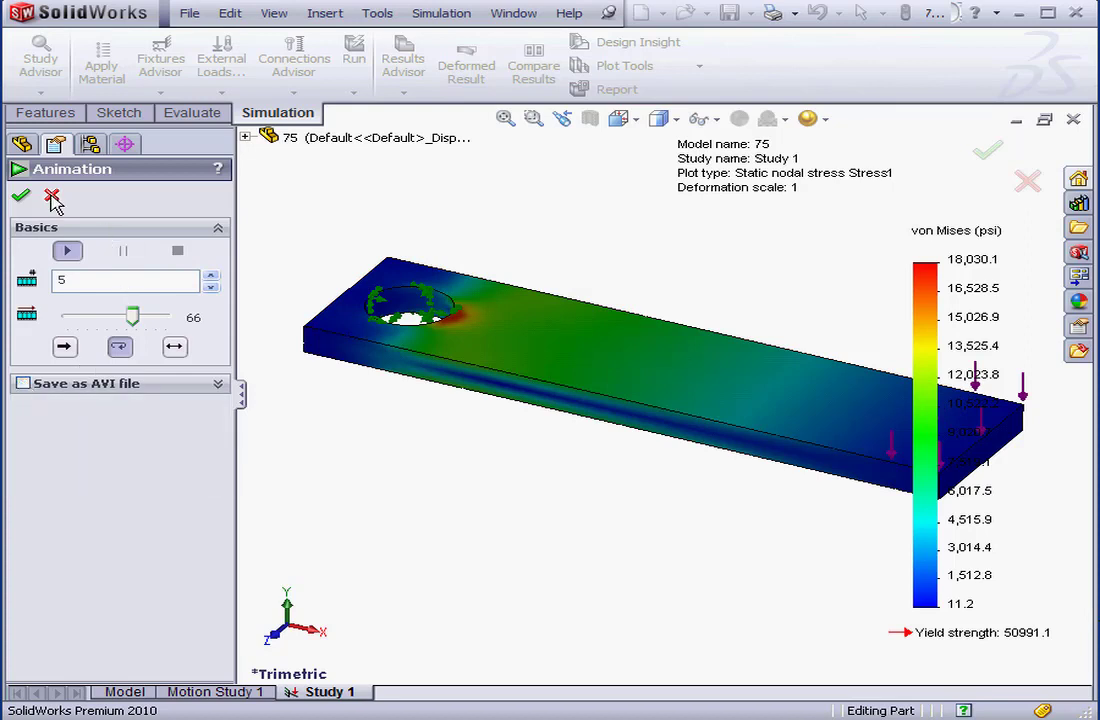
pyautogui.click(21, 196)
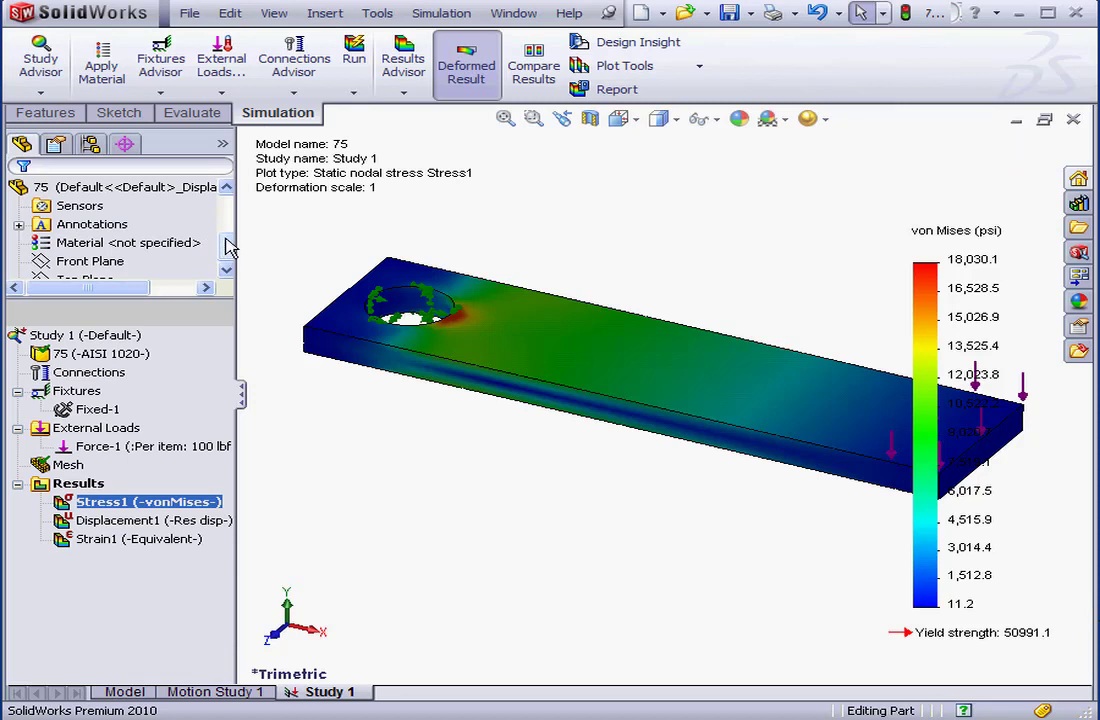
# Define a factor of safety plot for all bodies using the Automatic criterion.
pyautogui.rightClick(78, 483)
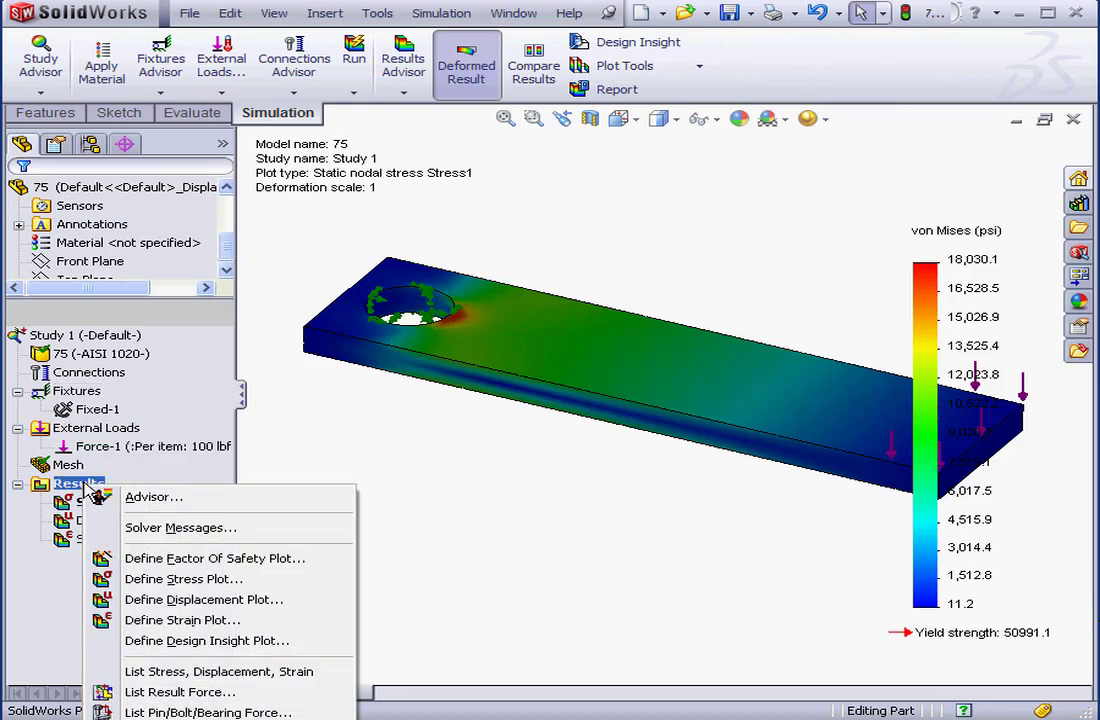
pyautogui.moveTo(146, 504)
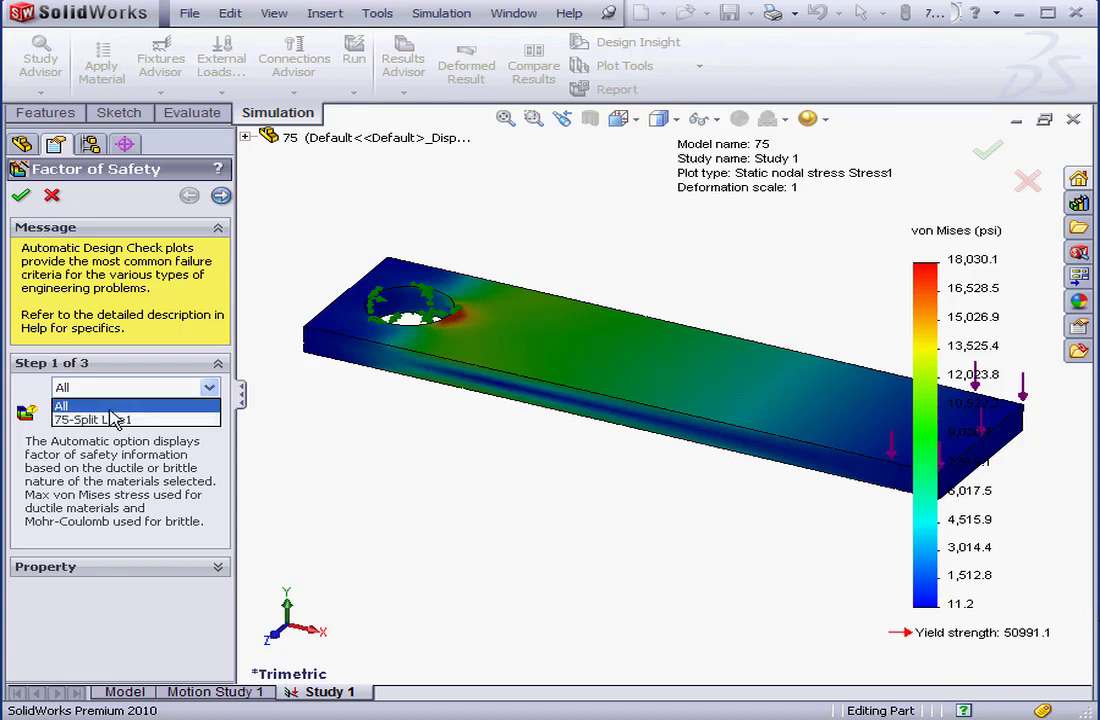
pyautogui.click(90, 405)
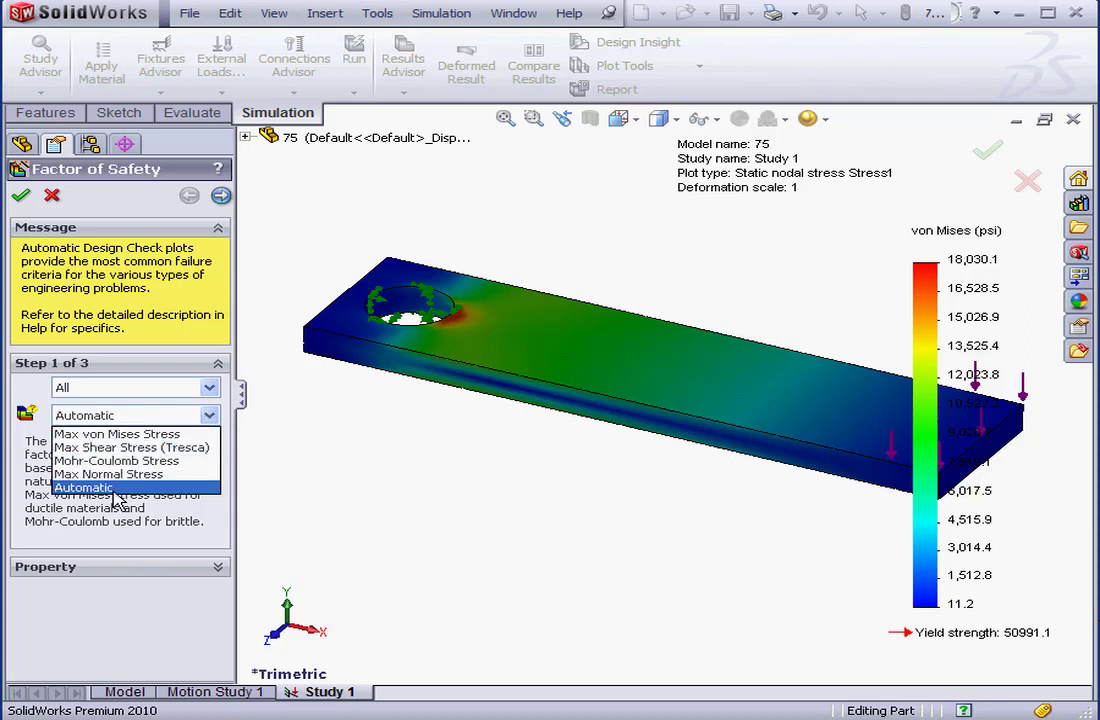
pyautogui.click(84, 487)
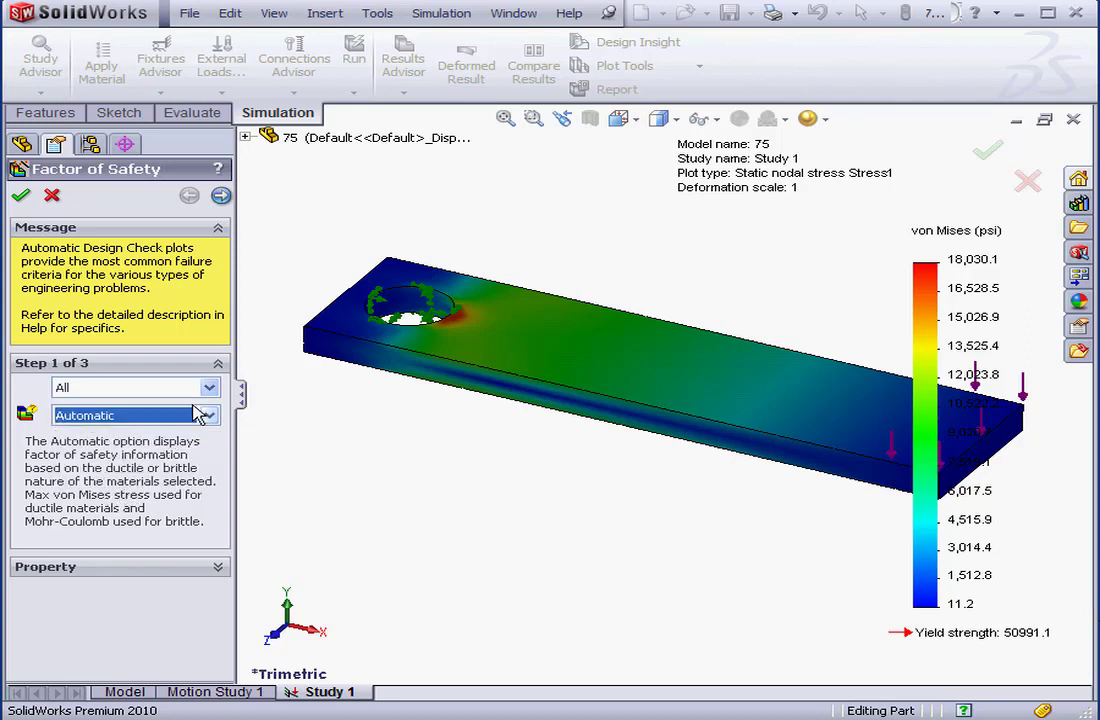
pyautogui.click(220, 195)
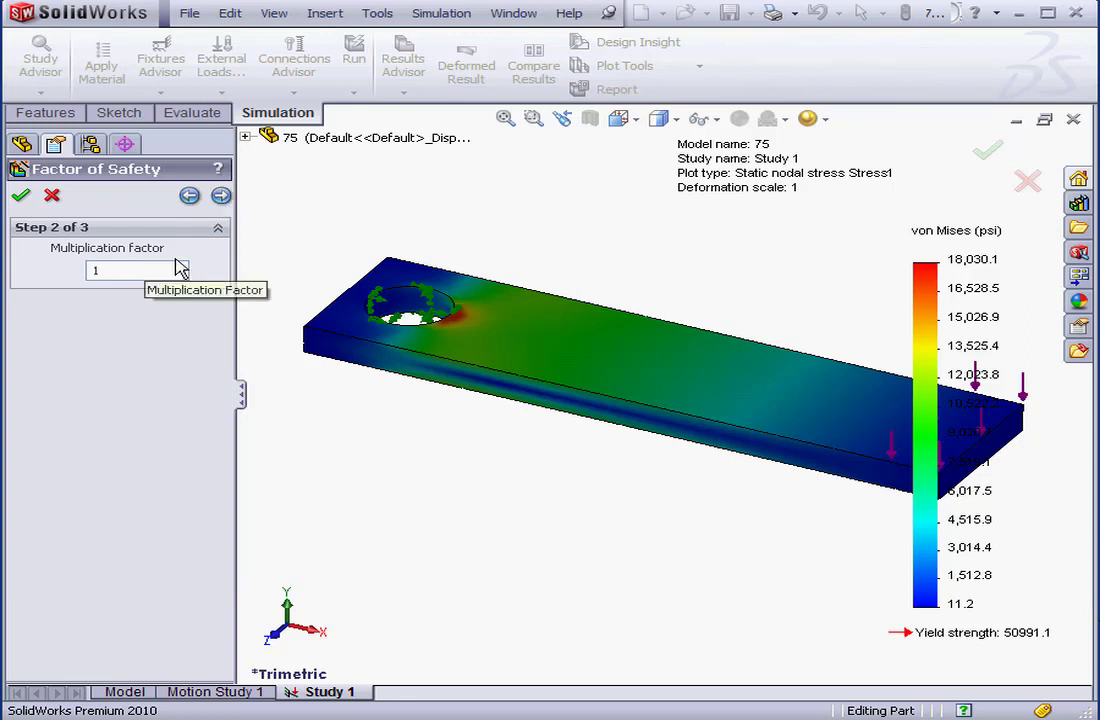
pyautogui.click(220, 195)
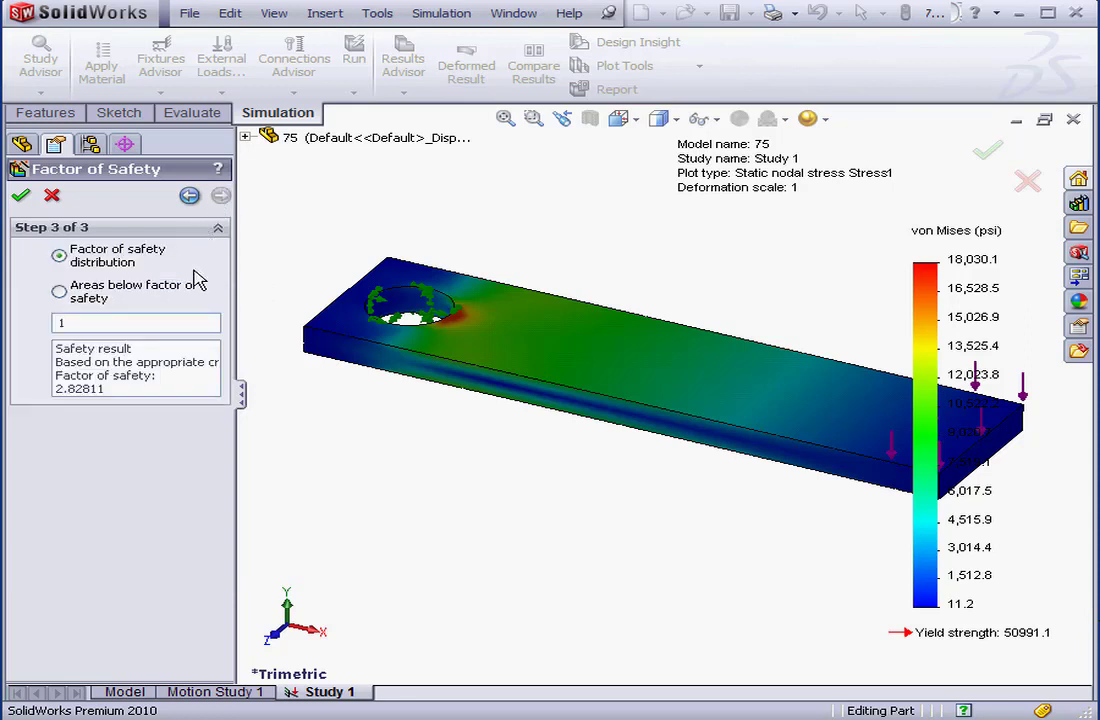
# Show only areas below a factor of safety of 5.
pyautogui.click(58, 291)
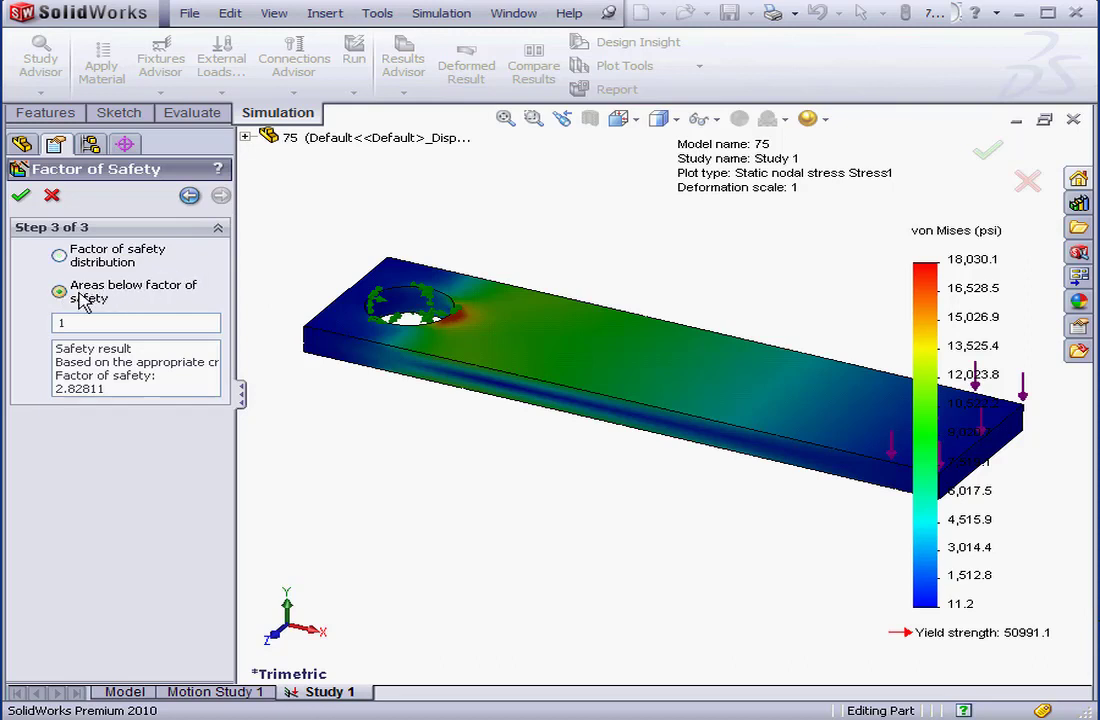
pyautogui.click(58, 290)
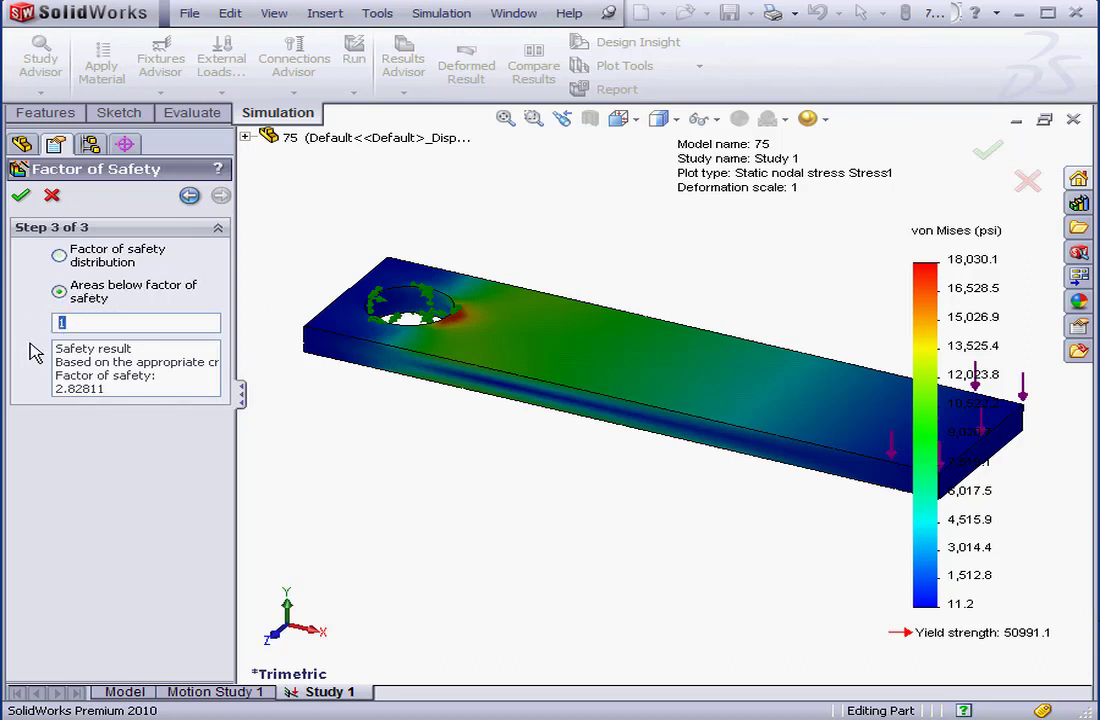
pyautogui.write('5')
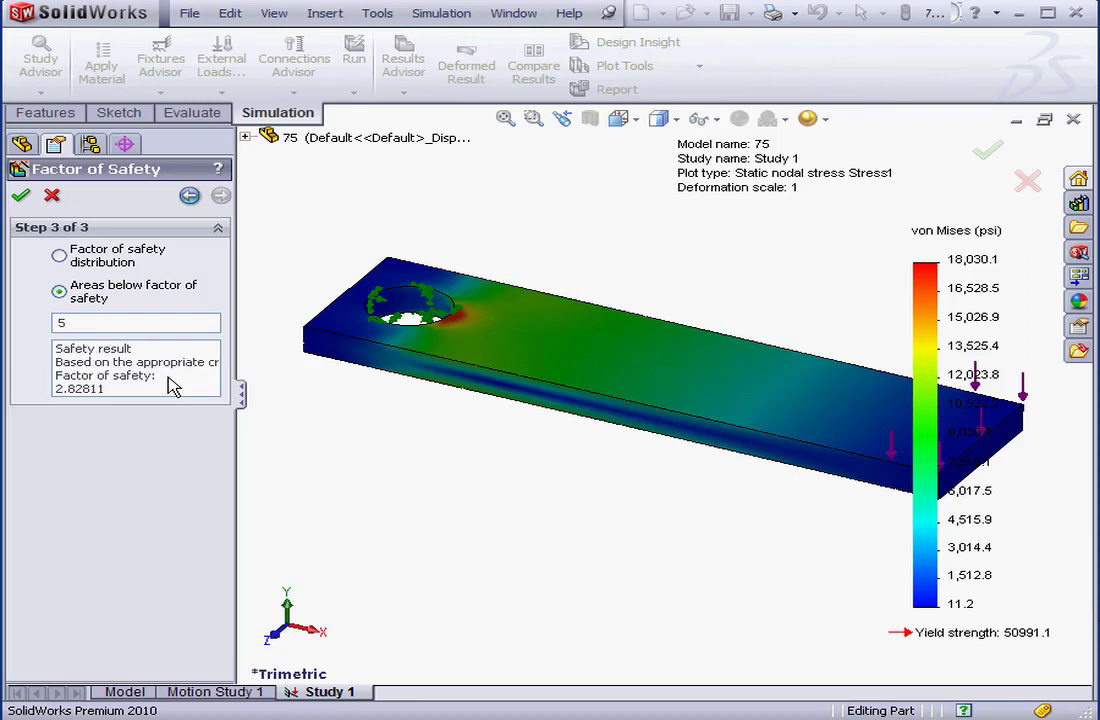
pyautogui.moveTo(70, 410)
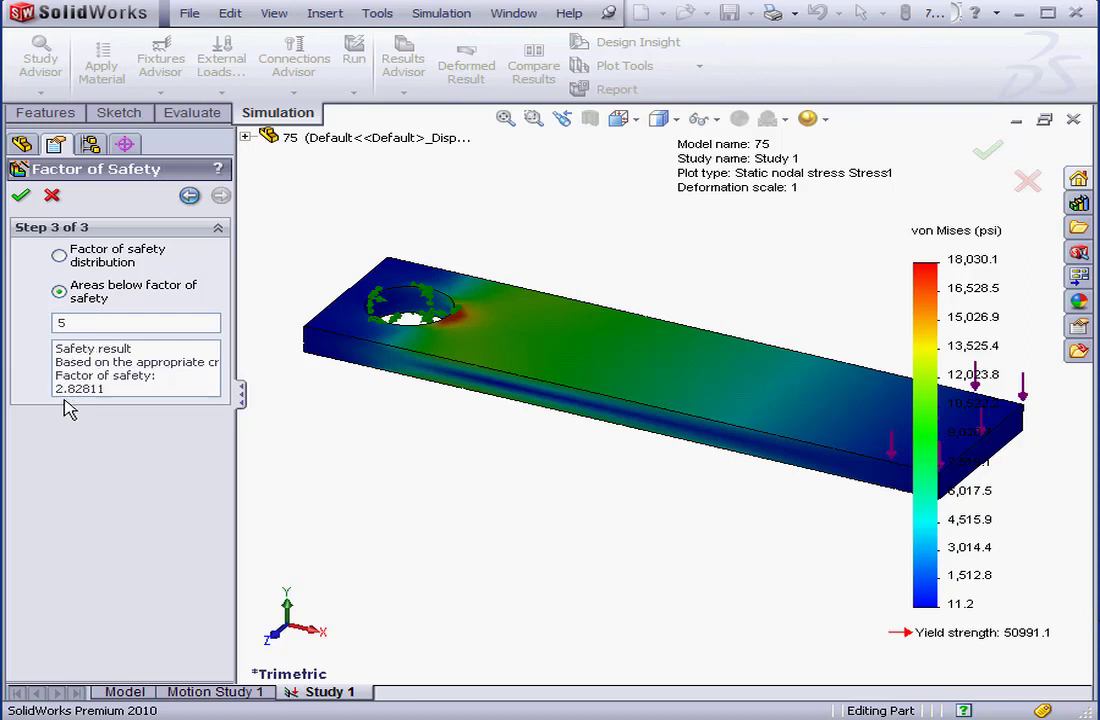
pyautogui.click(136, 322)
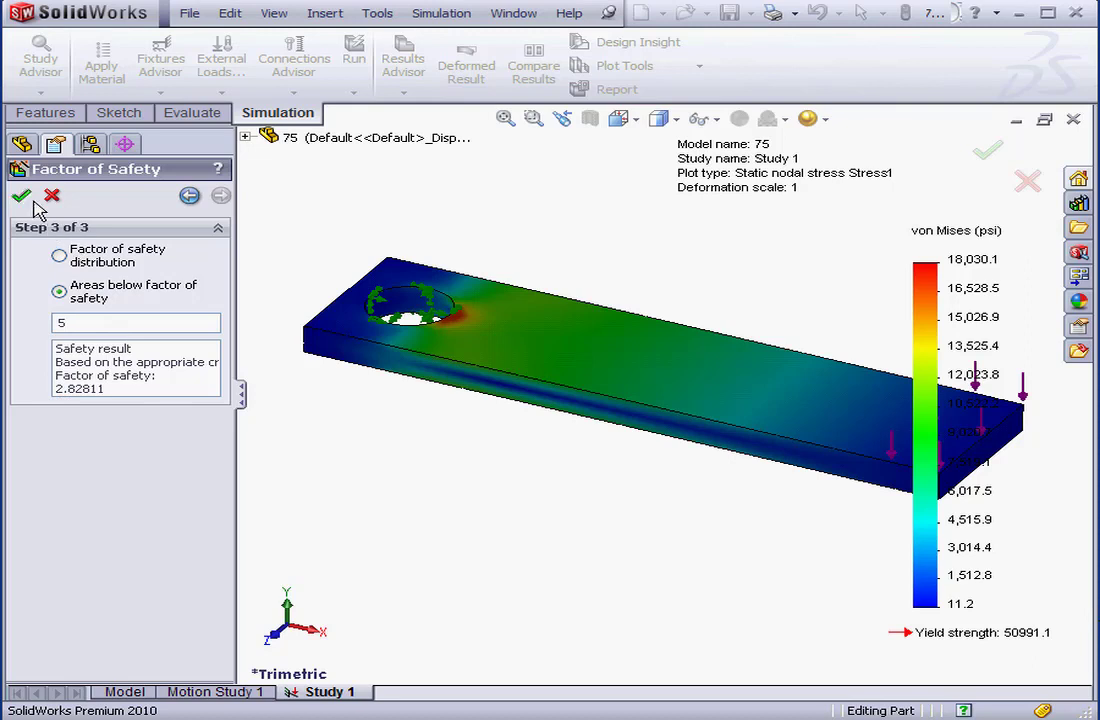
# Create the Factor of Safety1 plot, showing red regions near the hole below FOS 5.
pyautogui.click(21, 195)
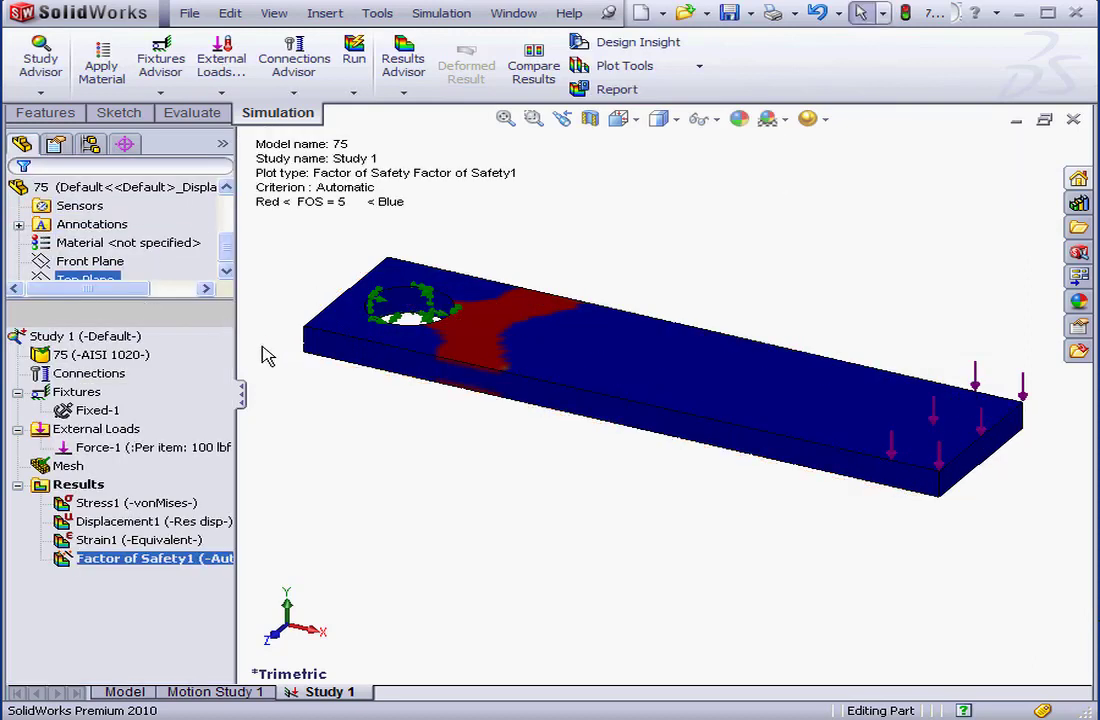
pyautogui.moveTo(500, 375)
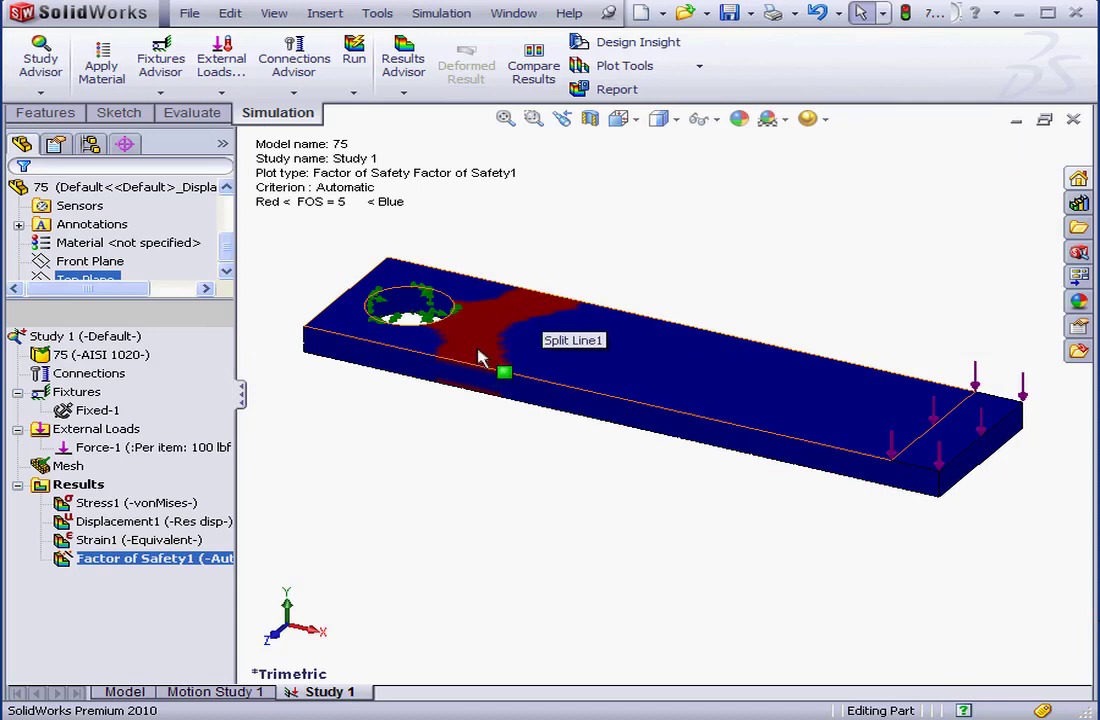
pyautogui.moveTo(420, 387)
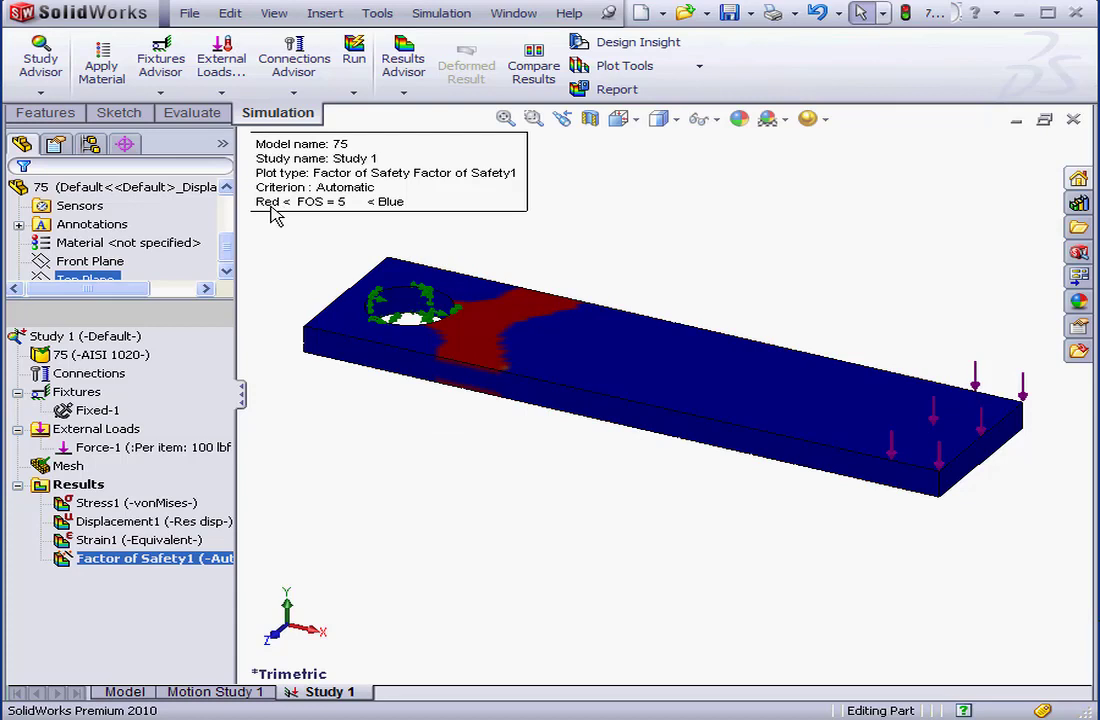
pyautogui.moveTo(303, 216)
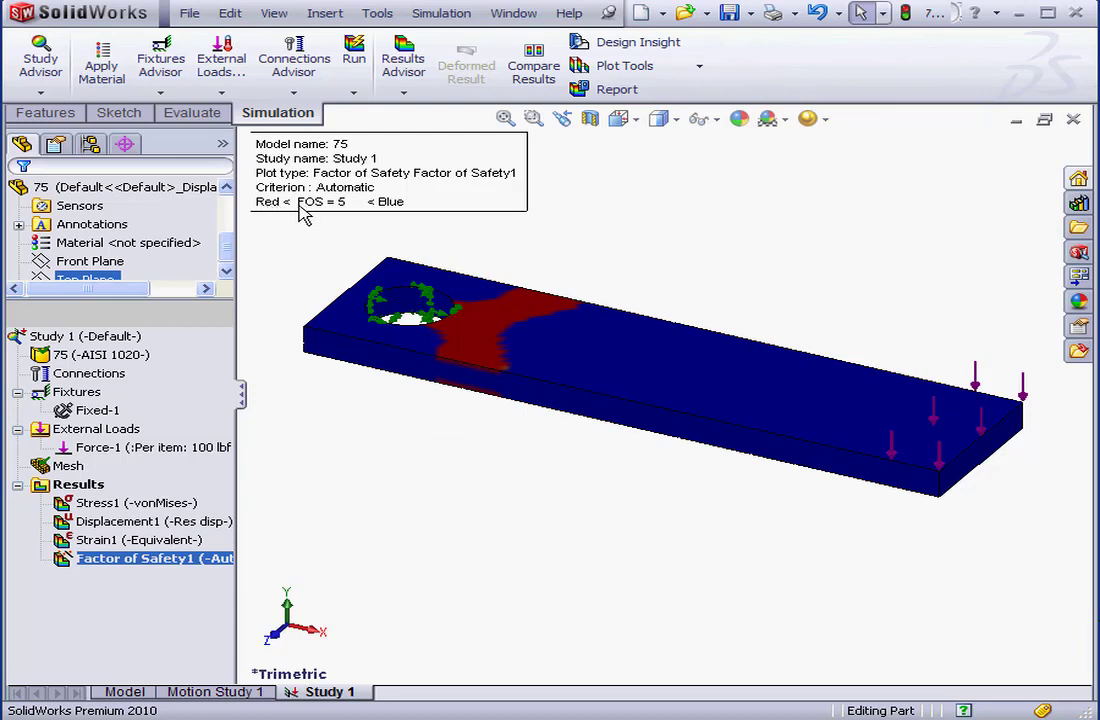
pyautogui.moveTo(344, 216)
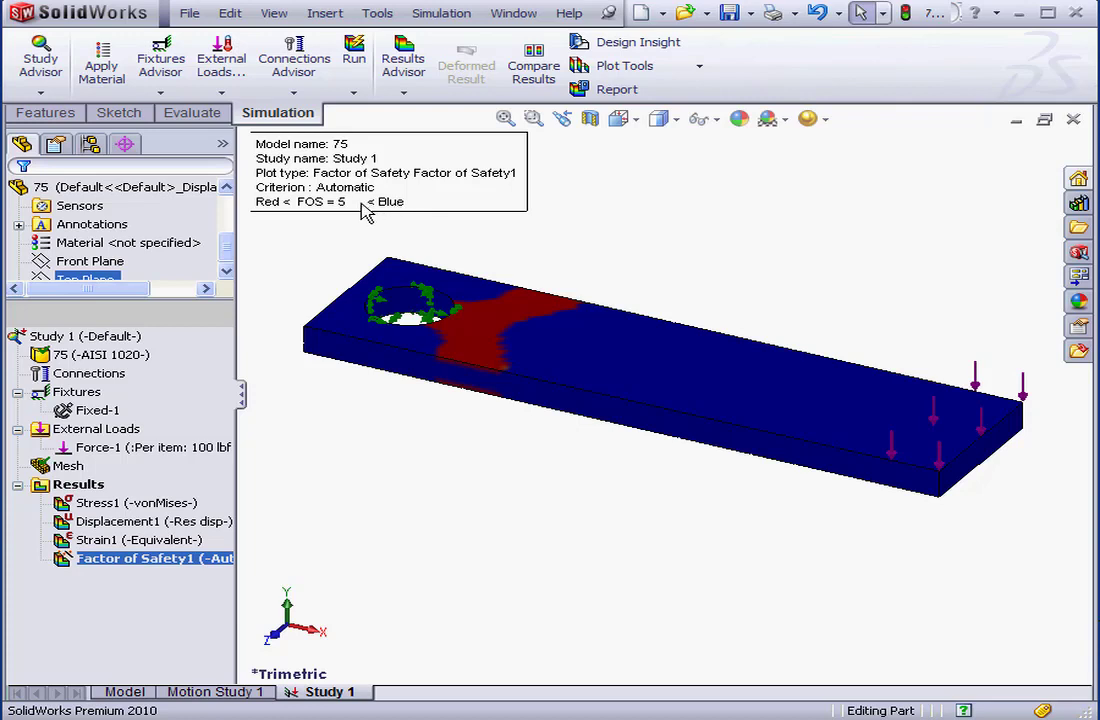
pyautogui.moveTo(368, 210)
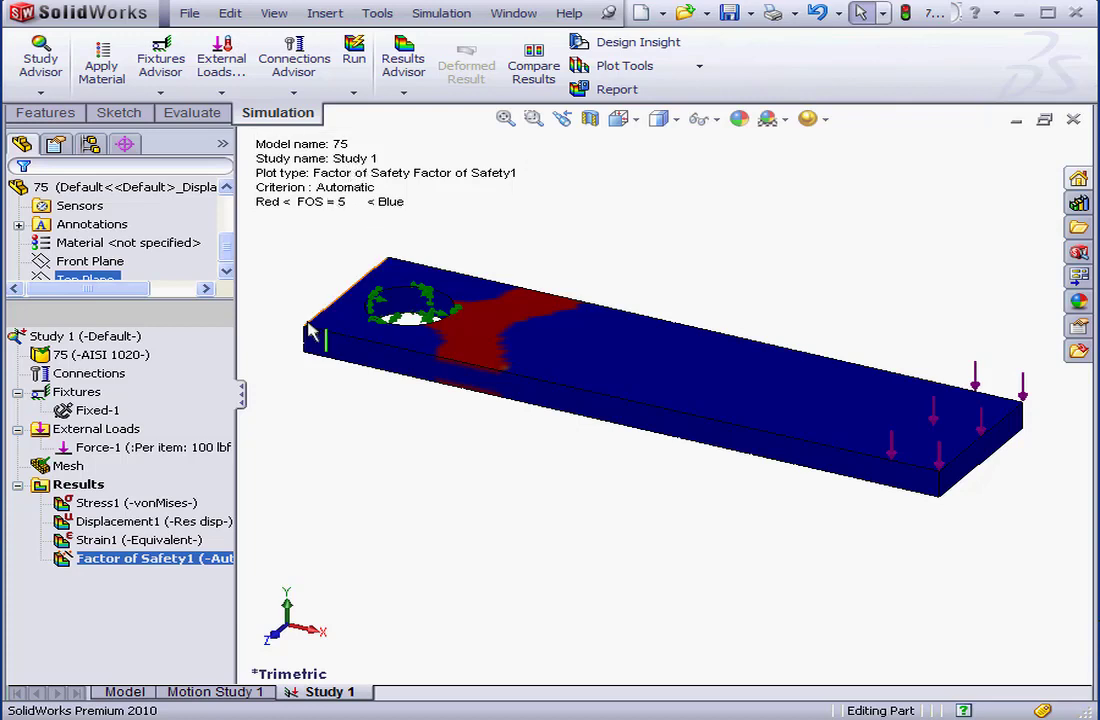
# Bring up the Study 1 tab's context menu with Duplicate and Rename options.
pyautogui.rightClick(326, 691)
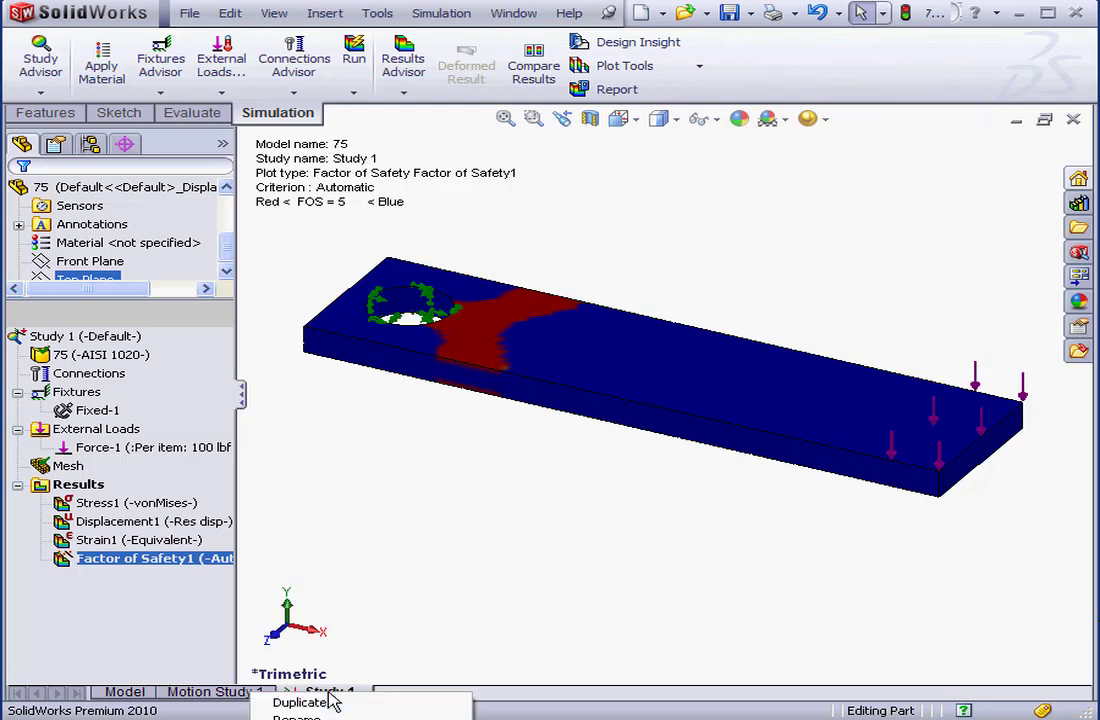
pyautogui.moveTo(373, 657)
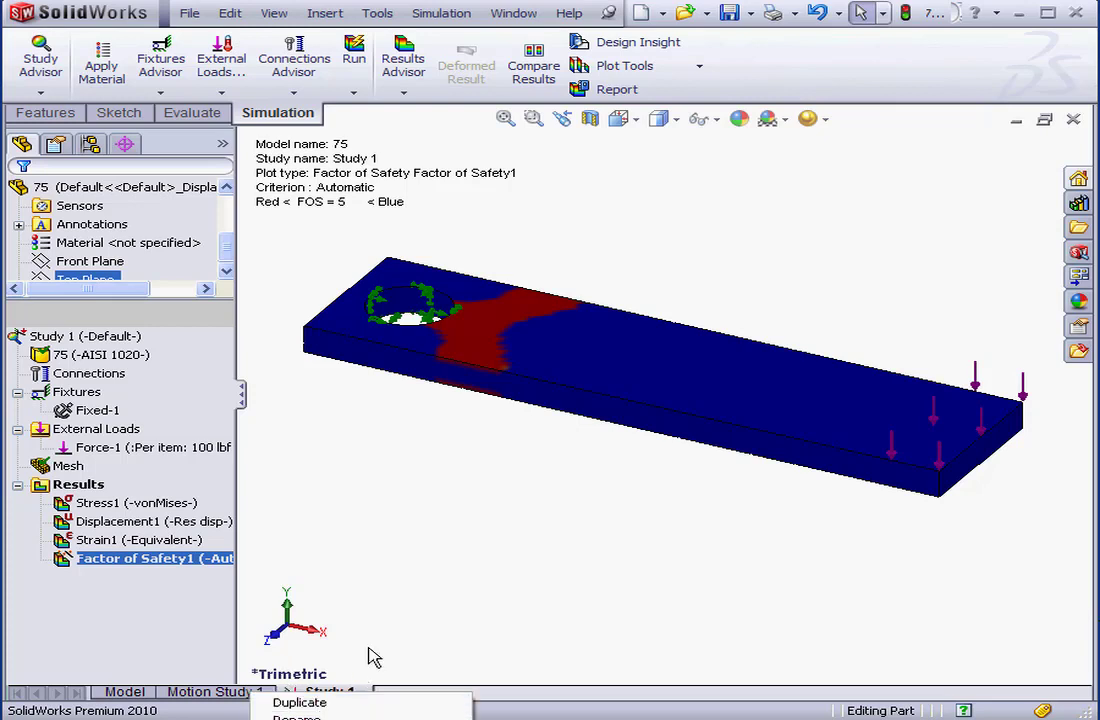